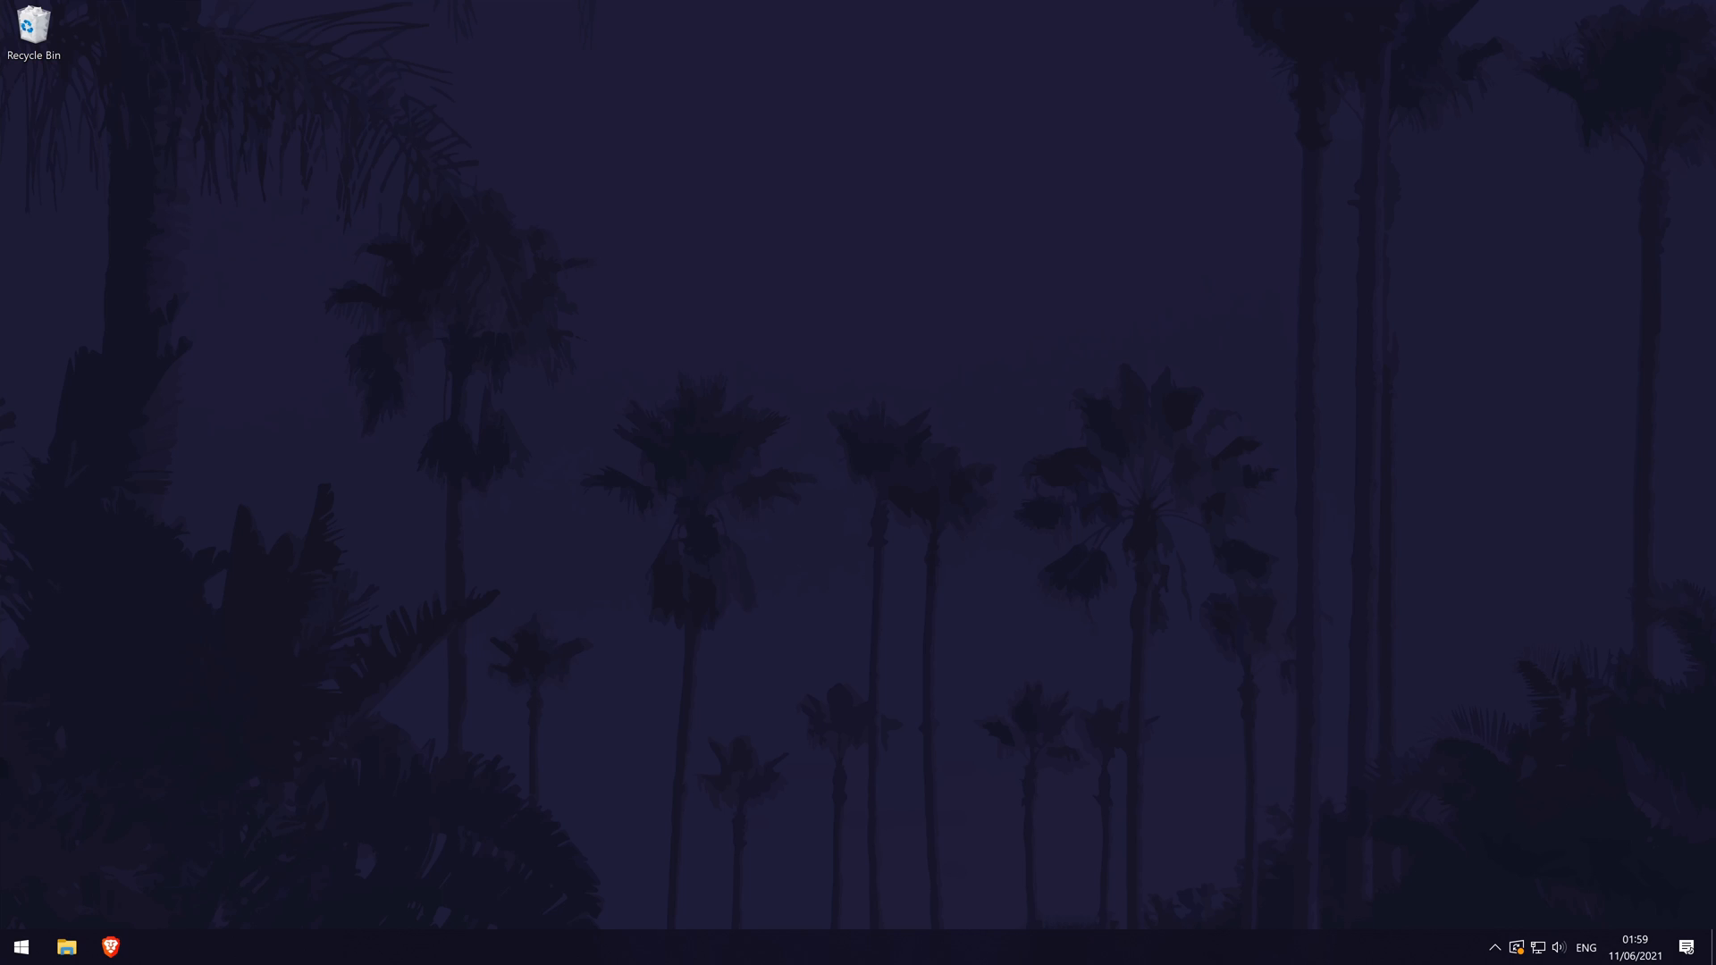
mouse_move(758, 716)
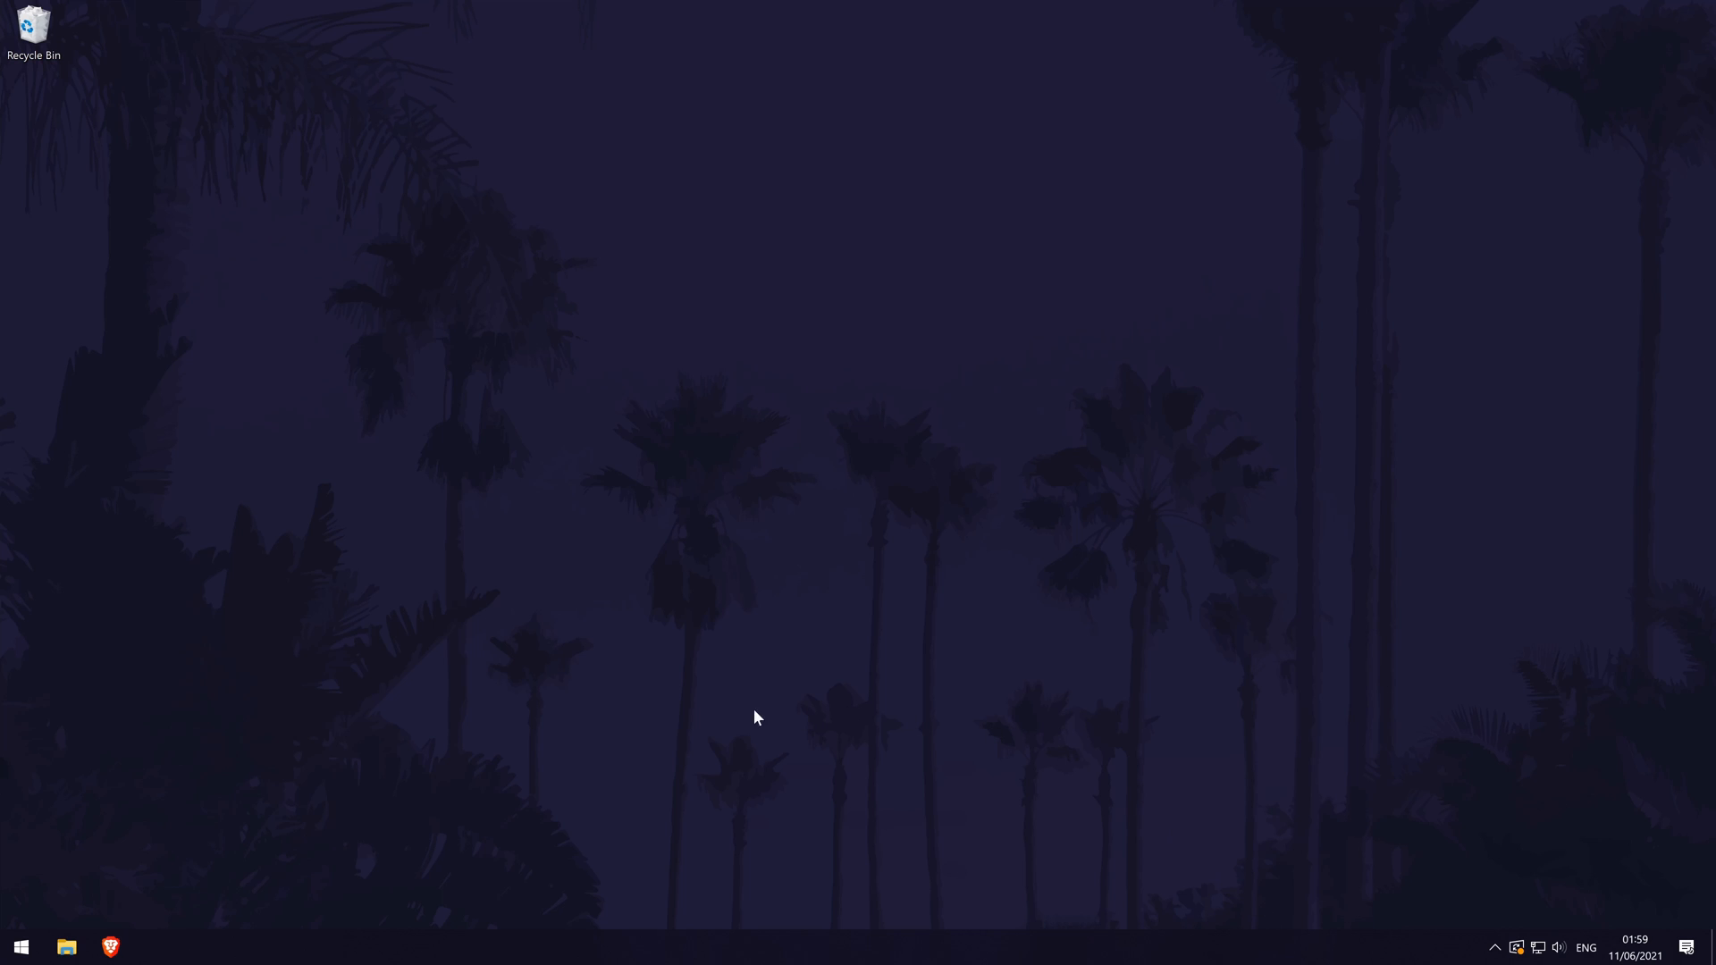
Bring up Task Manager from the taskbar menu and scroll through the running processes.
right_click(915, 947)
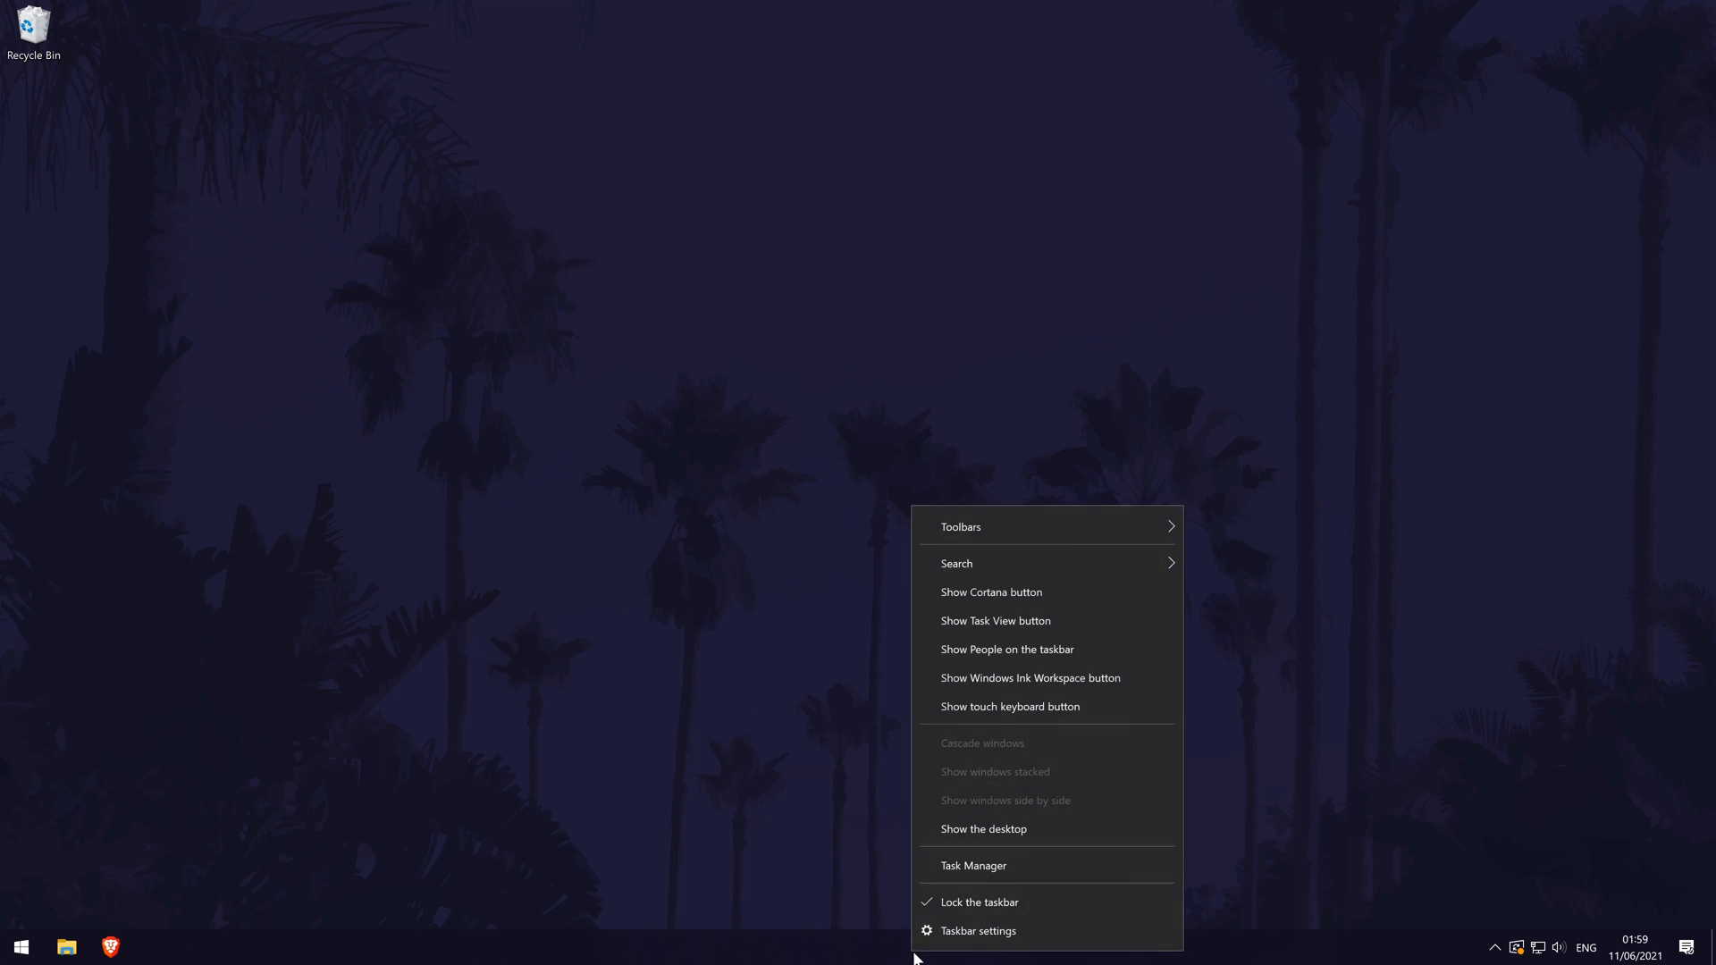
click(972, 865)
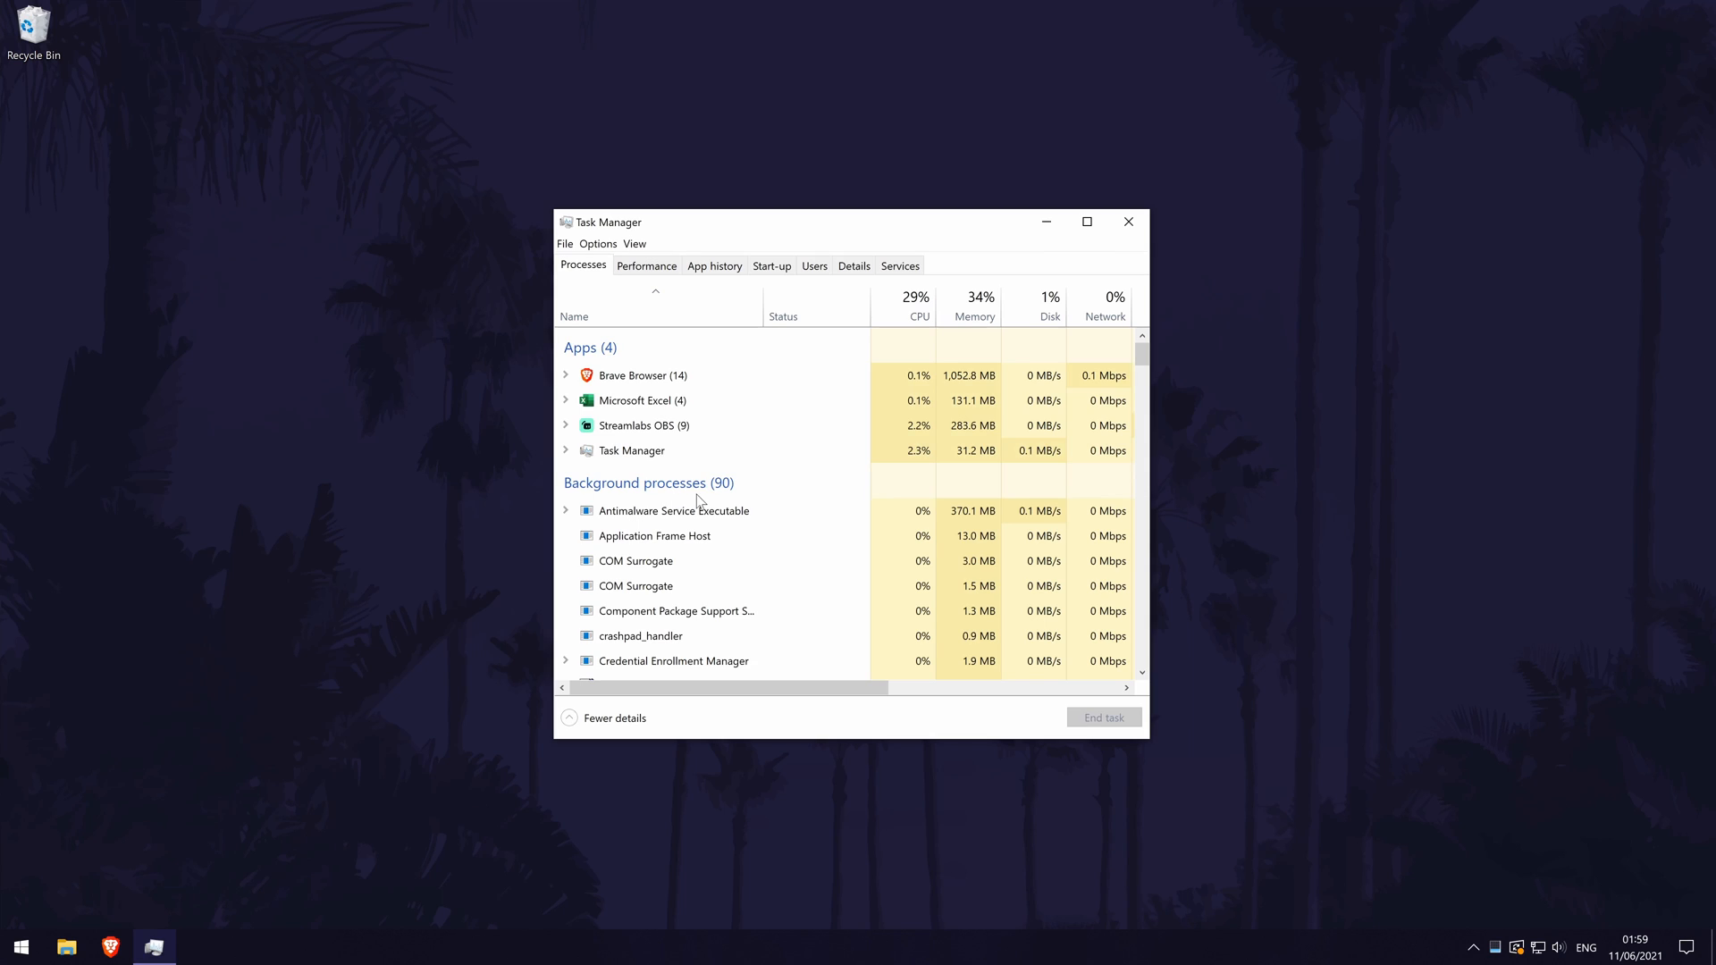
scroll(down, 3)
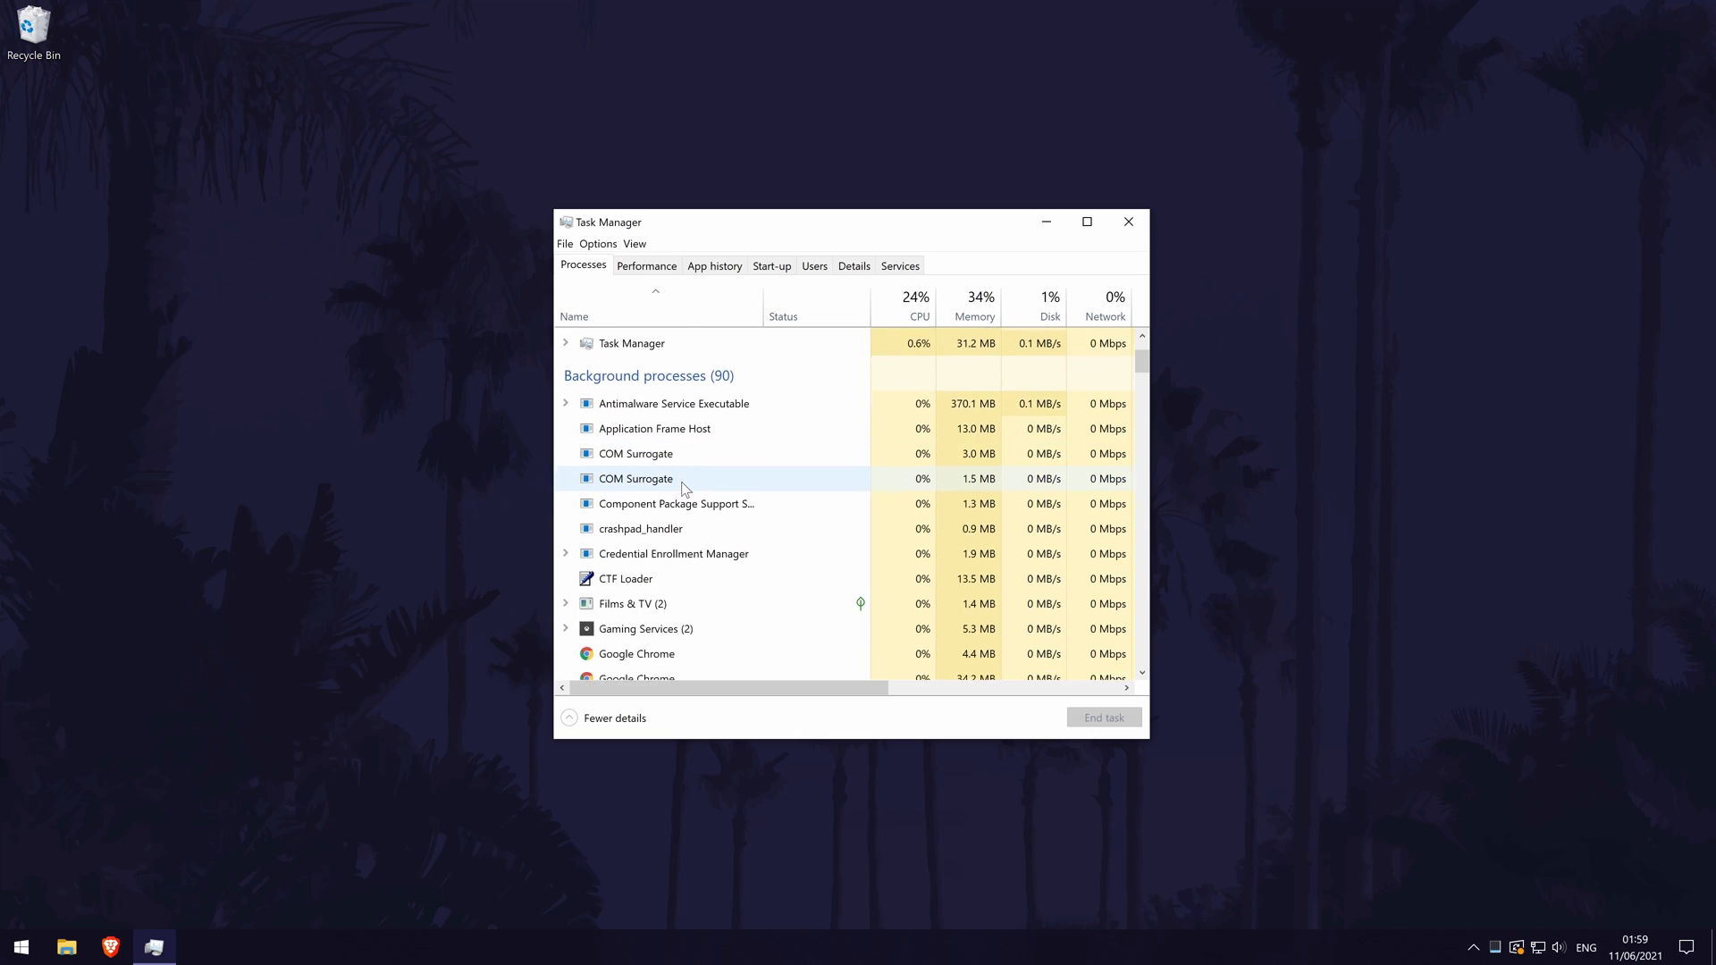
scroll(down, 3)
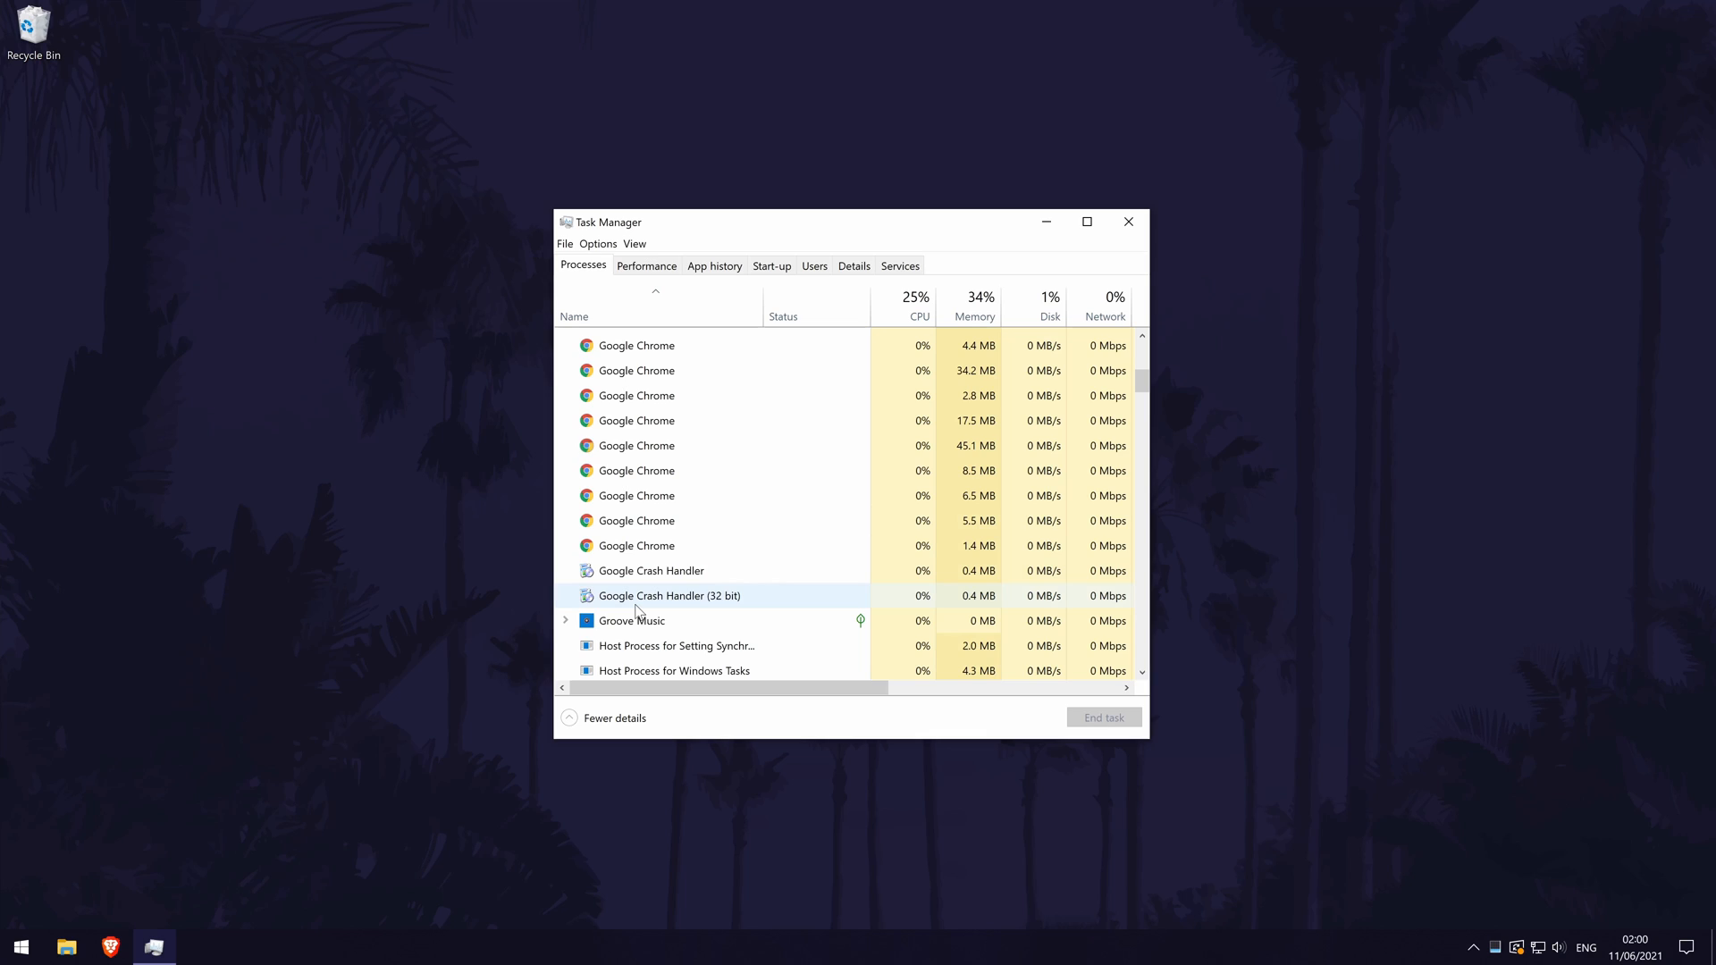
mouse_move(679, 586)
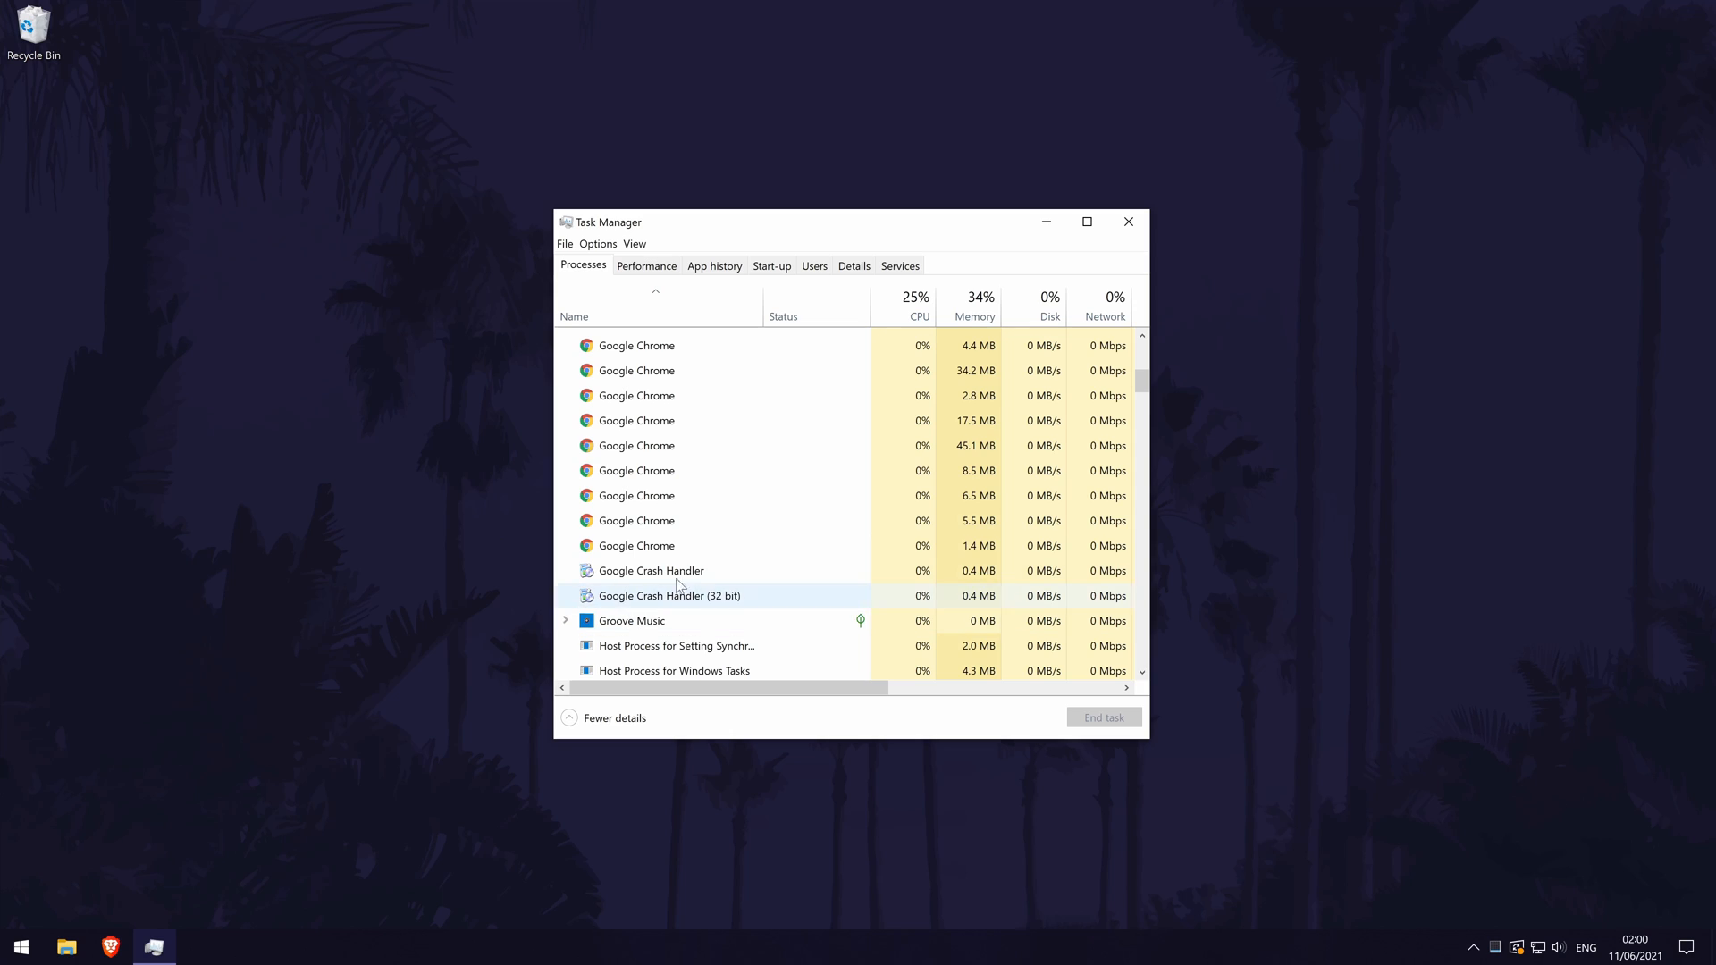
End task on a Google Chrome background process, dropping the background count from 90 to 81.
right_click(632, 545)
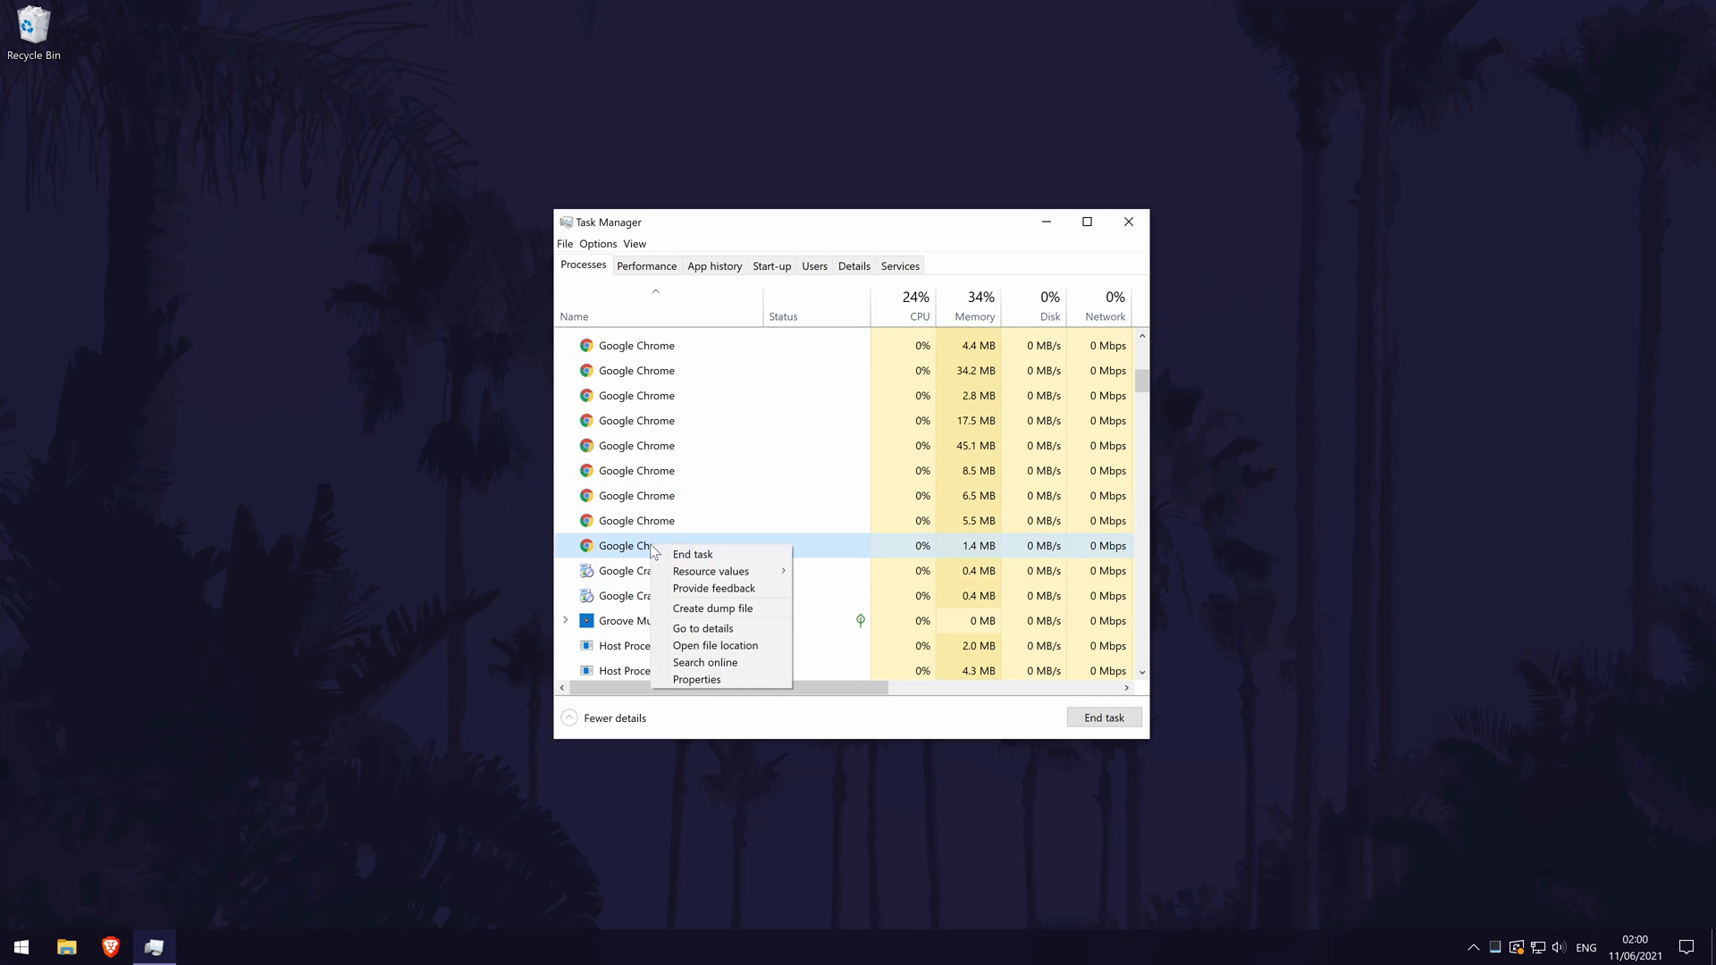
mouse_move(723, 556)
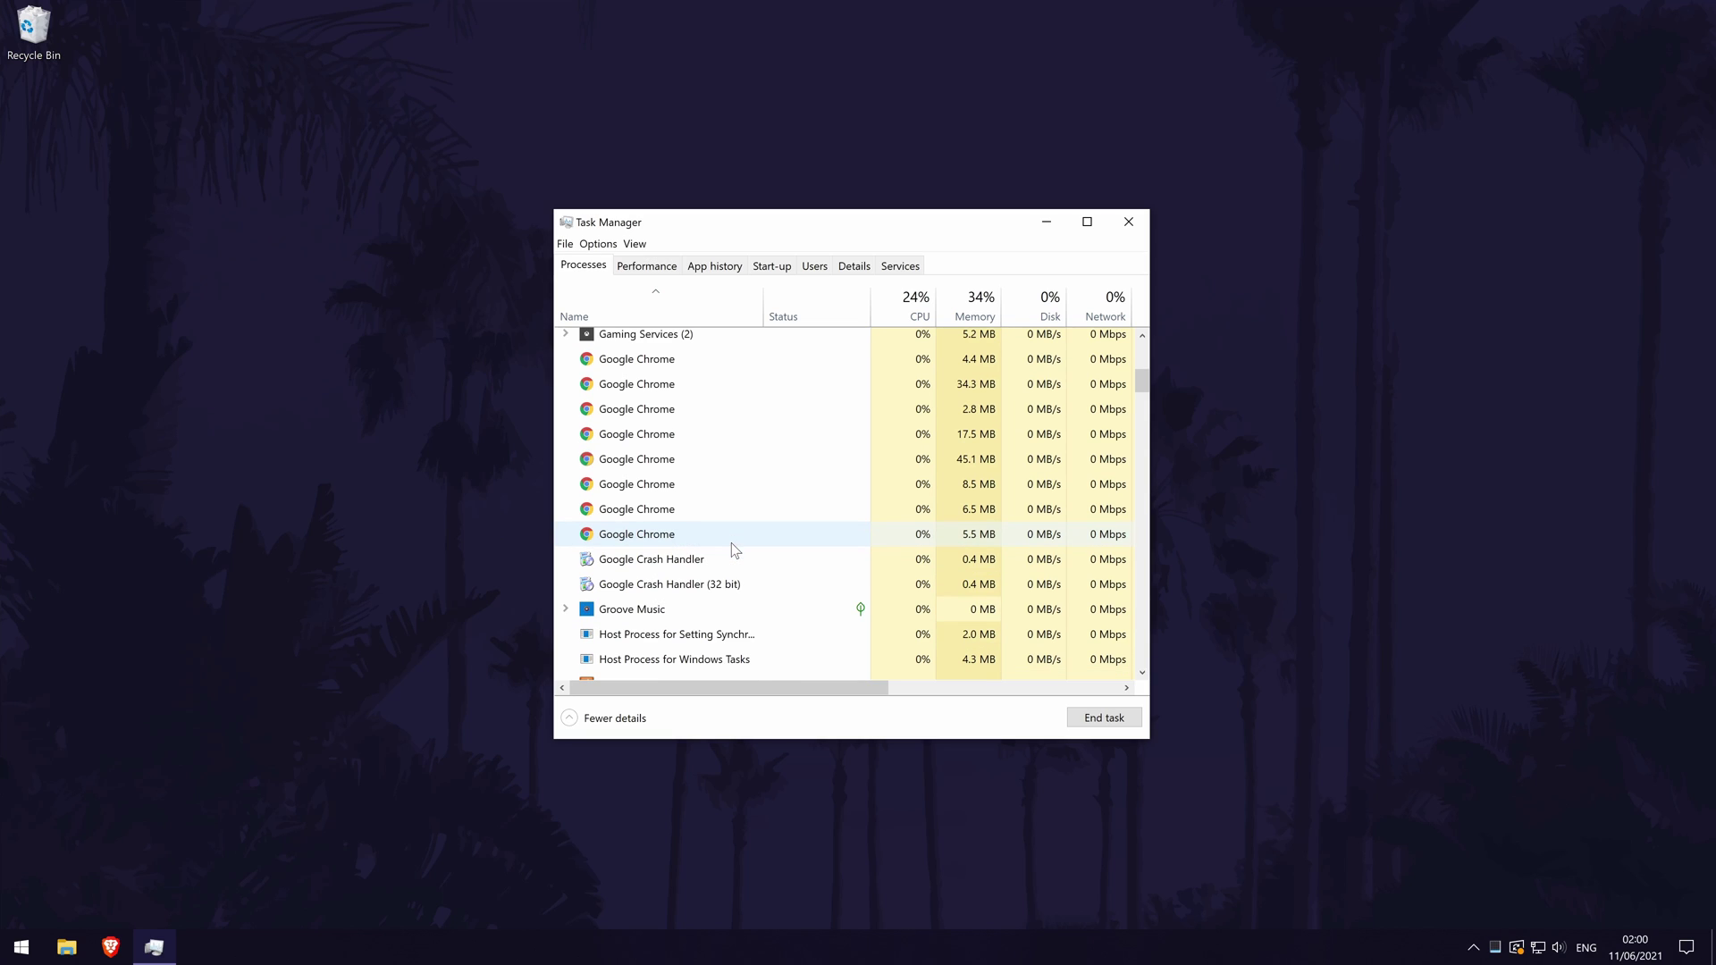
scroll(down, 3)
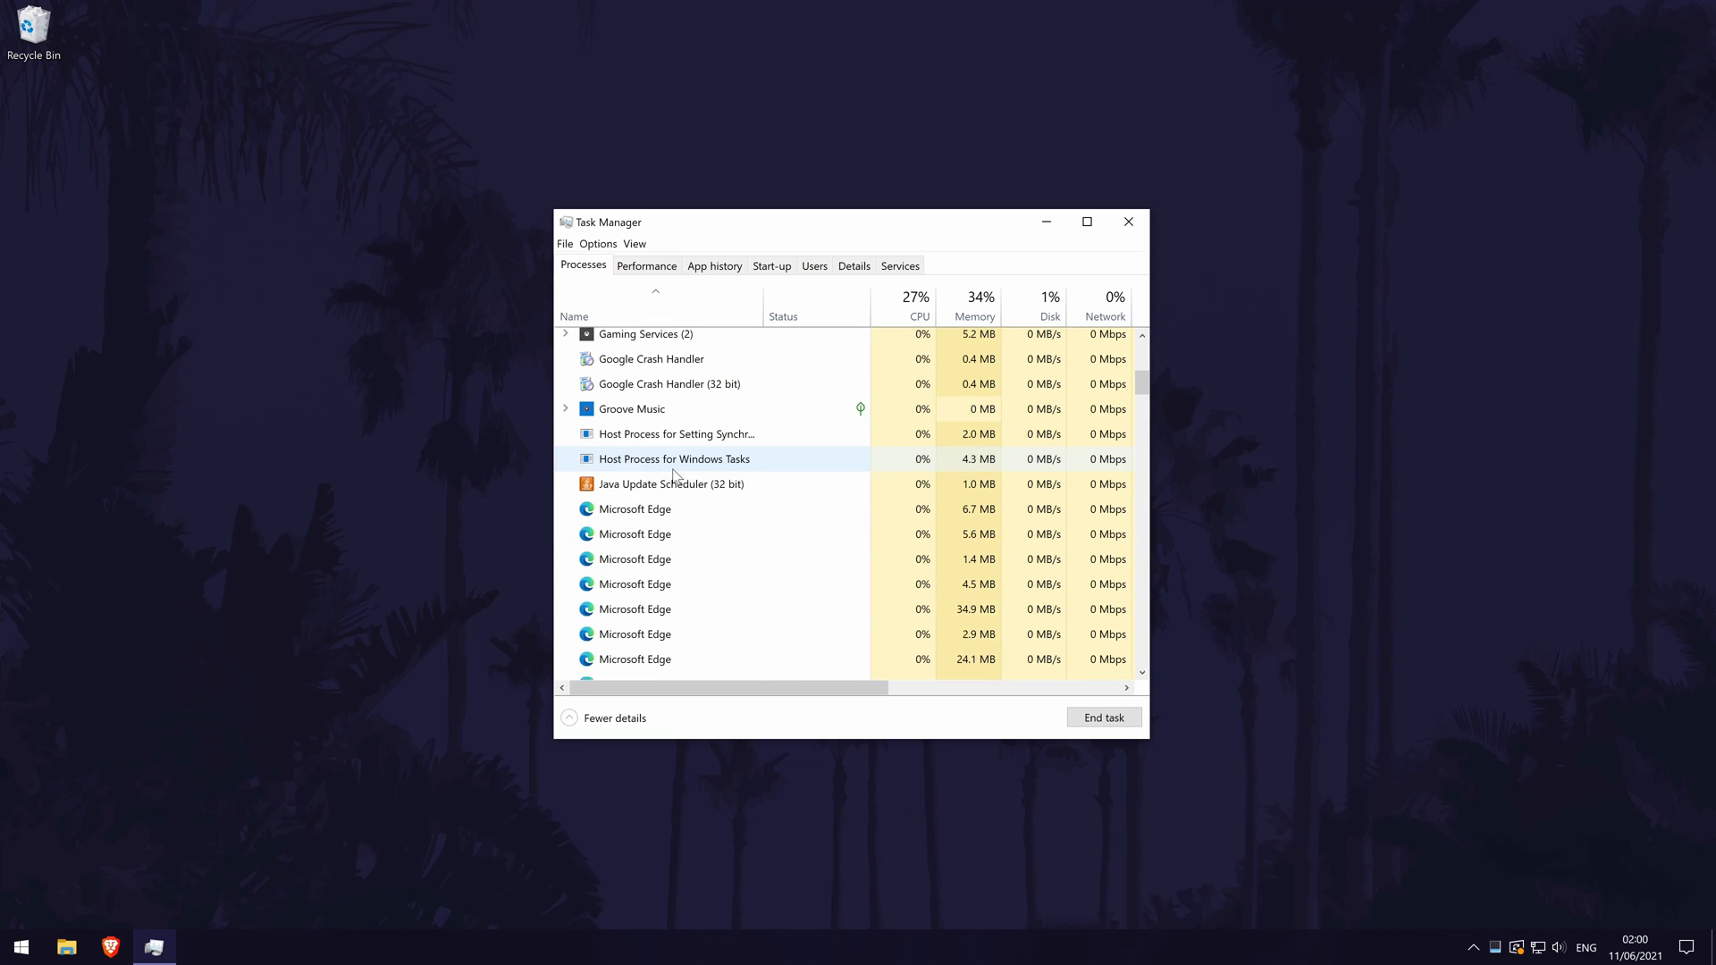
mouse_move(696, 559)
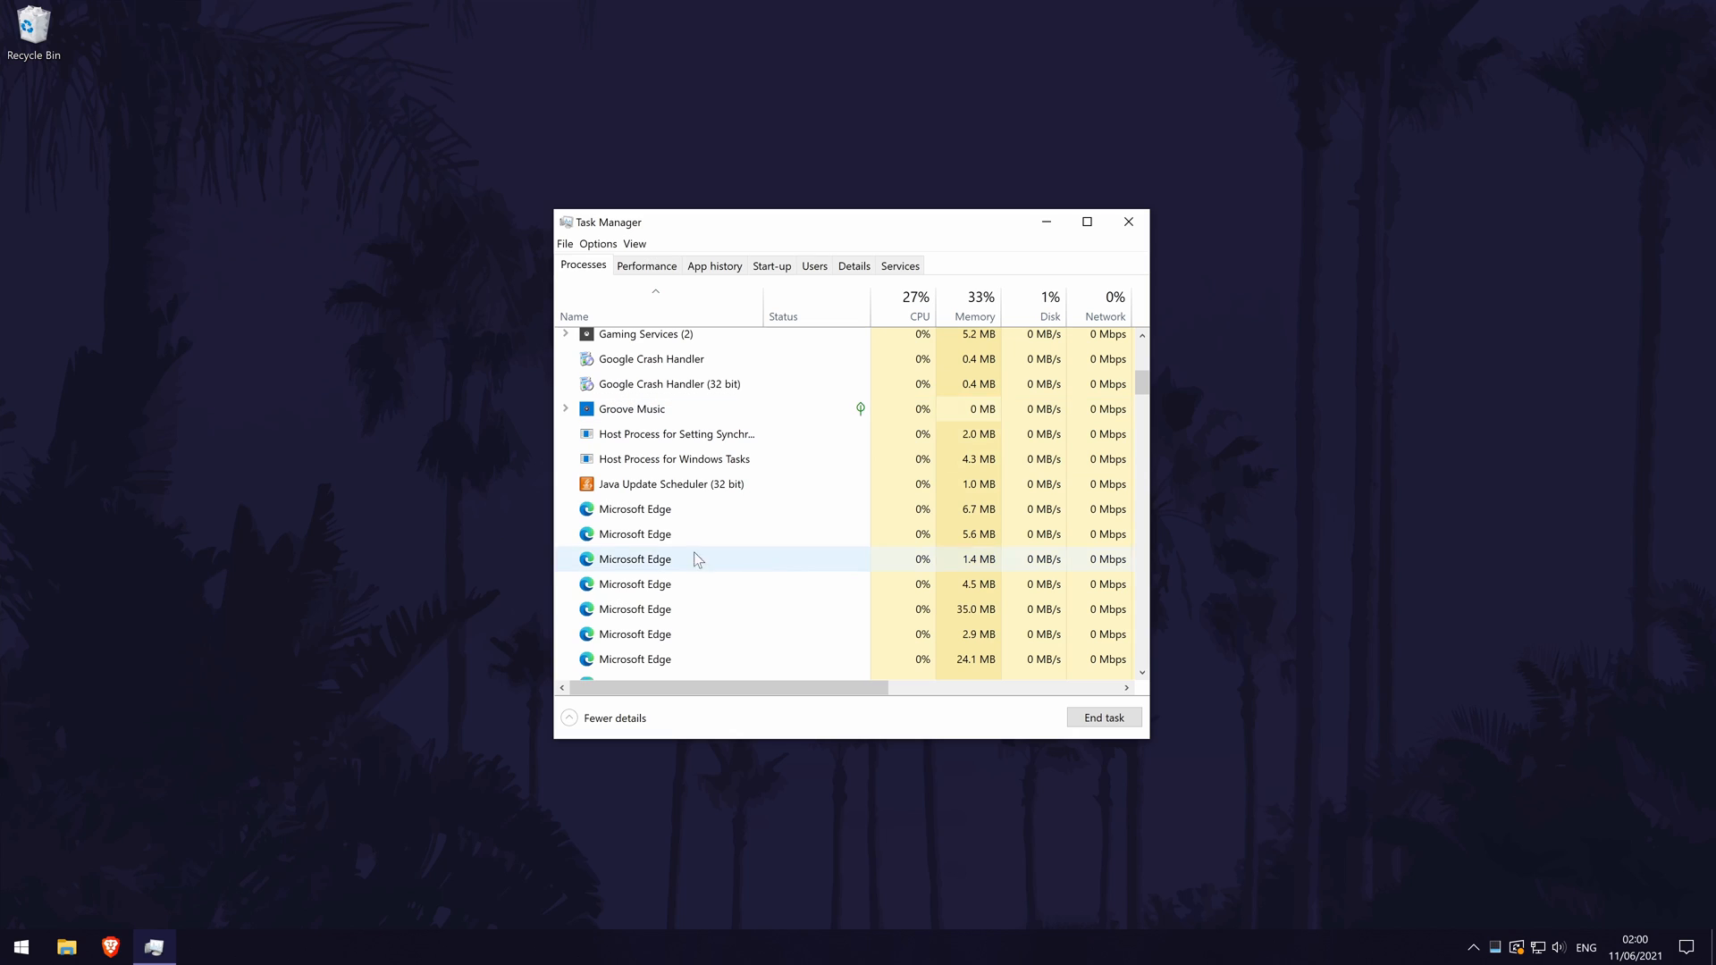
scroll(up, 3)
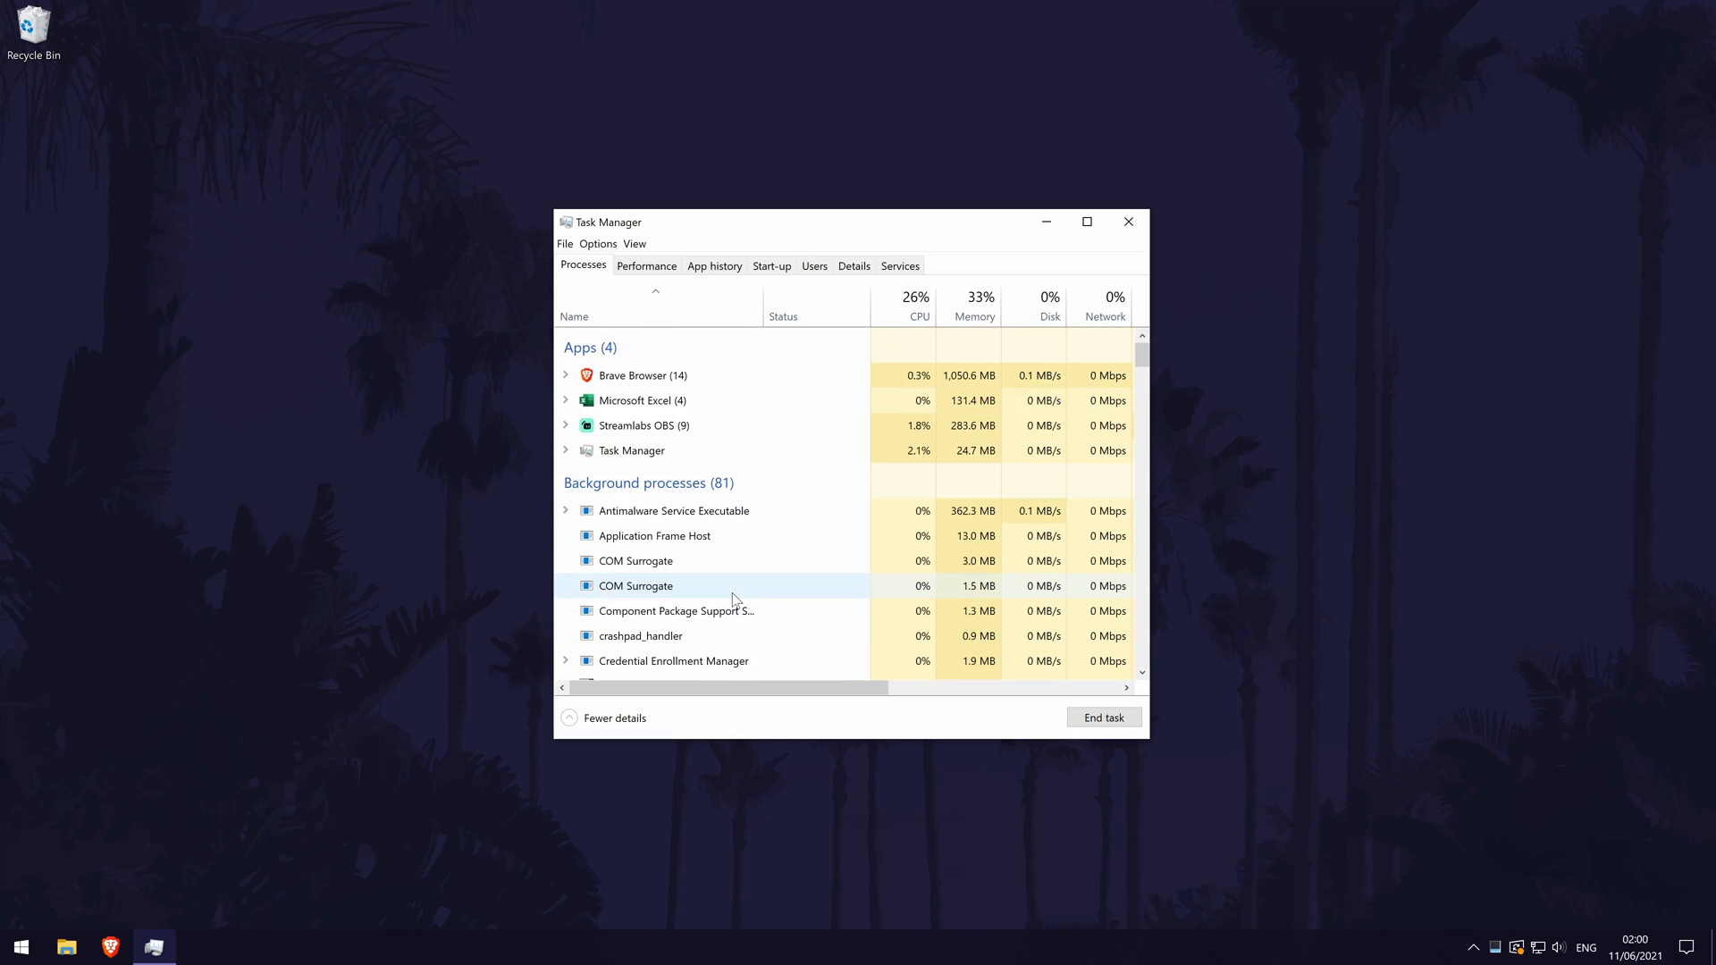
Close Task Manager and look up Microsoft Edge's launch options, such as Run as administrator.
click(1127, 222)
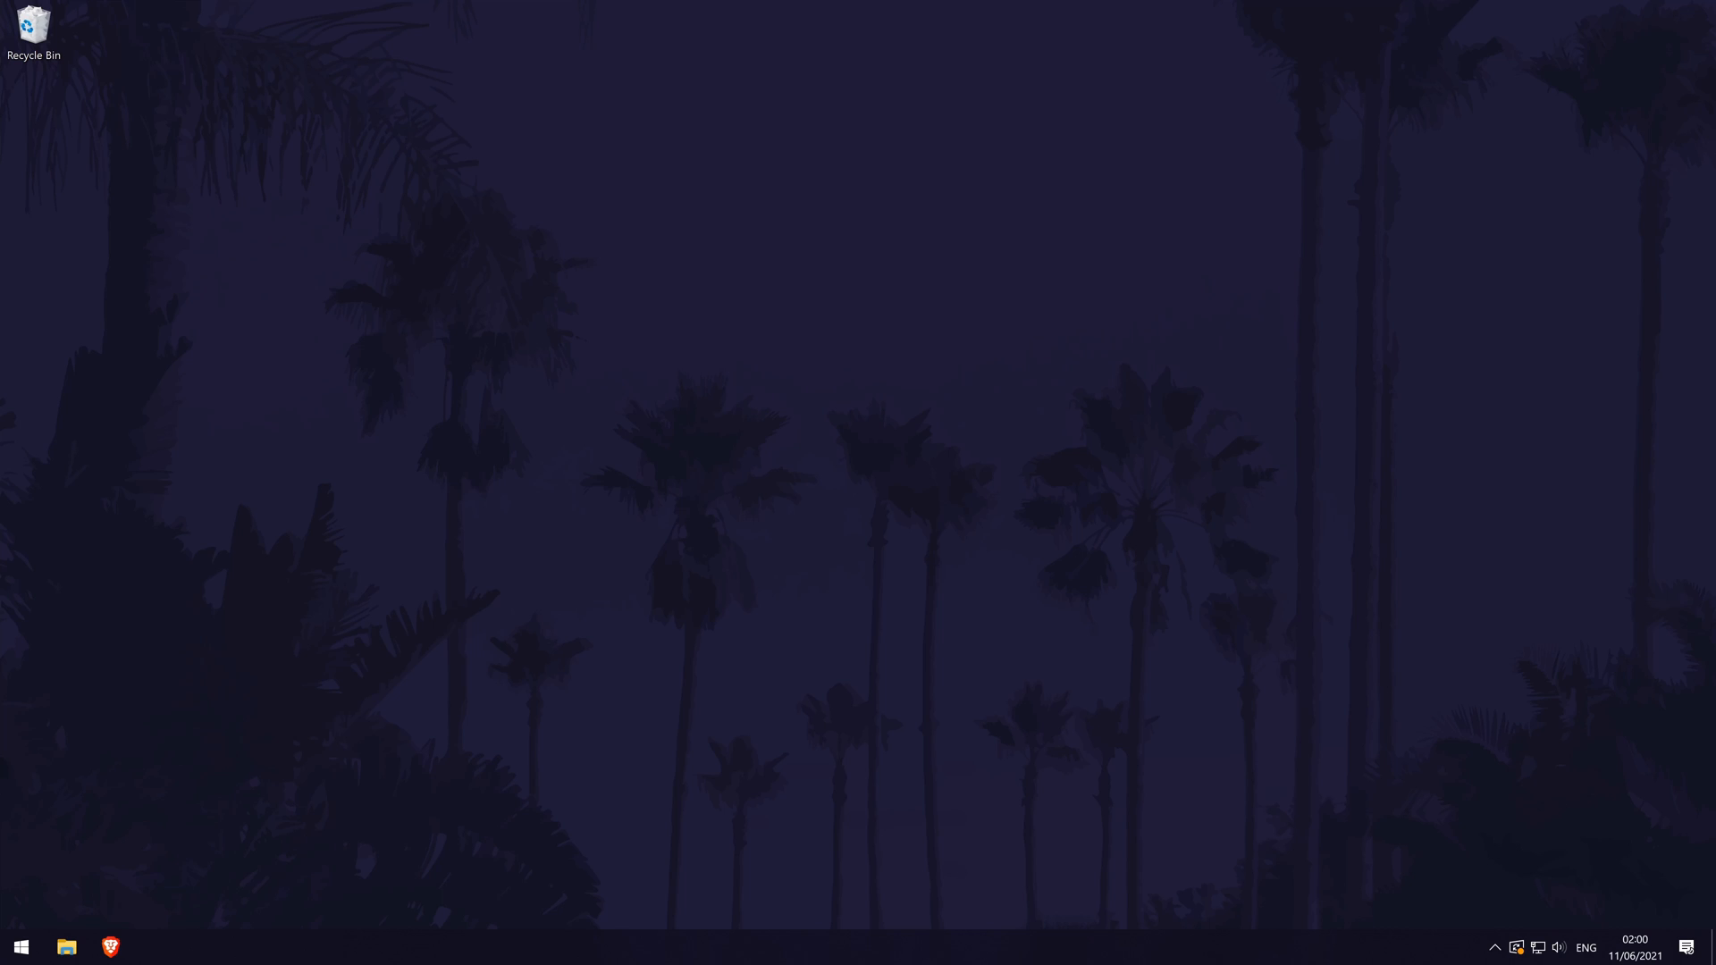
mouse_move(20, 948)
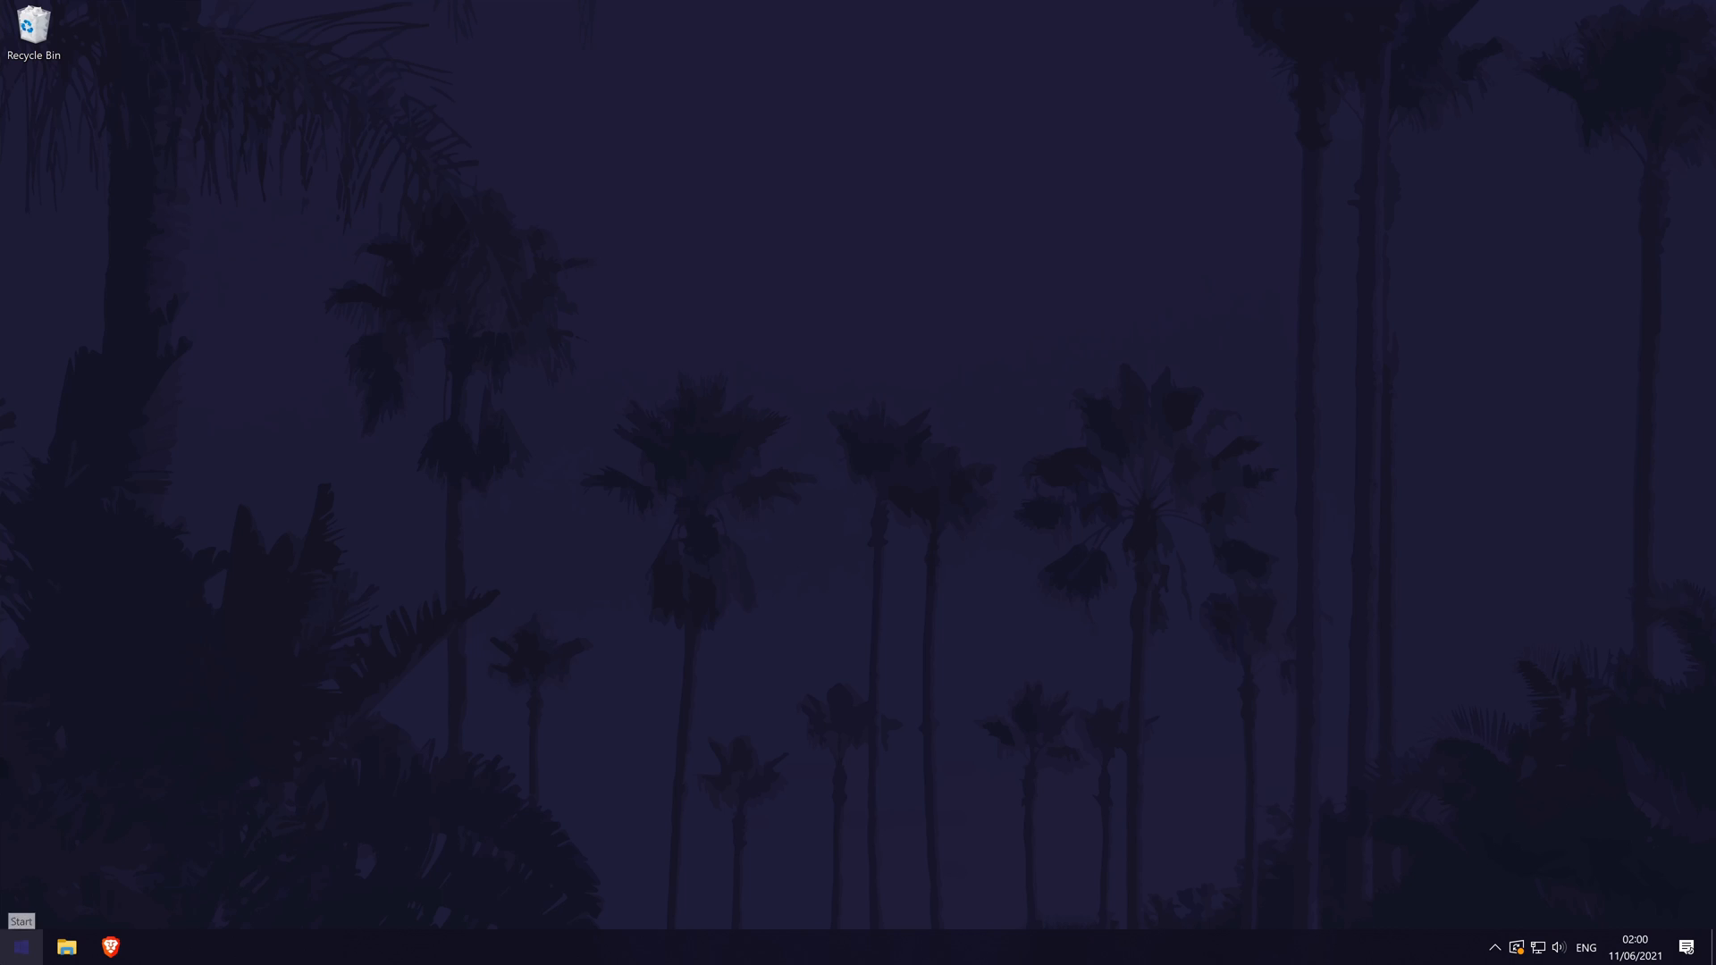
text(edge)
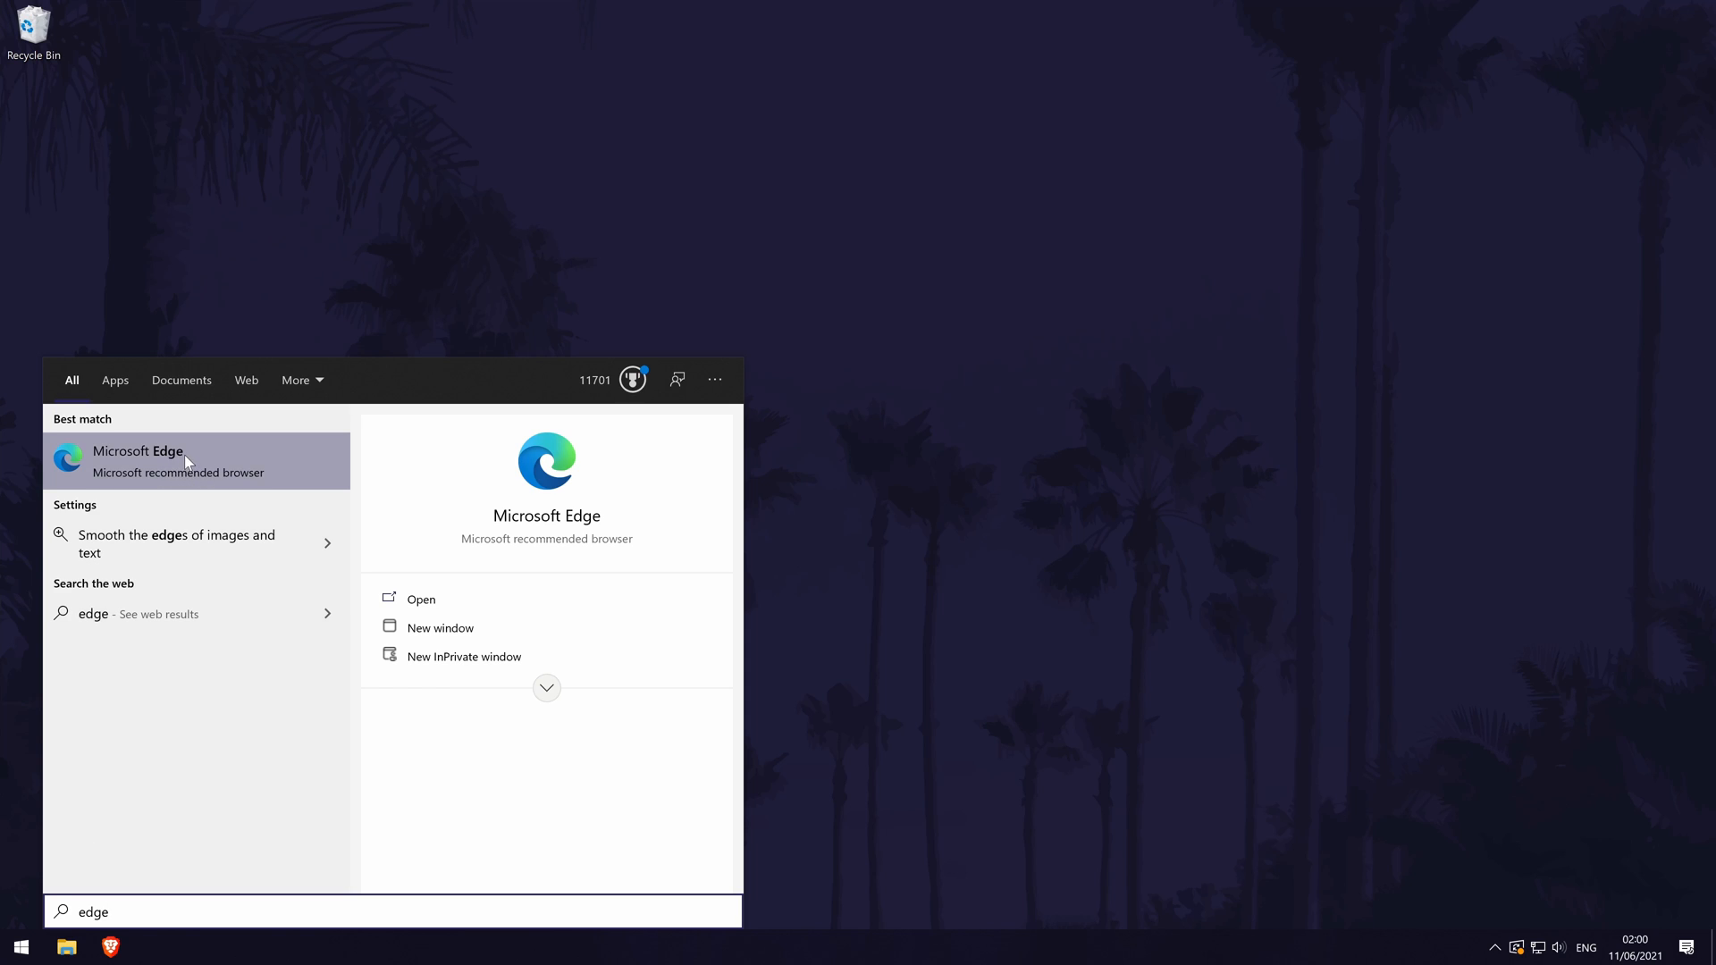
right_click(138, 460)
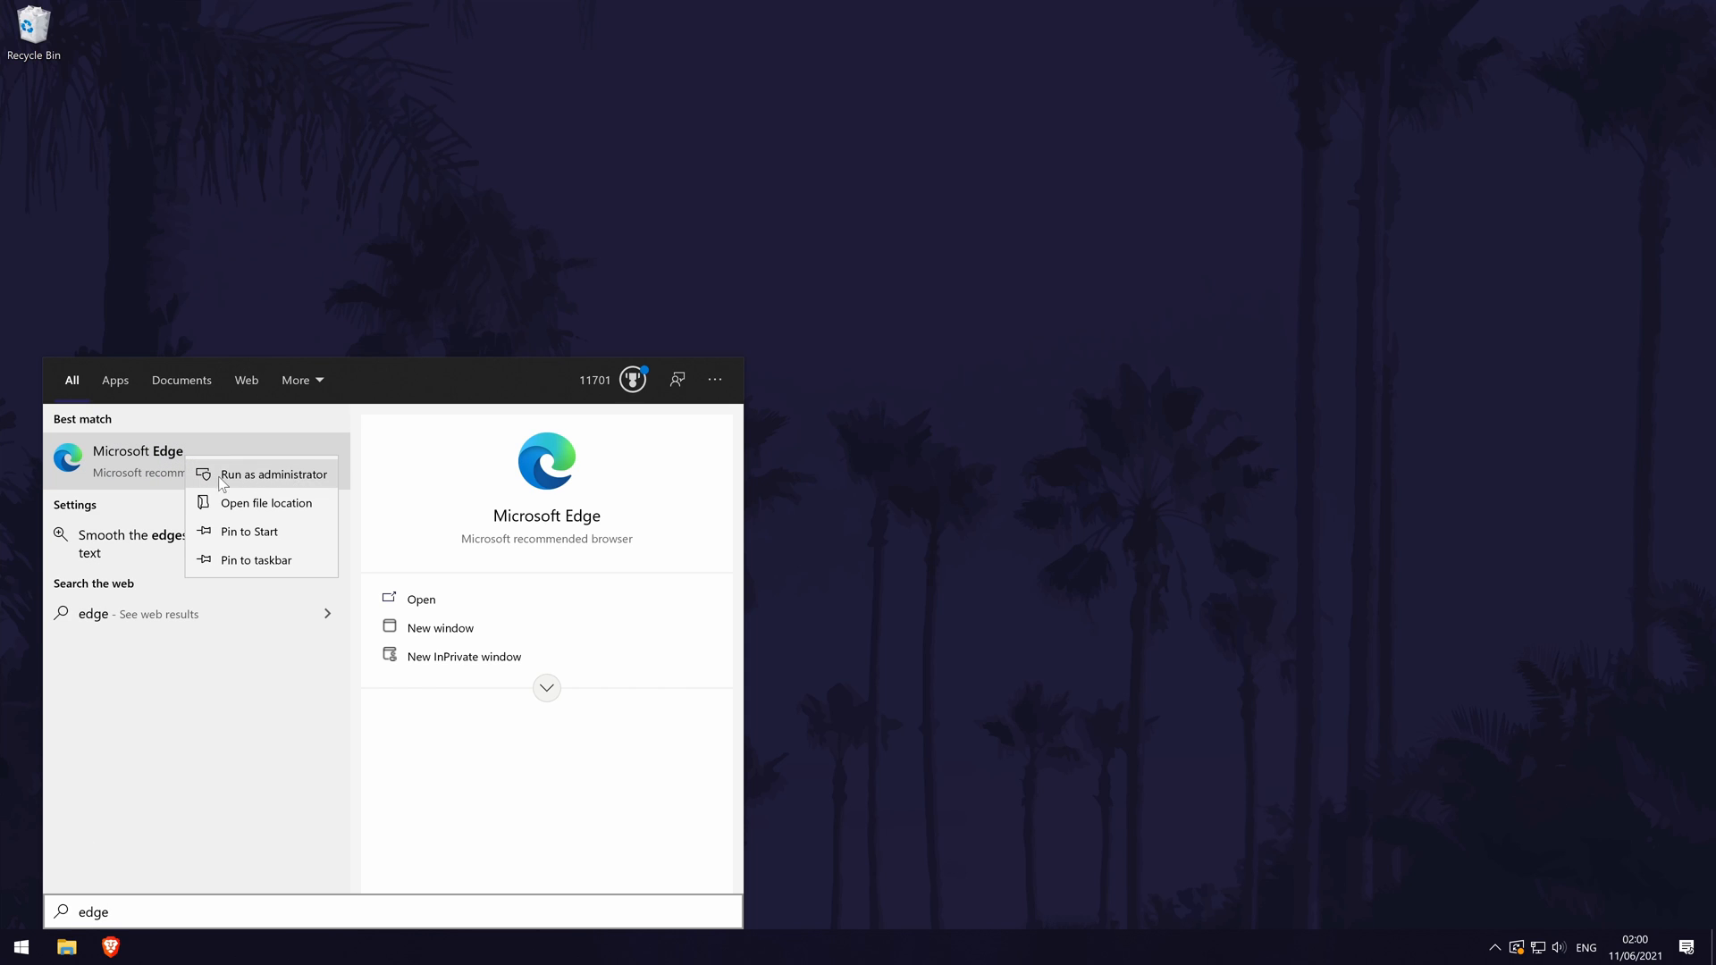
mouse_move(262, 475)
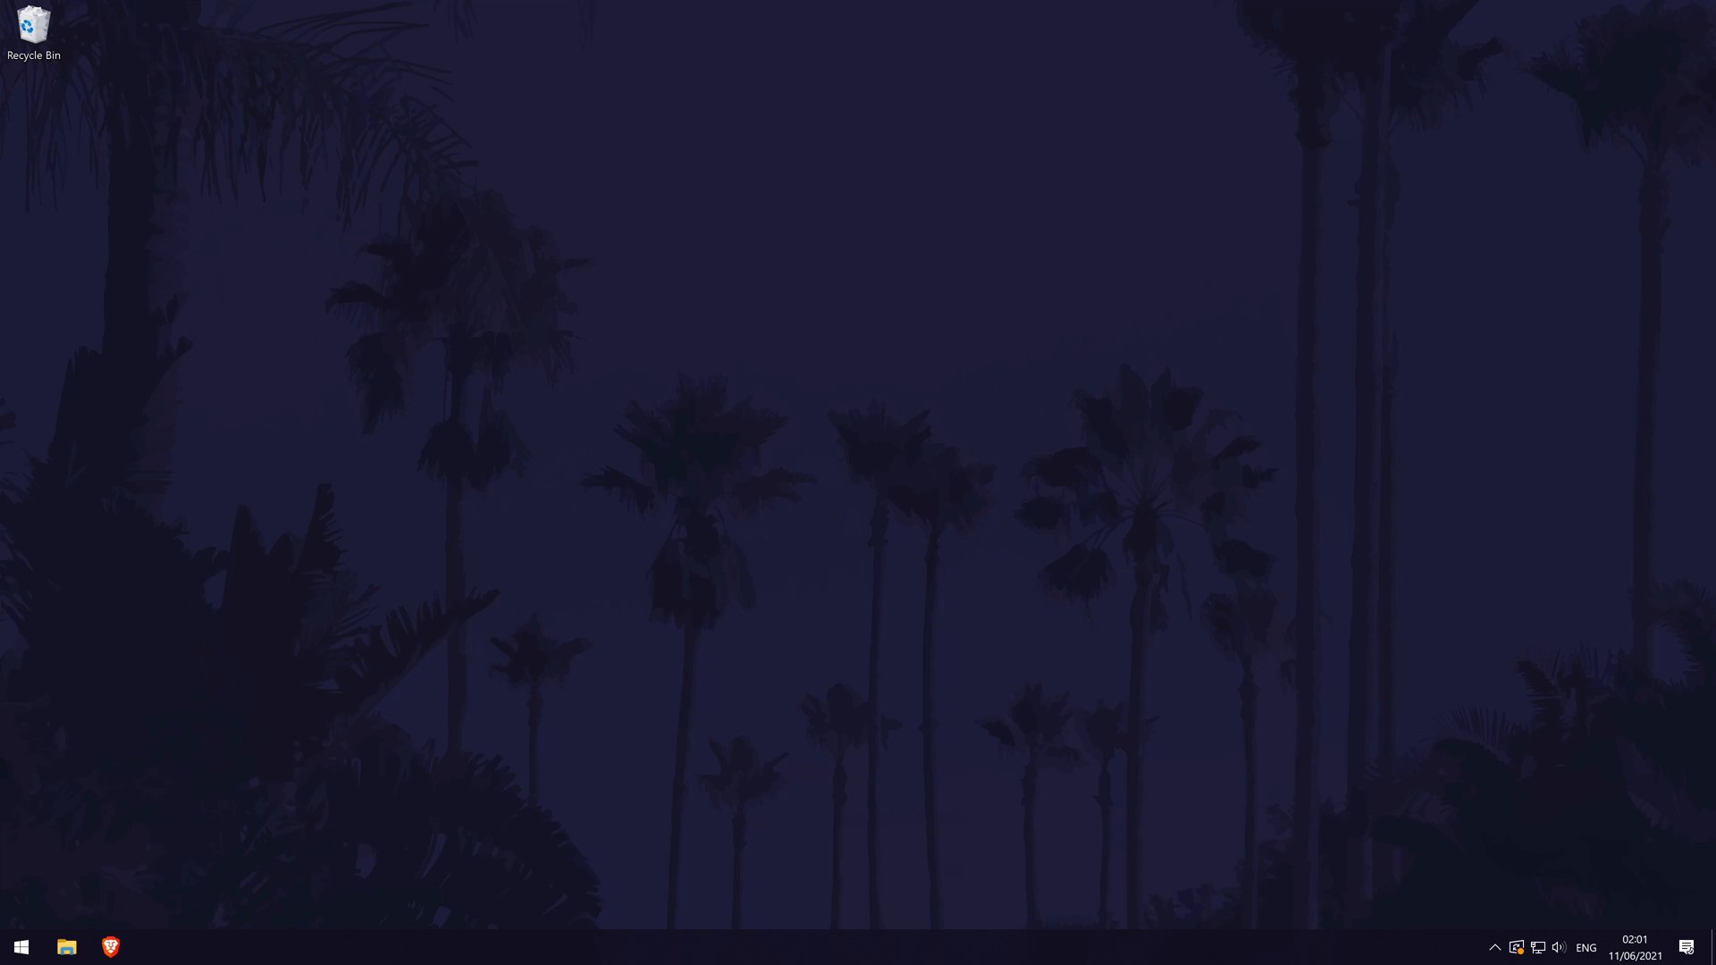
click(154, 947)
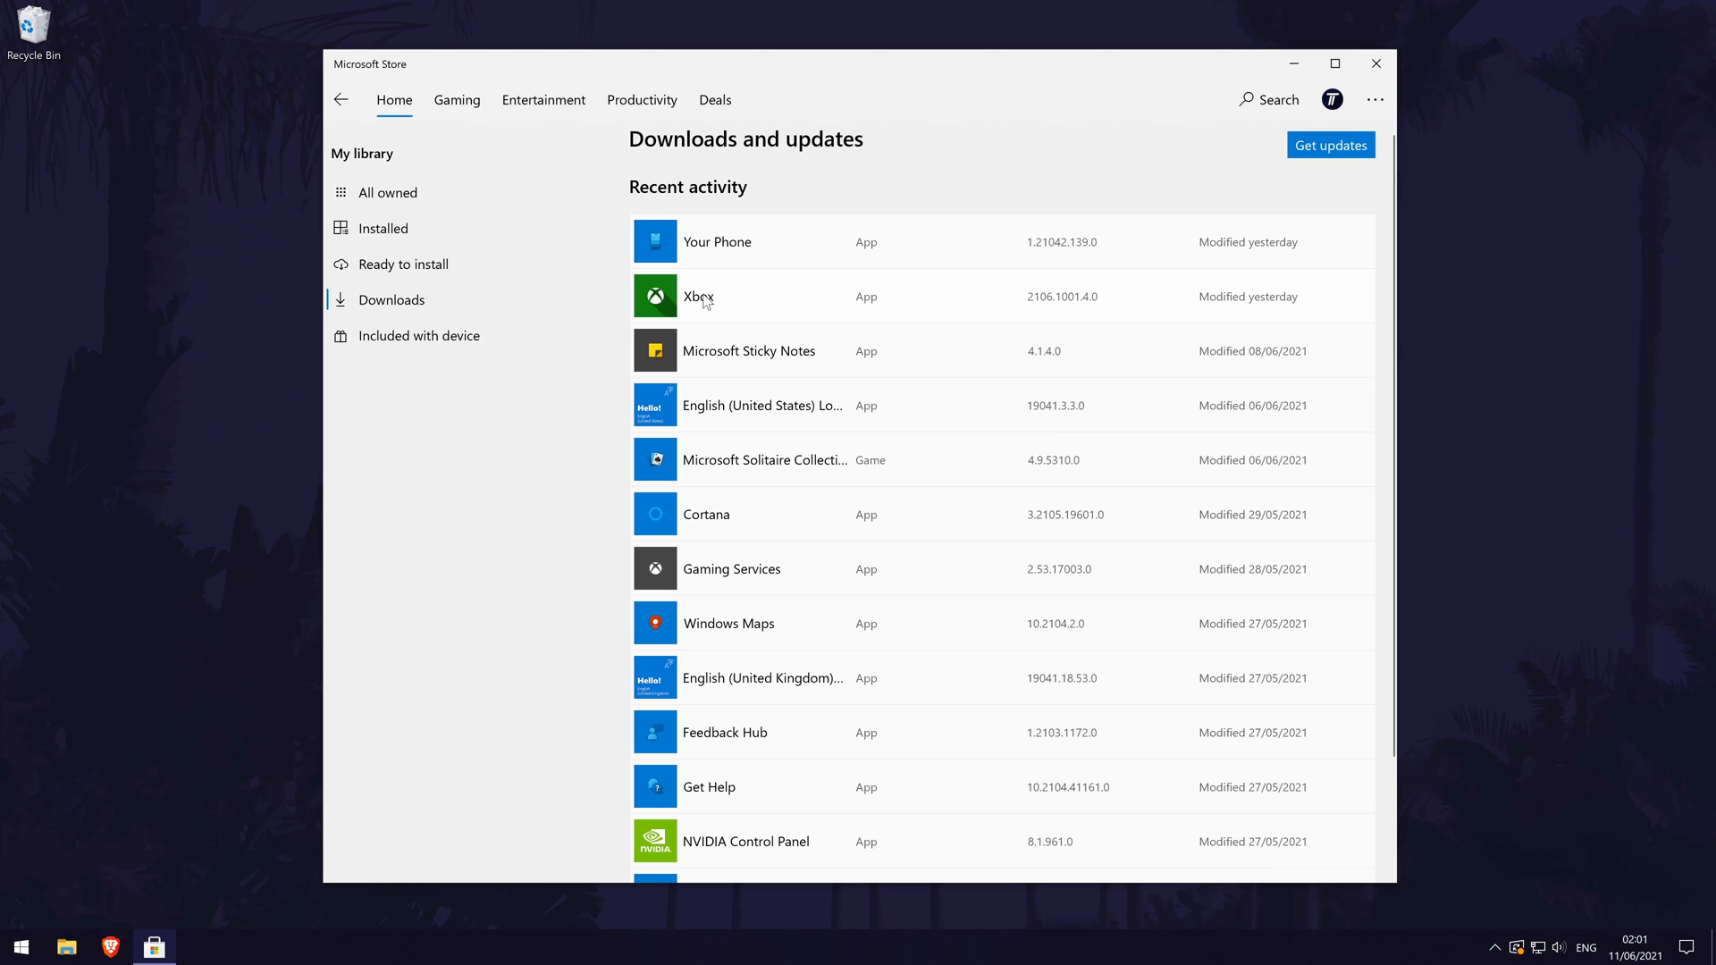
mouse_move(731, 631)
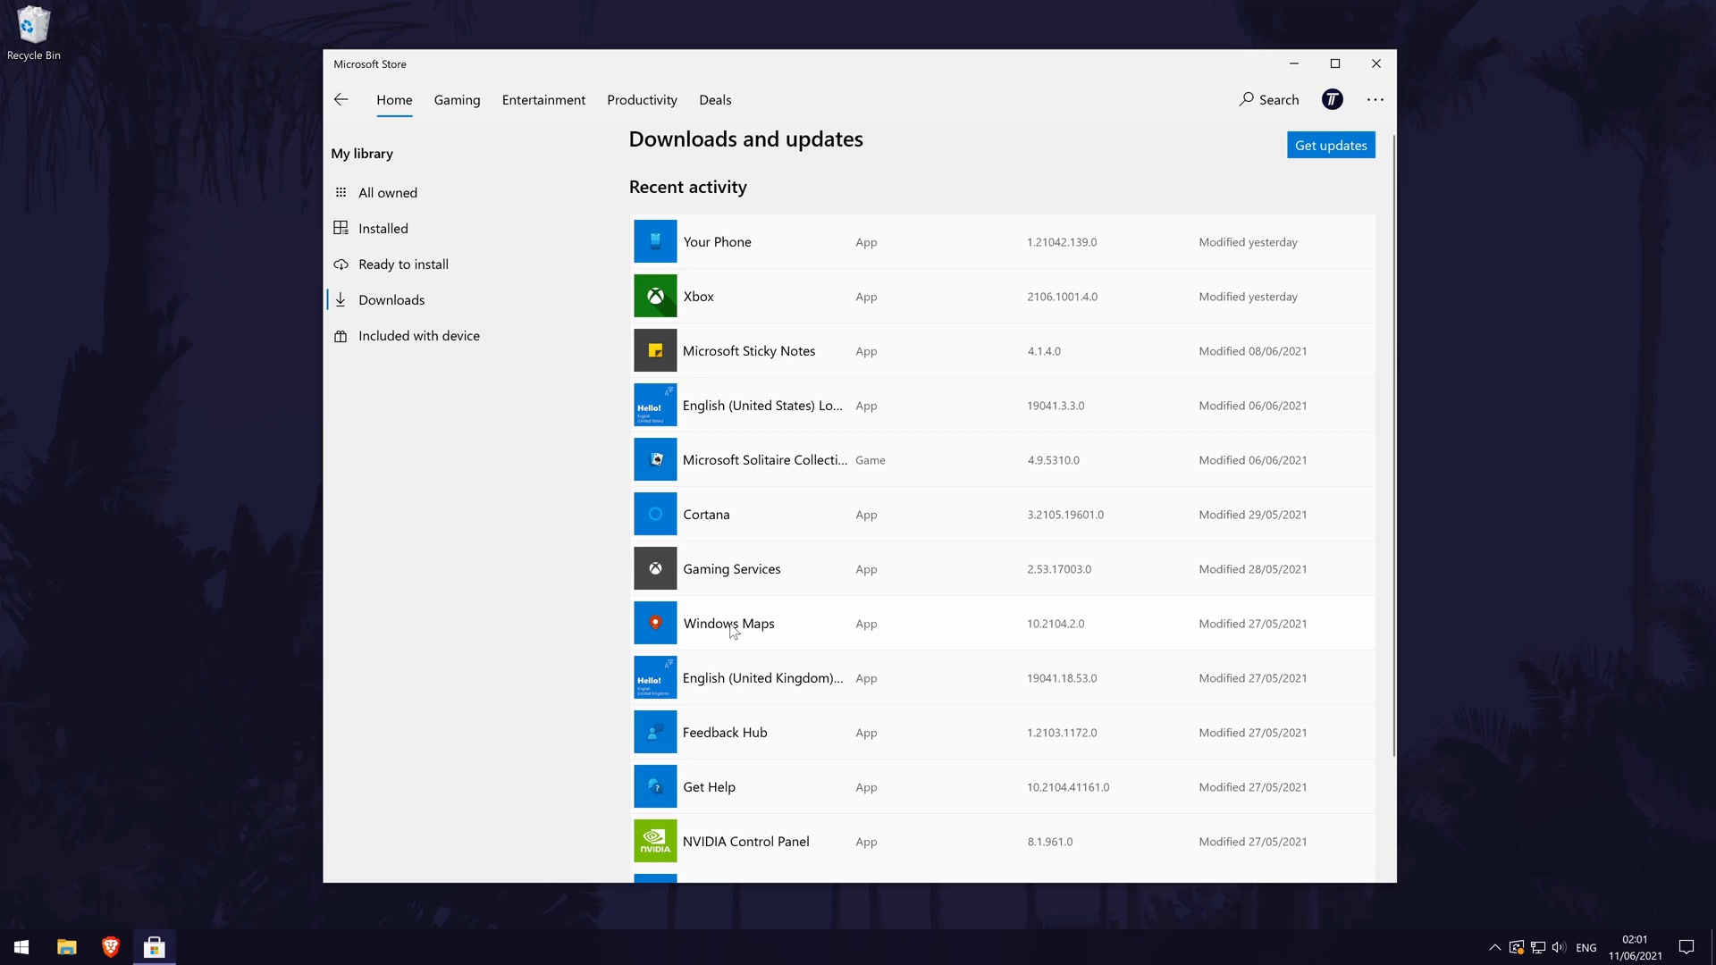
click(1377, 65)
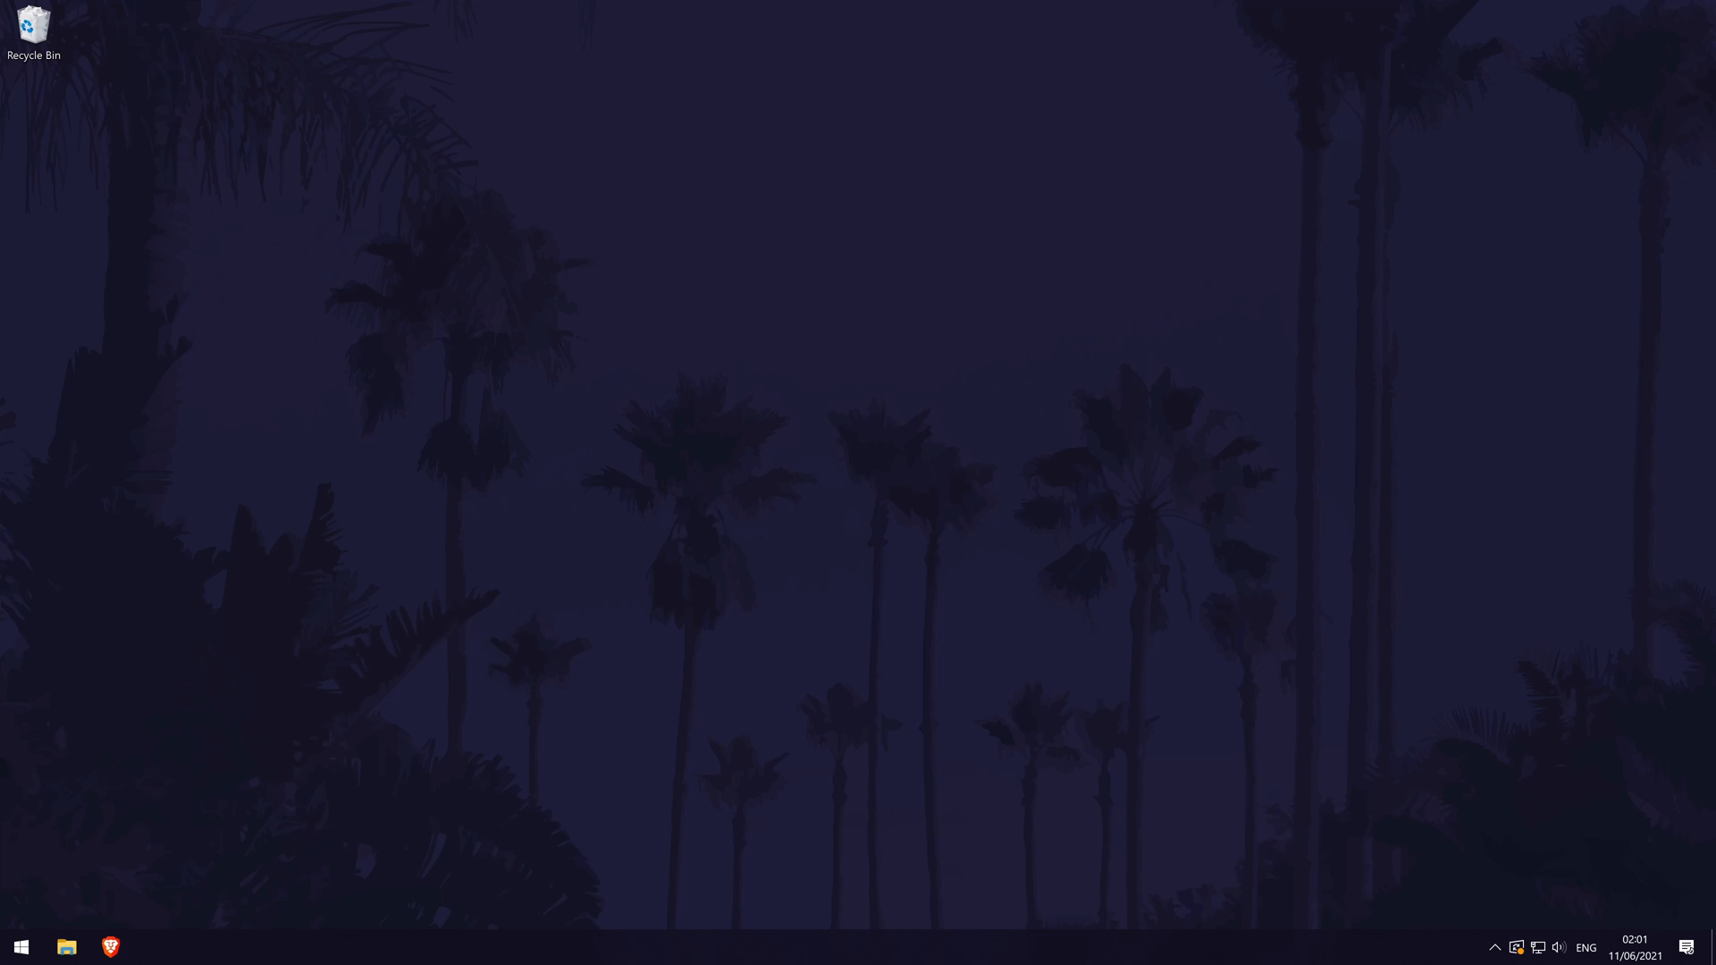
click(20, 947)
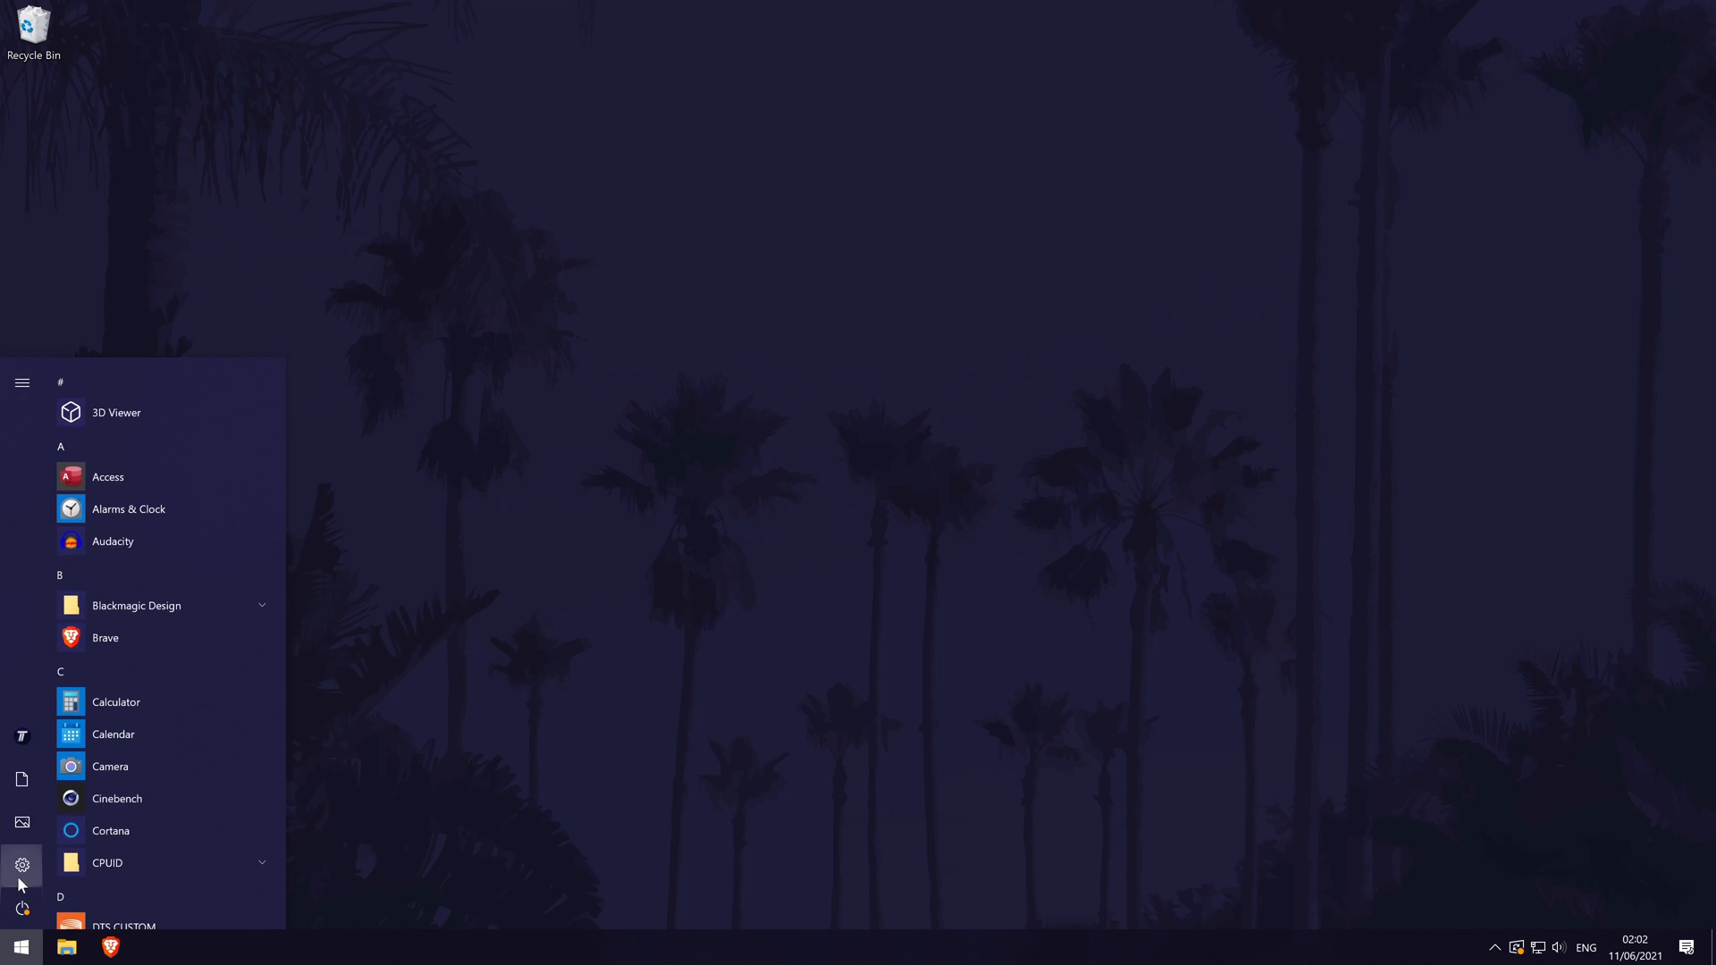
click(21, 907)
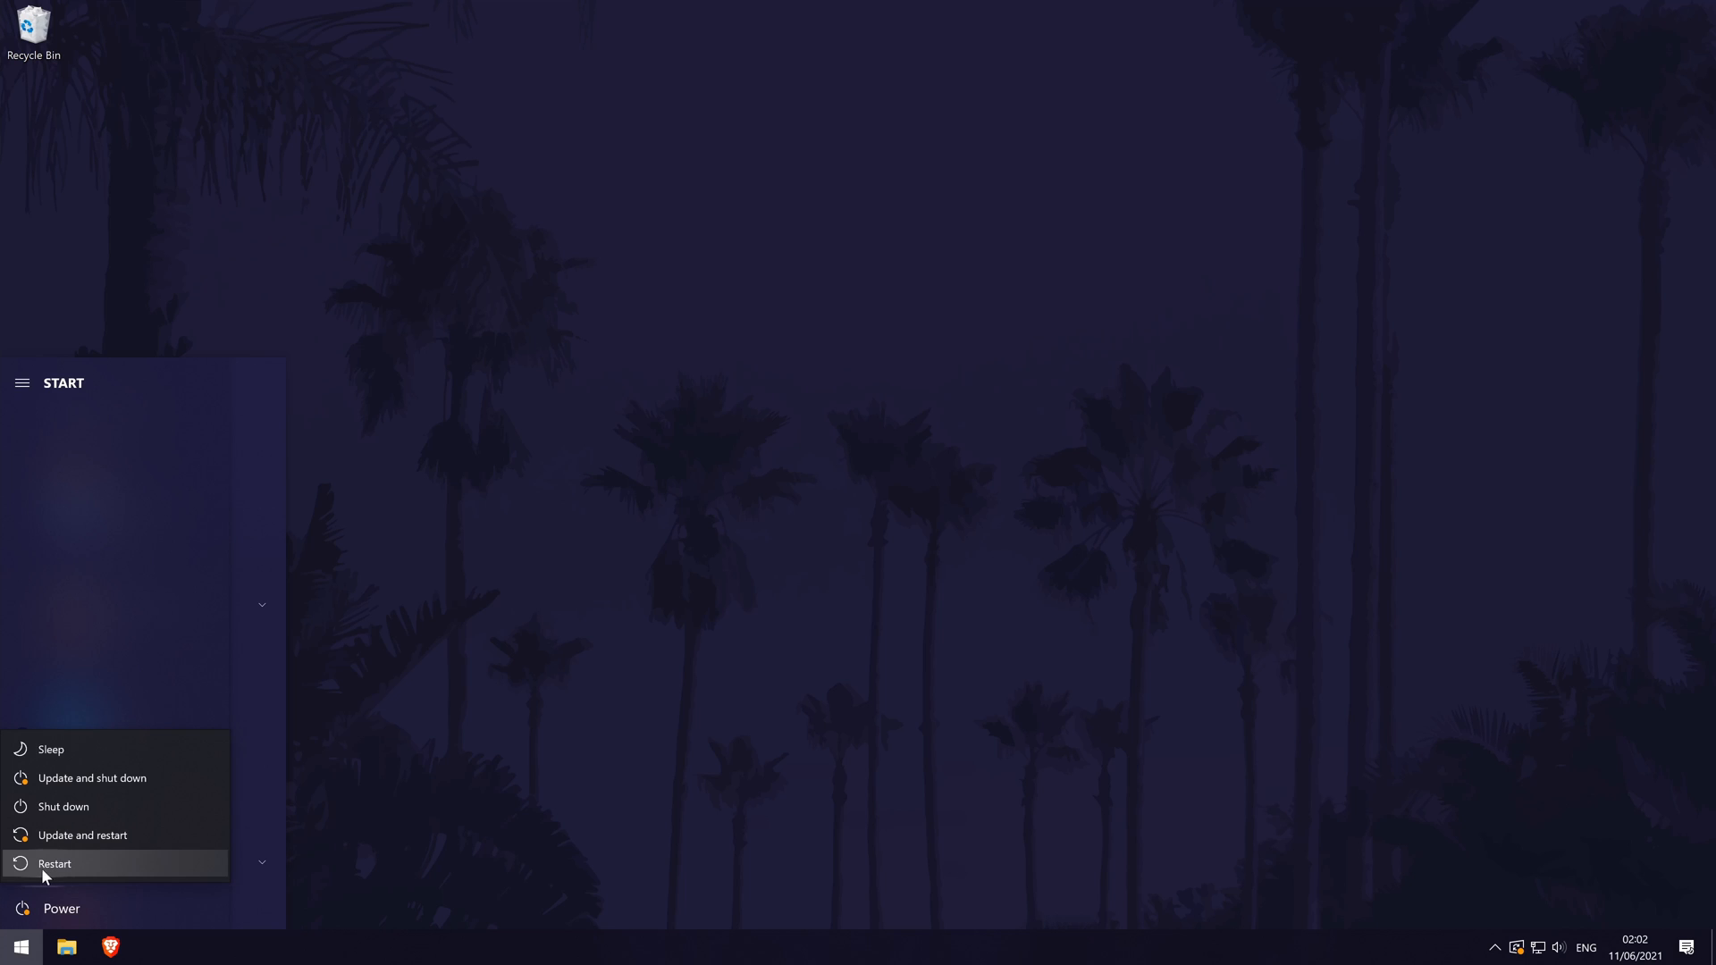
mouse_move(161, 865)
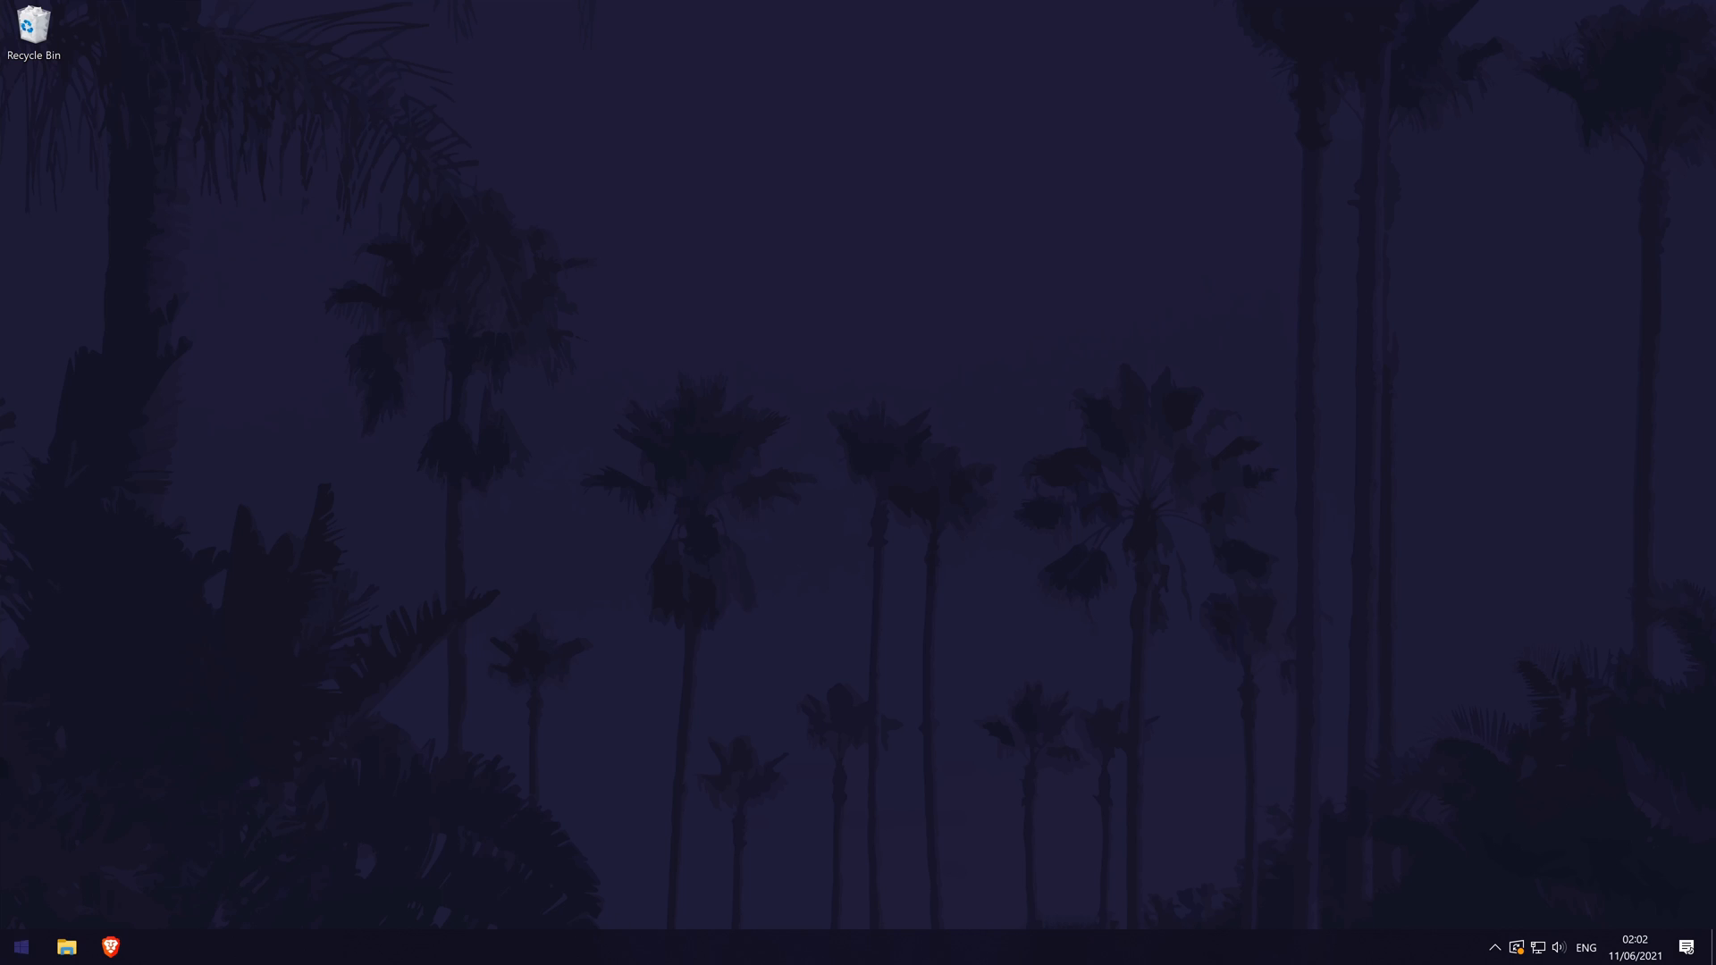
Review Windows Update status in Settings, showing a restart required for a pending cumulative update.
click(20, 947)
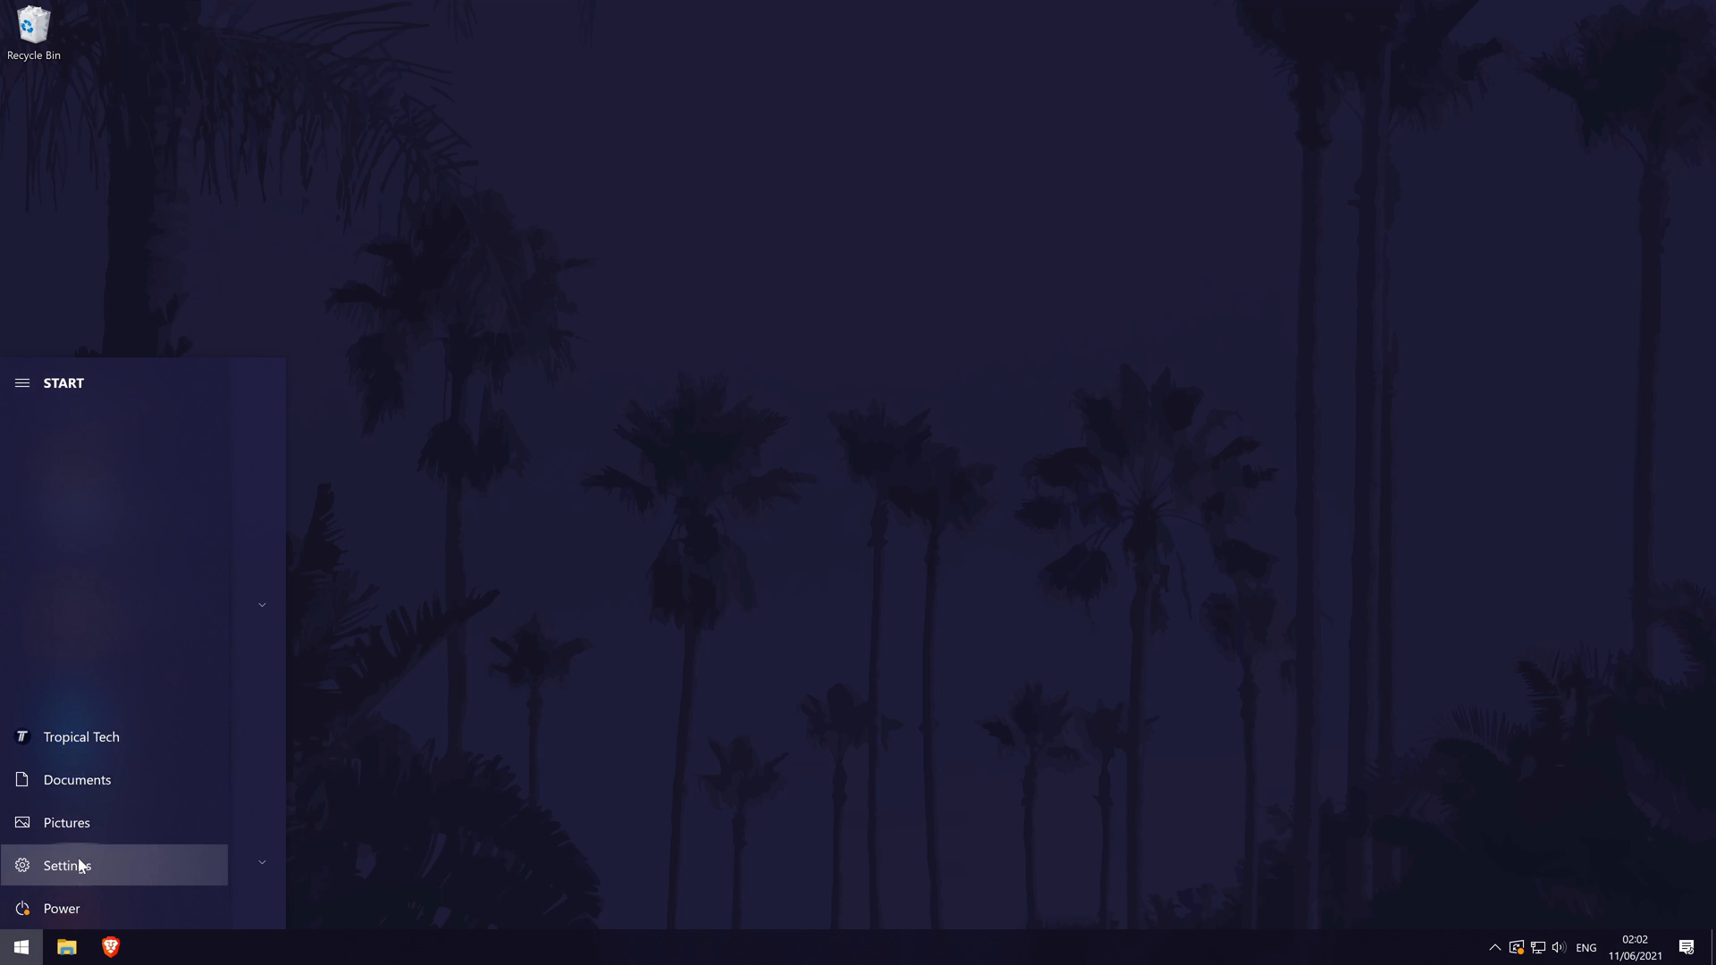
click(66, 865)
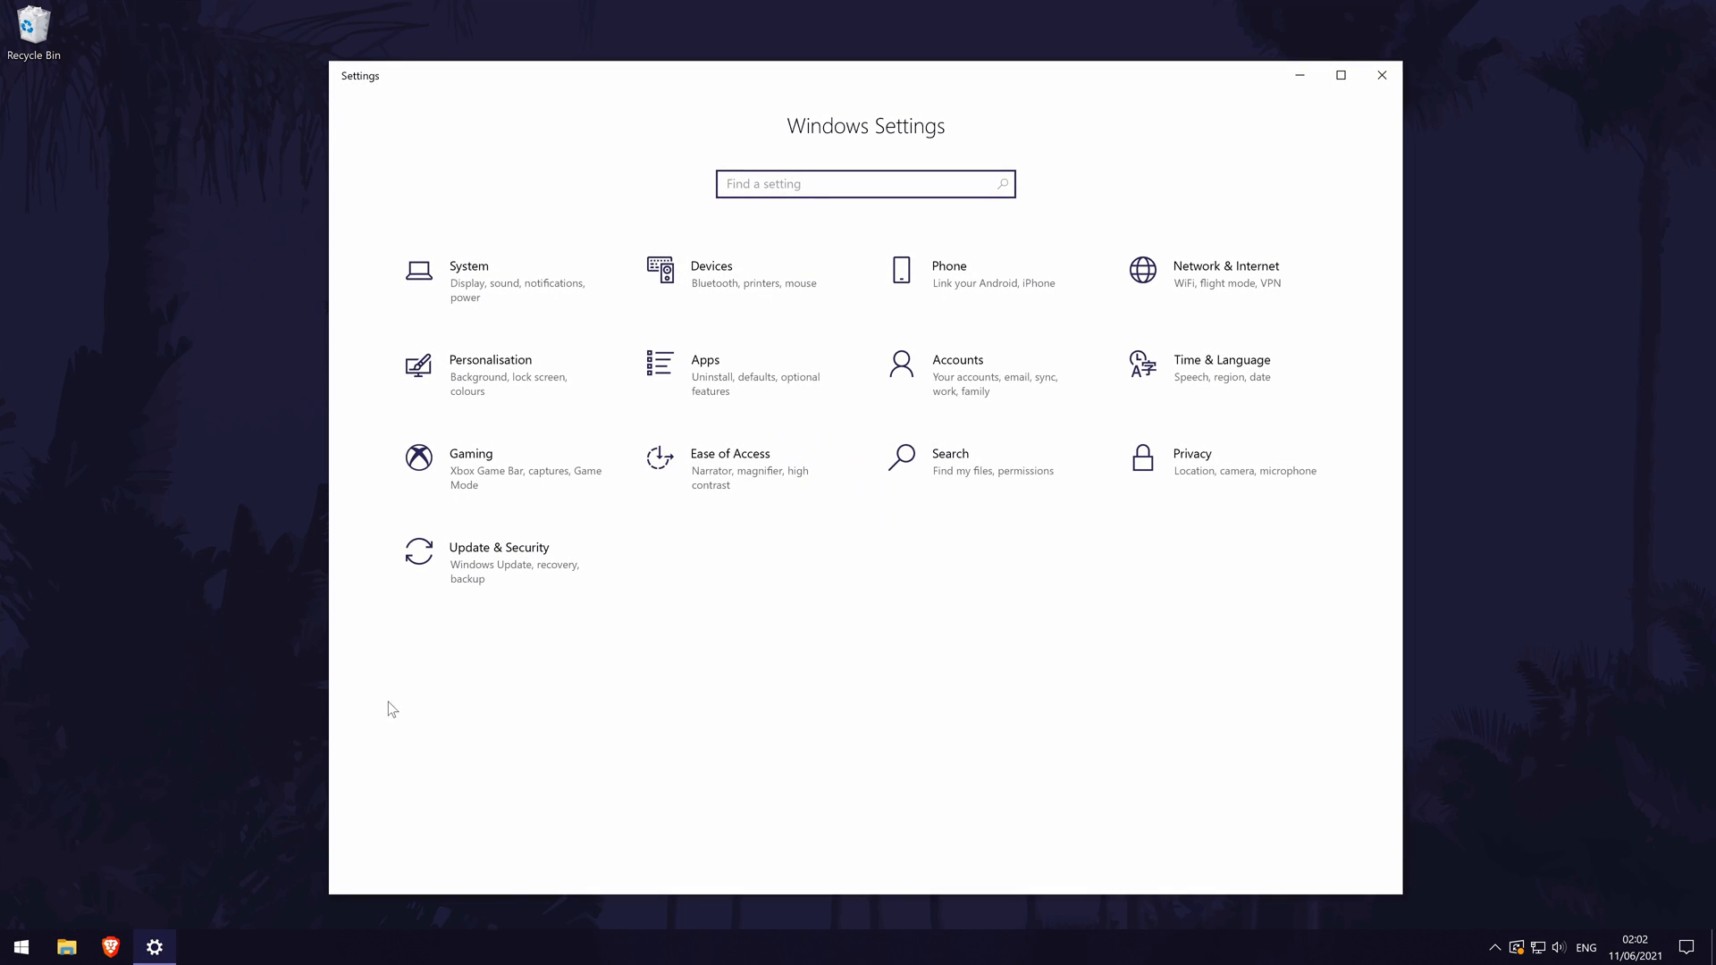
mouse_move(486, 563)
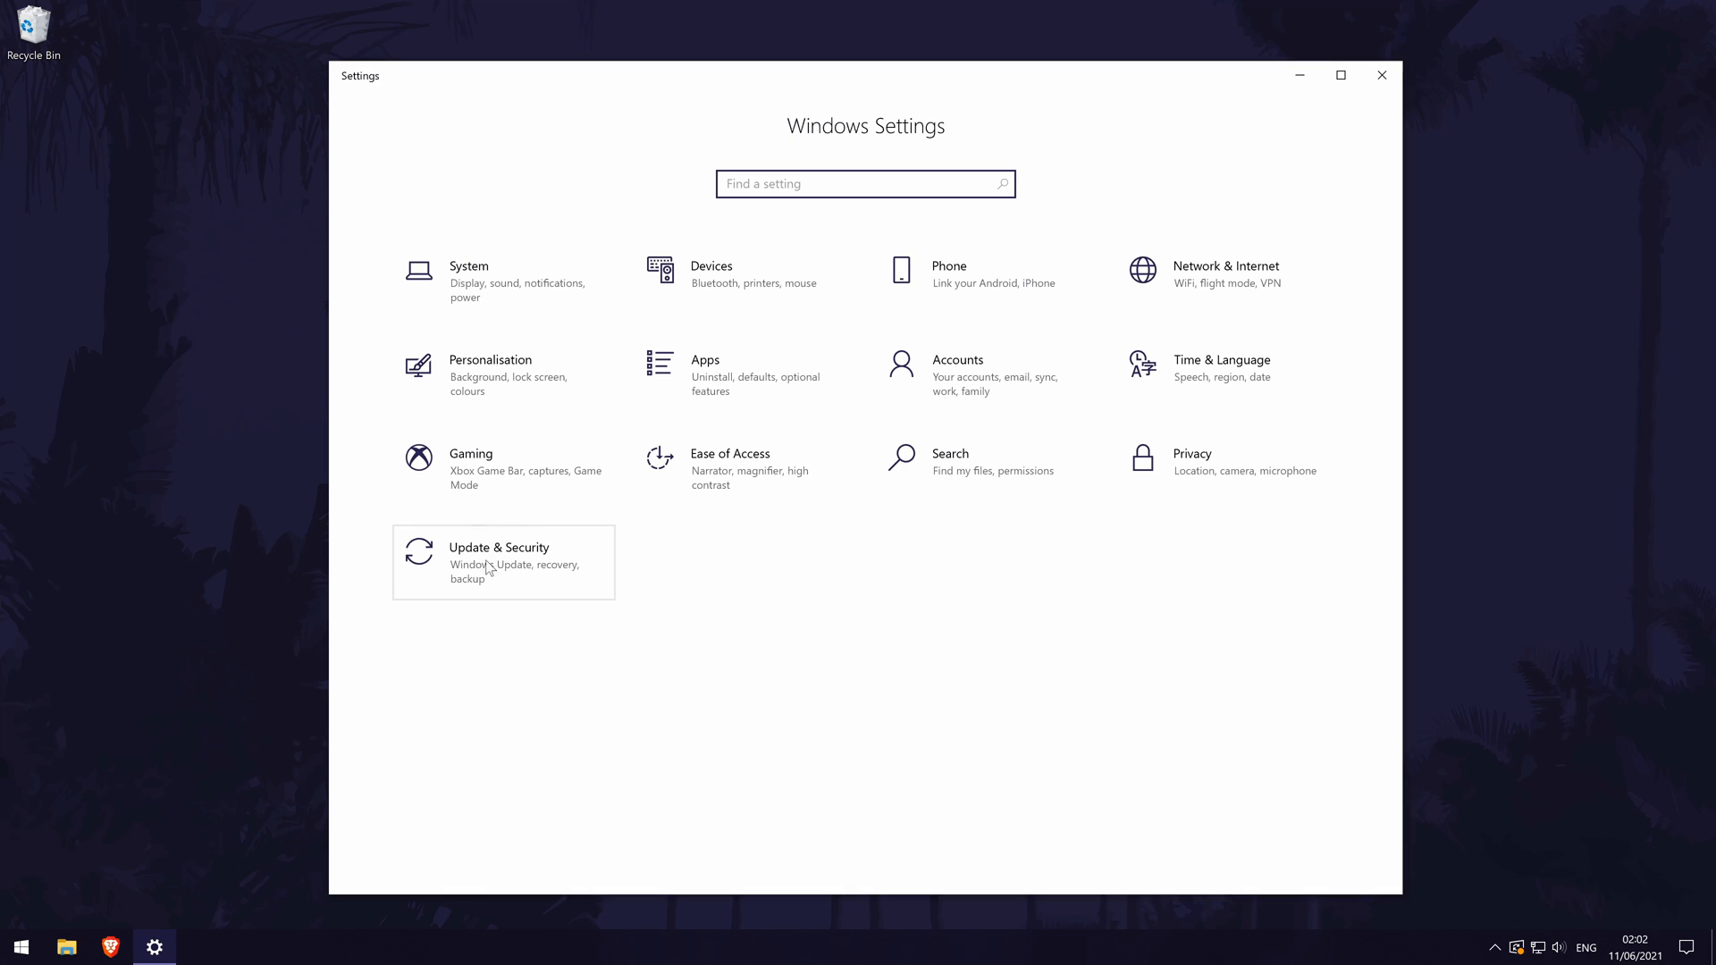
click(498, 562)
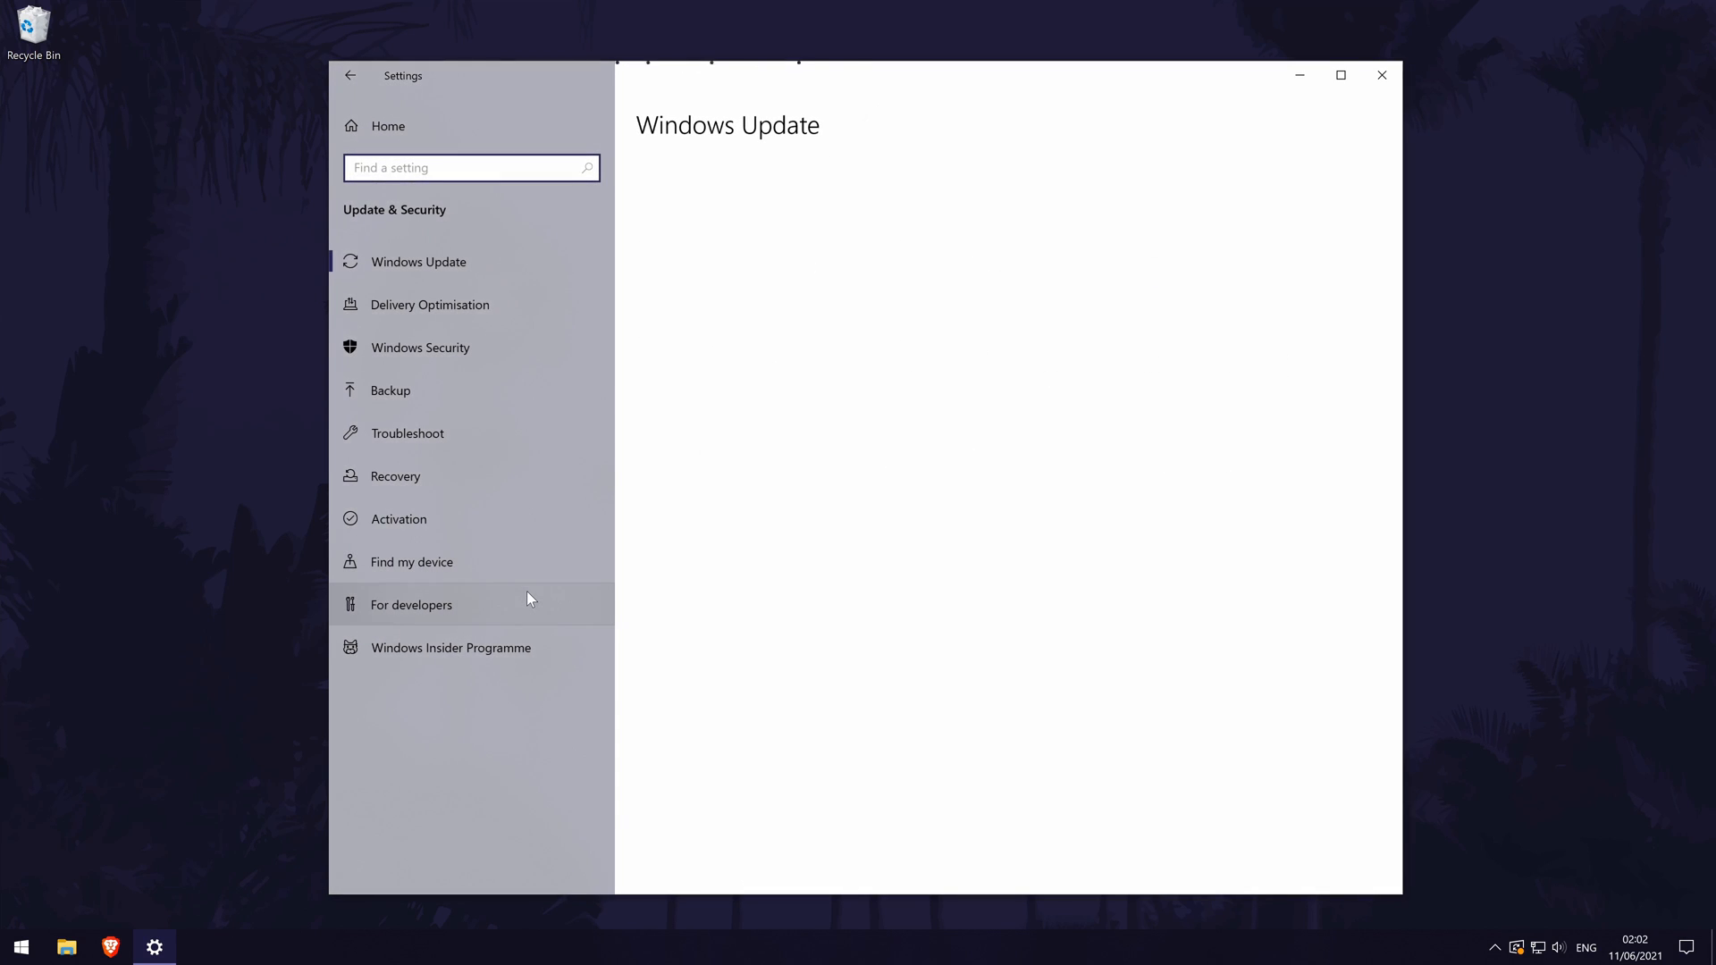
click(418, 261)
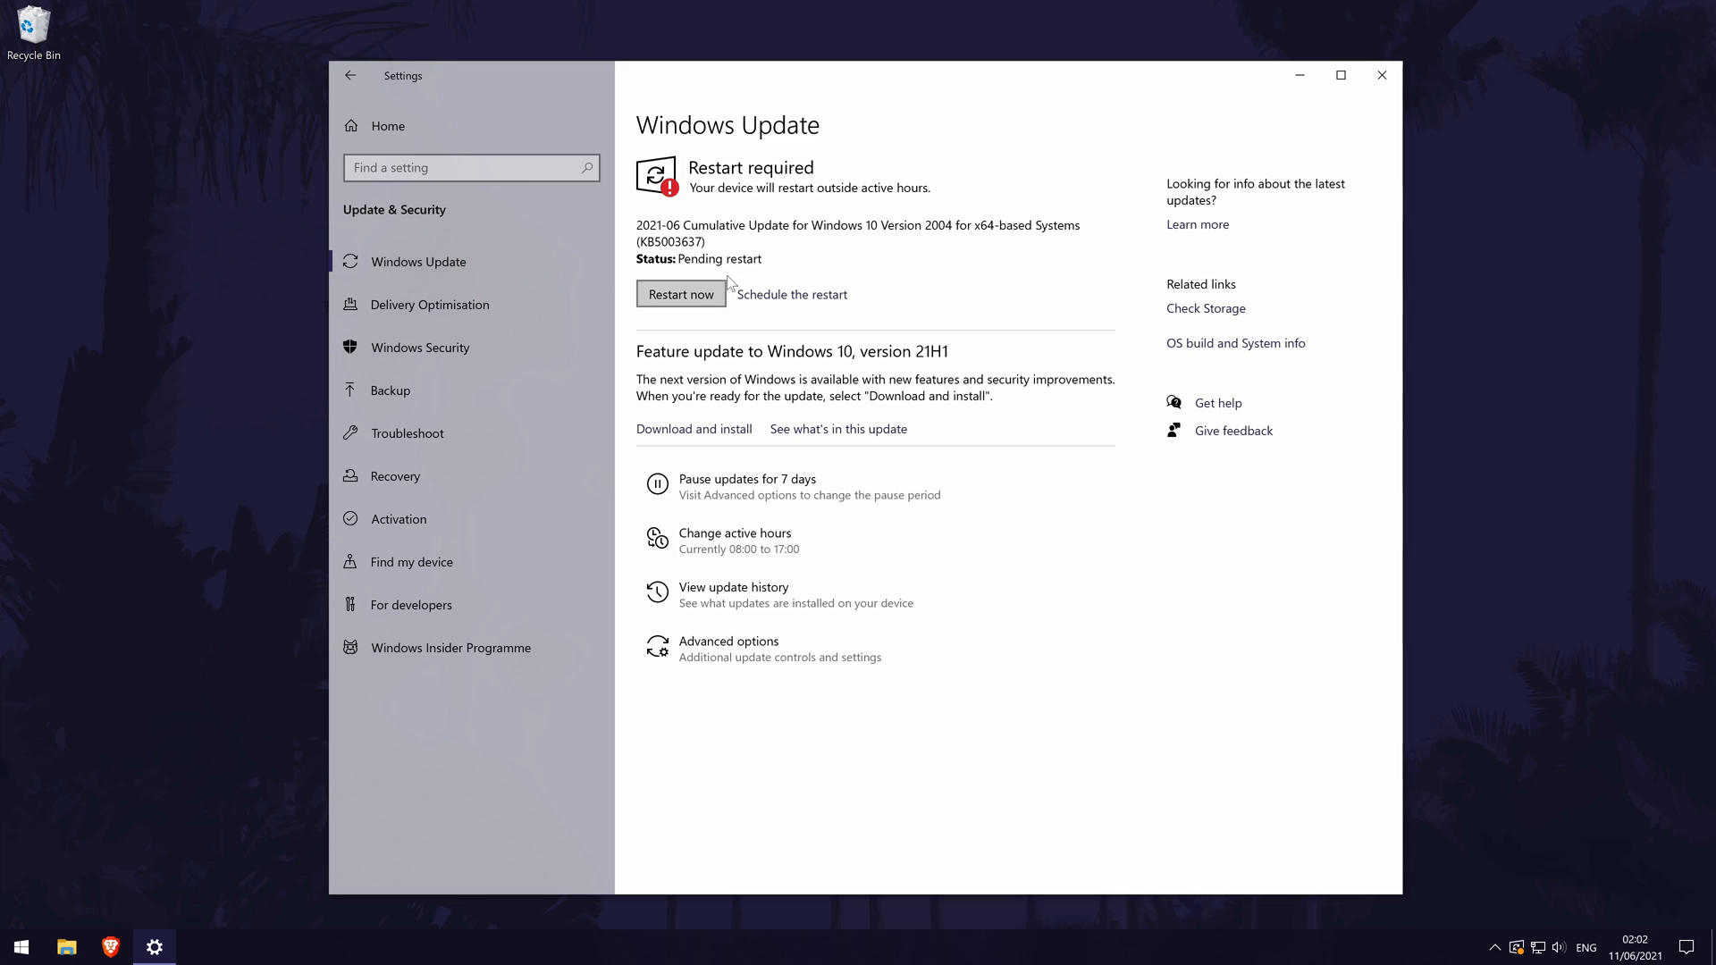
mouse_move(745, 213)
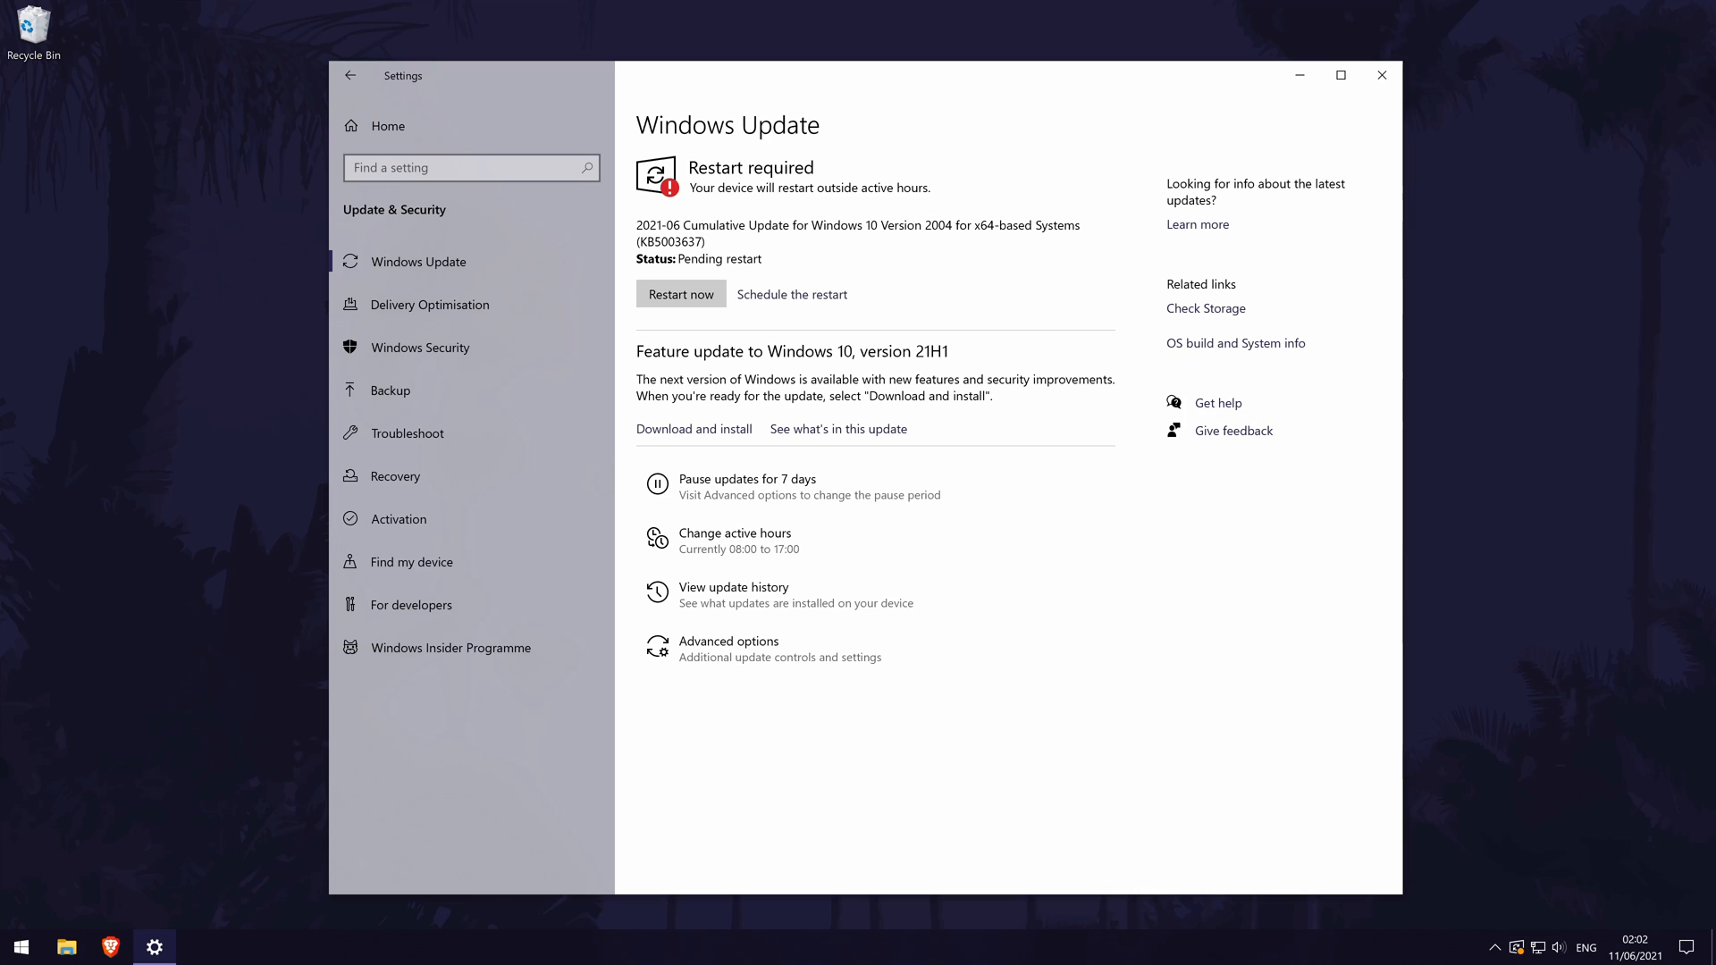
click(1380, 76)
text(tro)
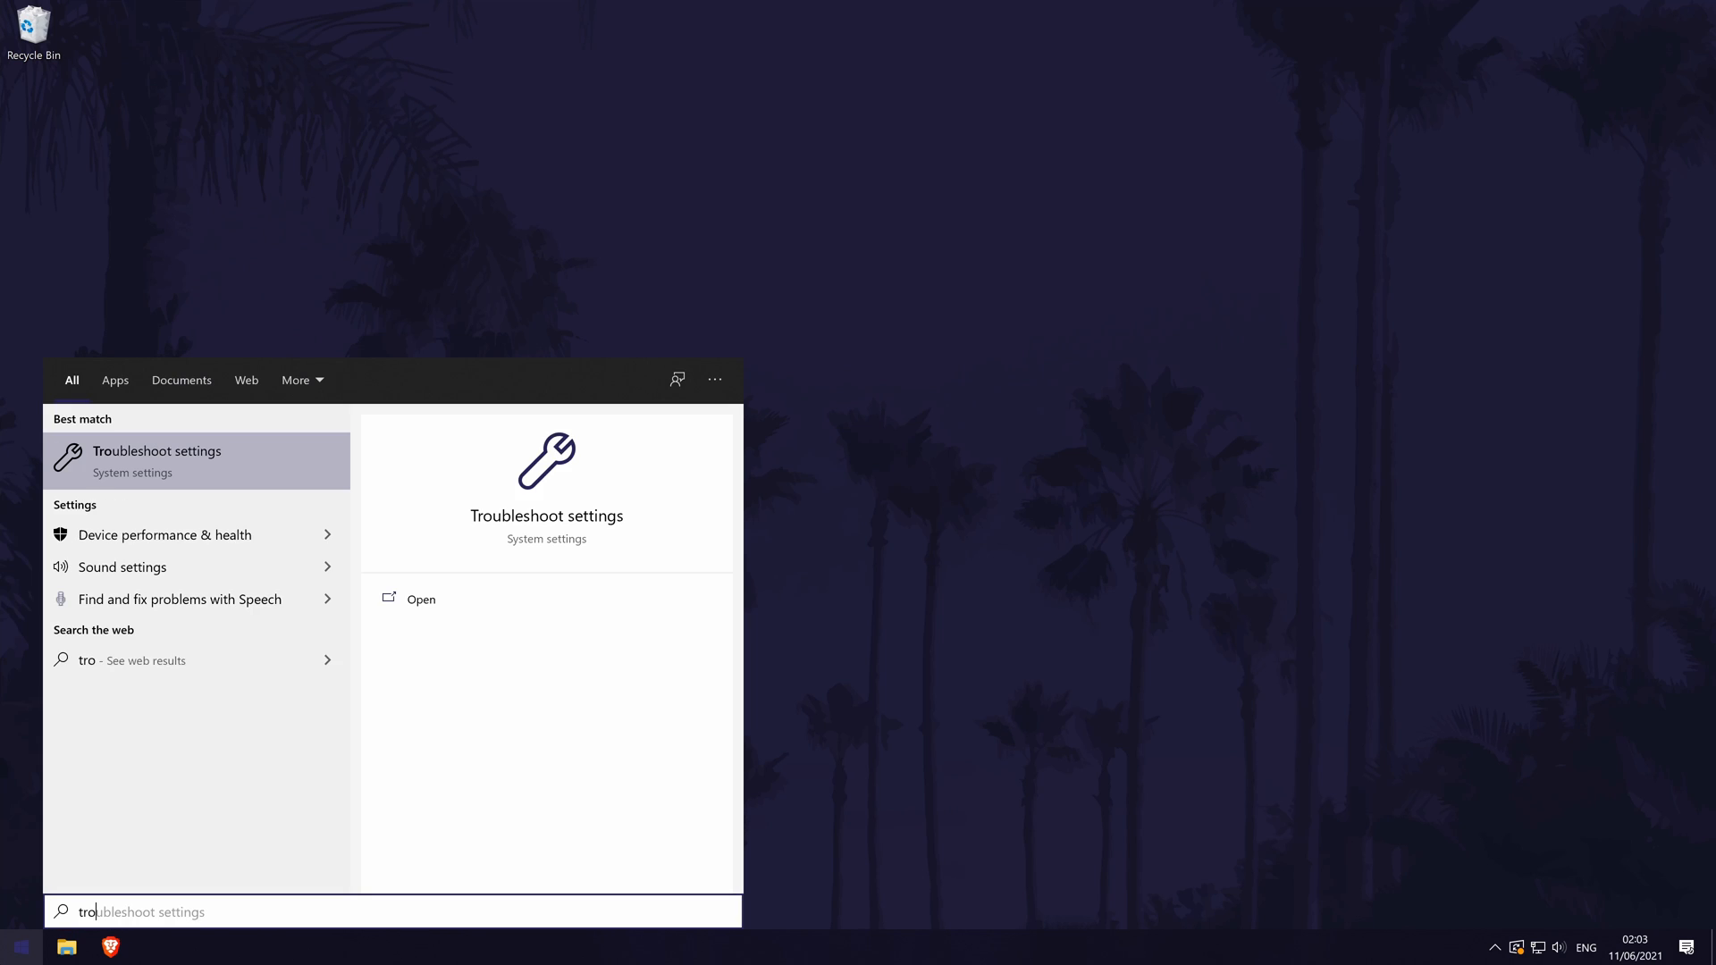
Run the Windows Store Apps troubleshooter from the additional troubleshooters list.
text(u)
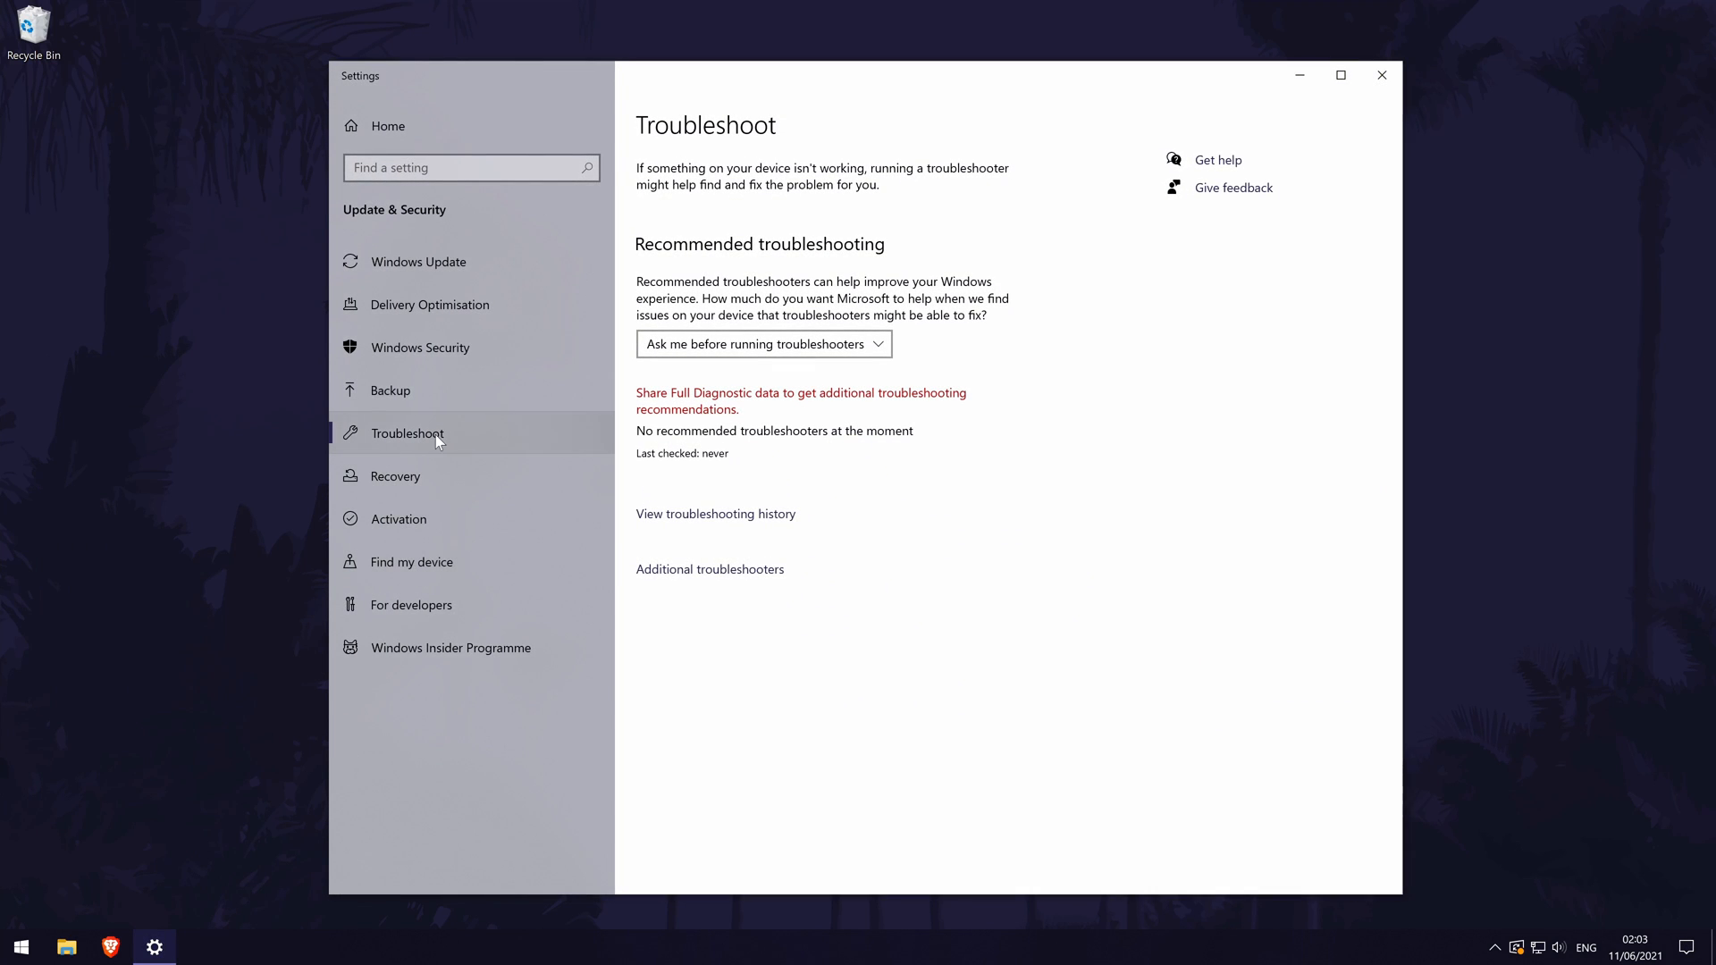
mouse_move(707, 574)
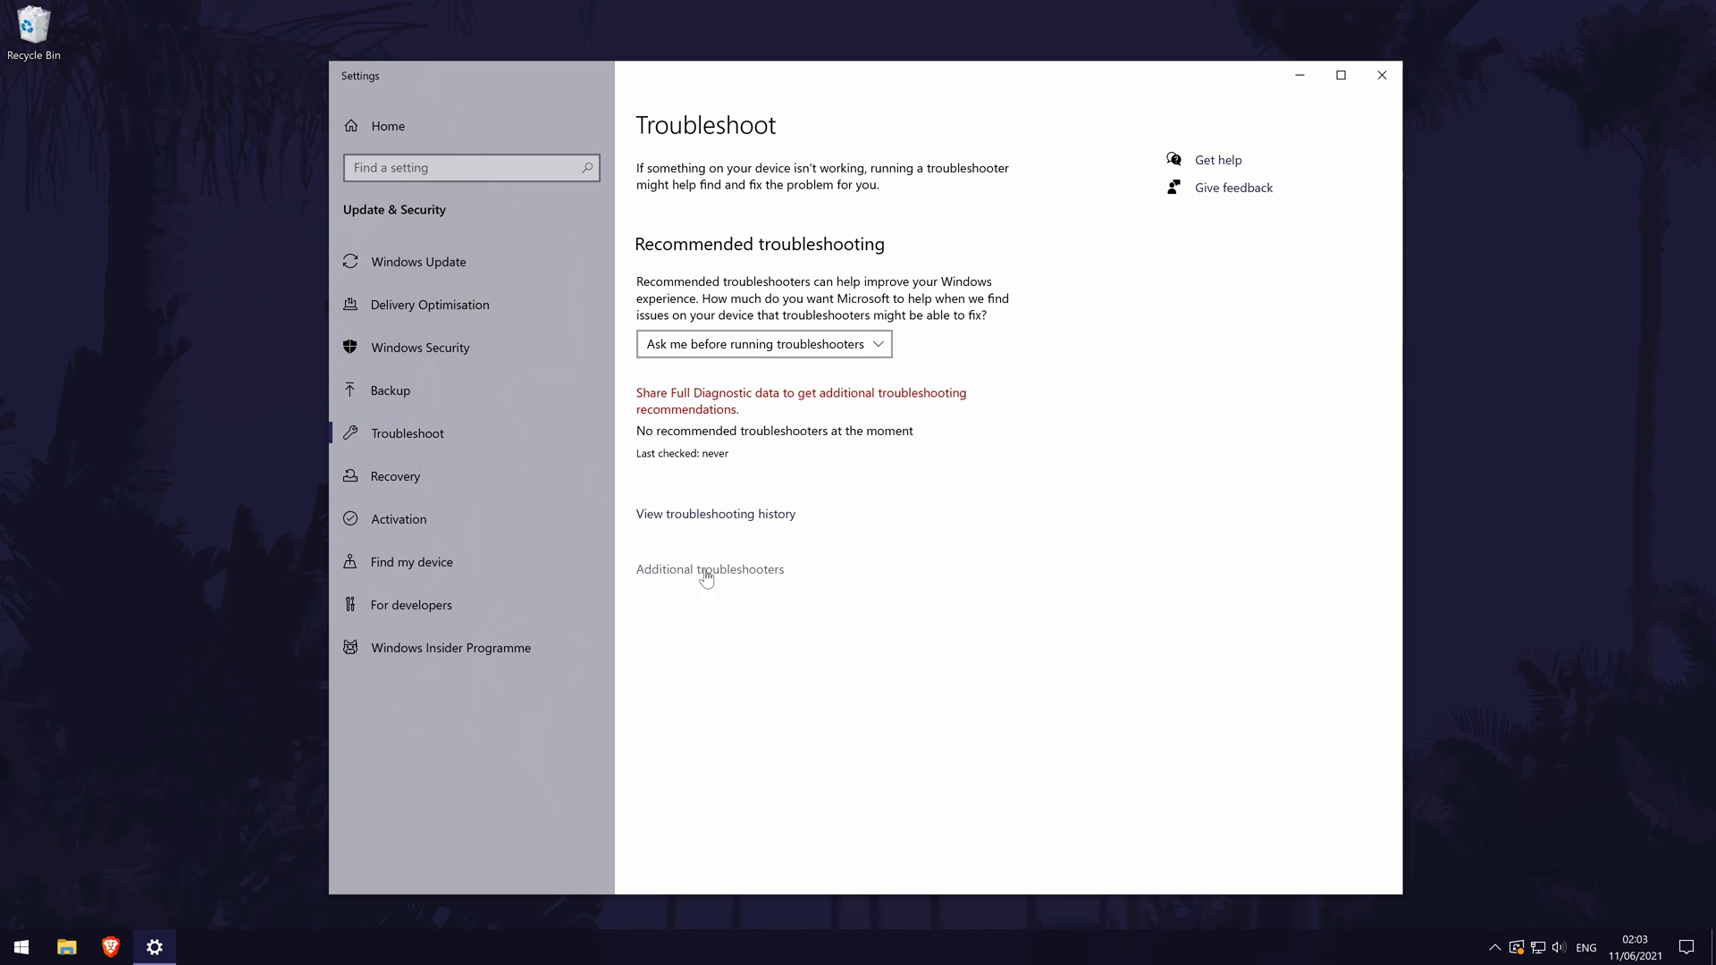
click(709, 568)
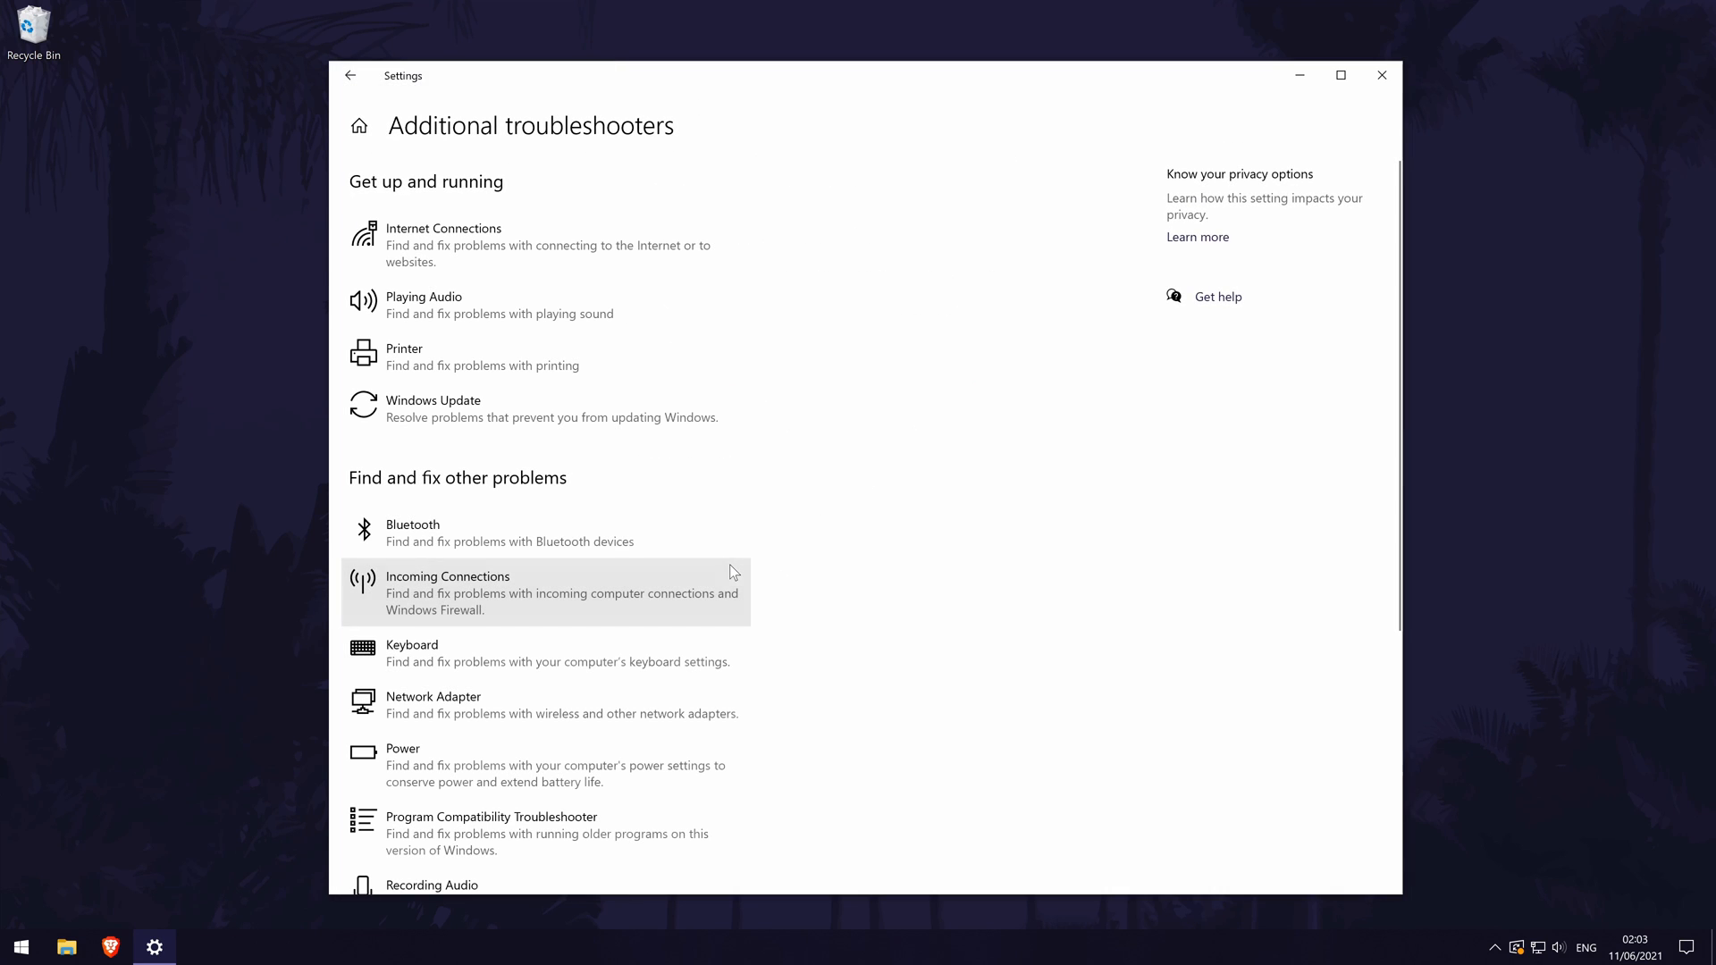
scroll(down, 3)
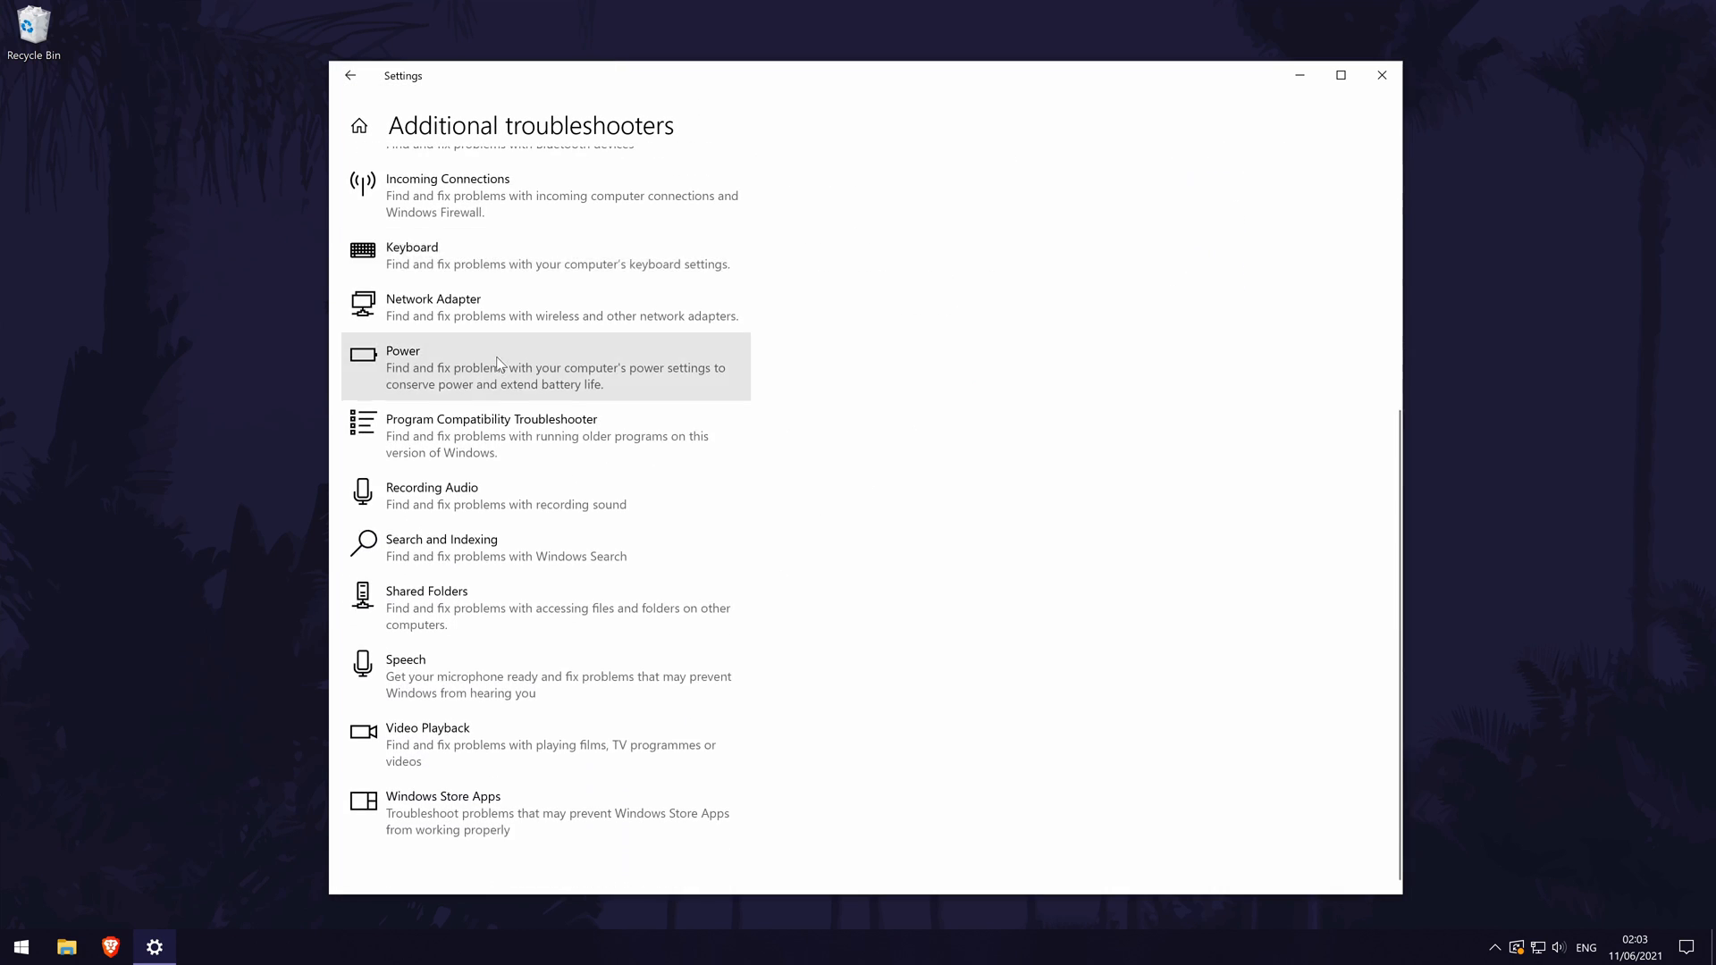
click(493, 811)
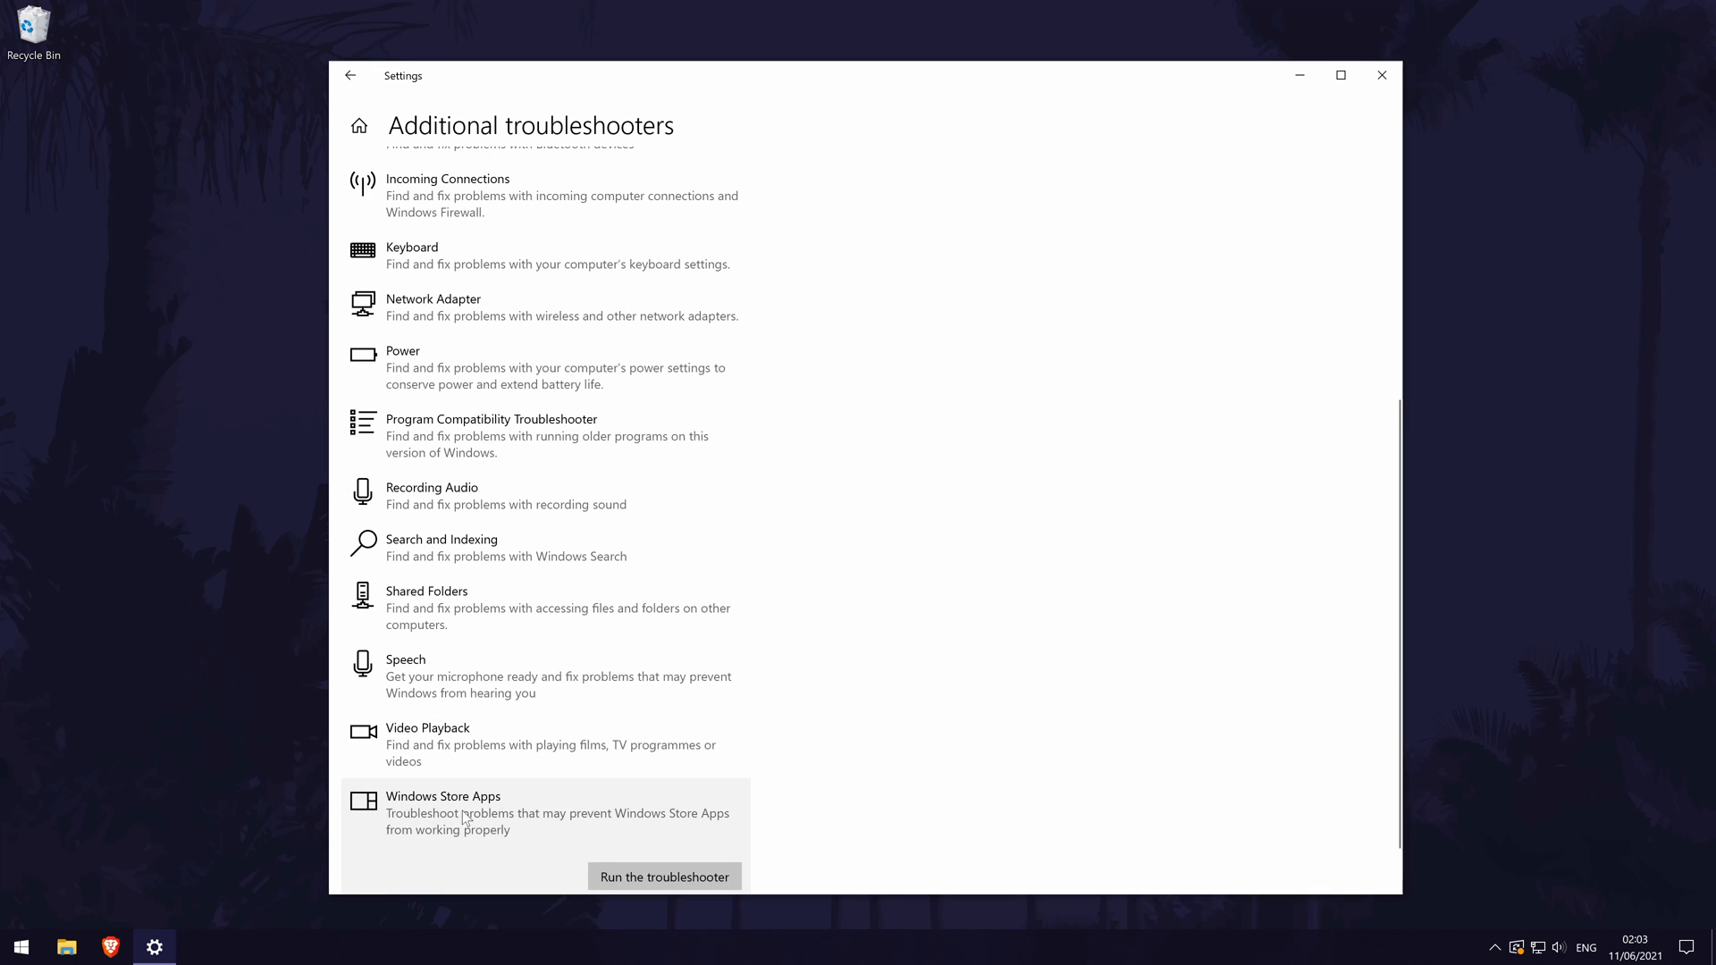
scroll(down, 3)
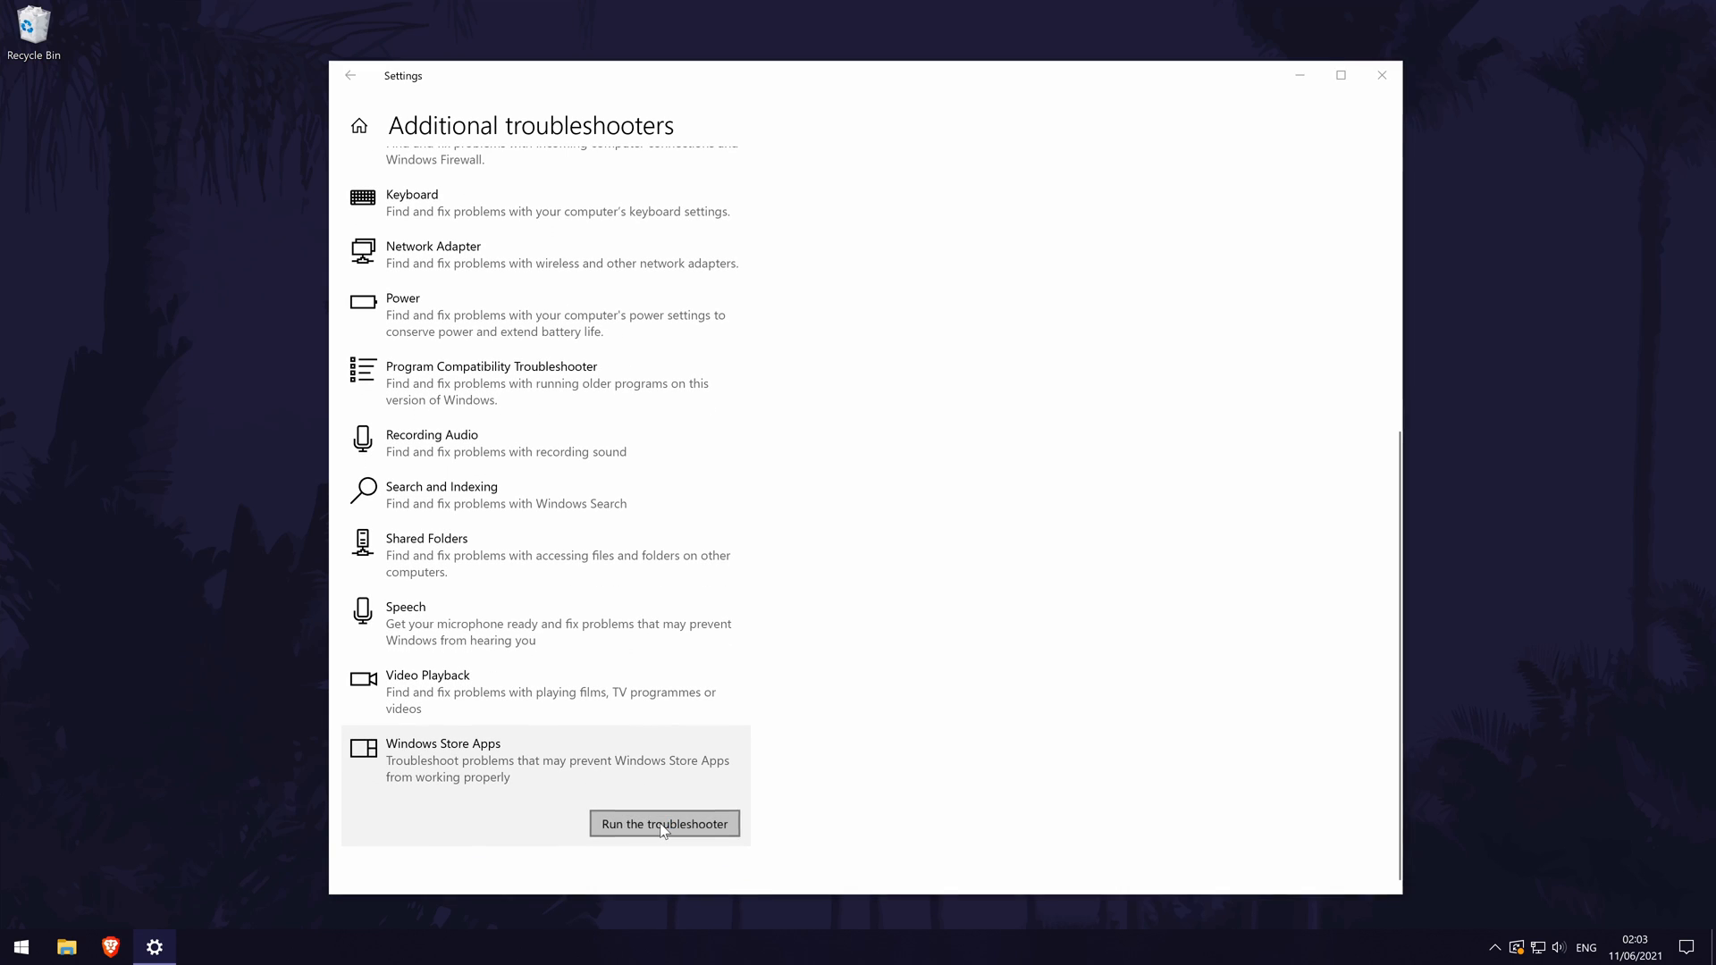
click(663, 822)
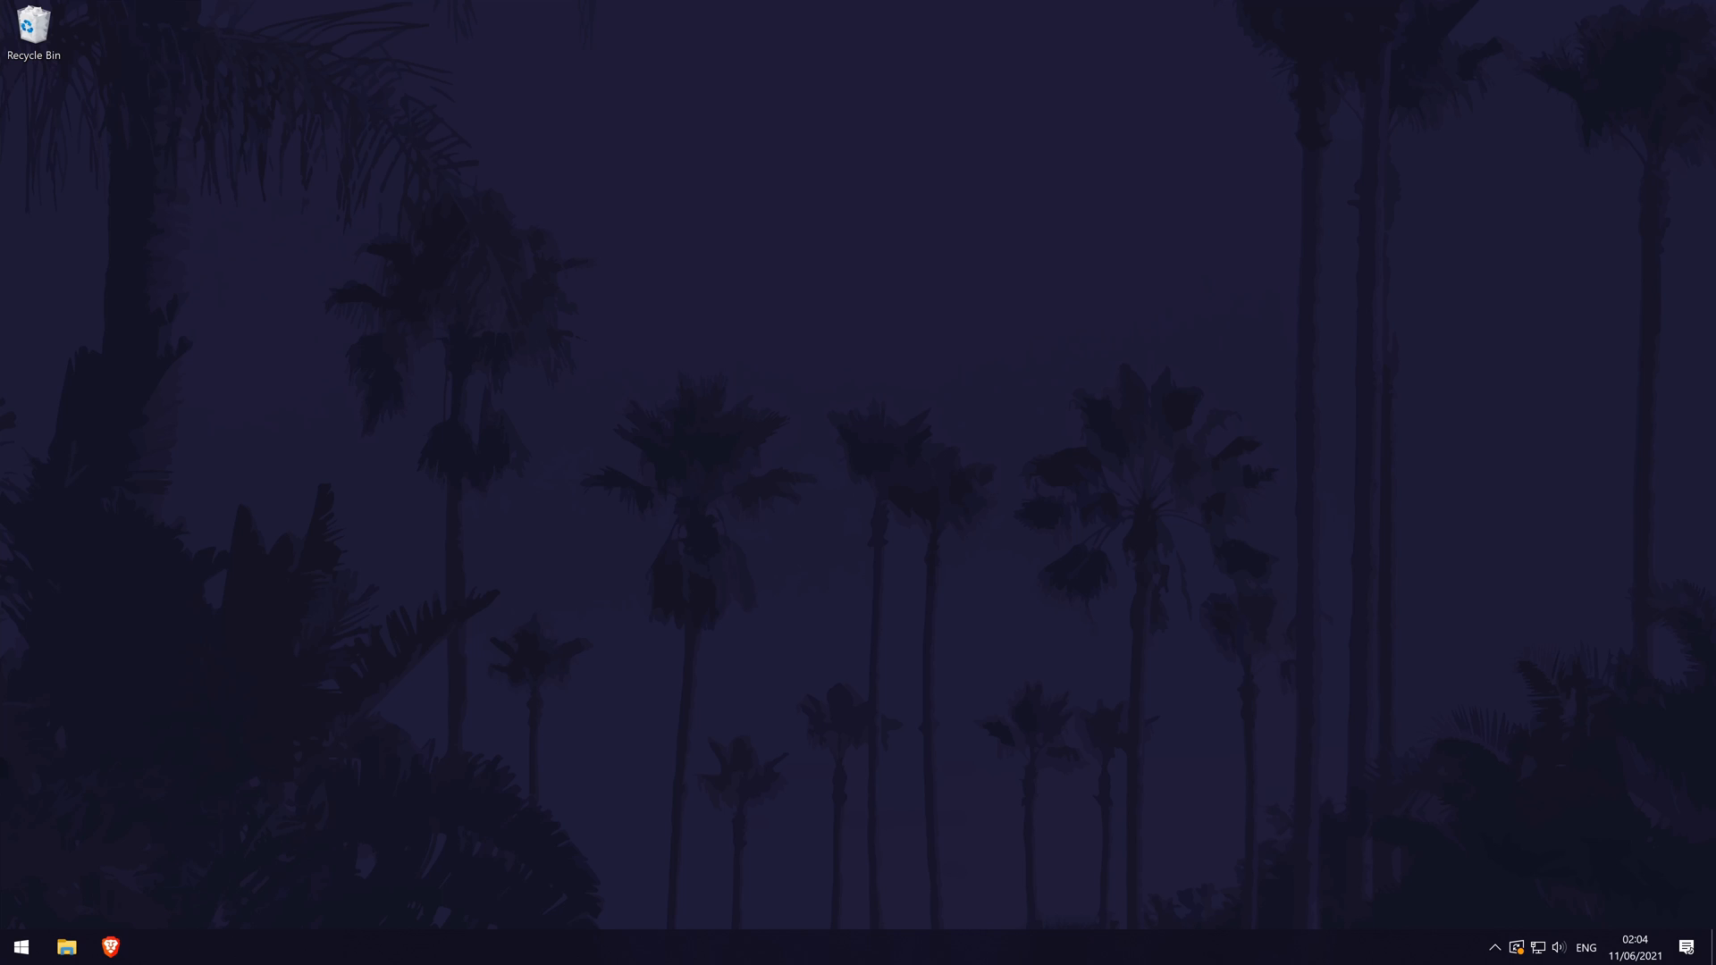
Reach Programs and Features in Control Panel, listing installed programs such as Microsoft Teams and Edge.
click(20, 947)
text(contr)
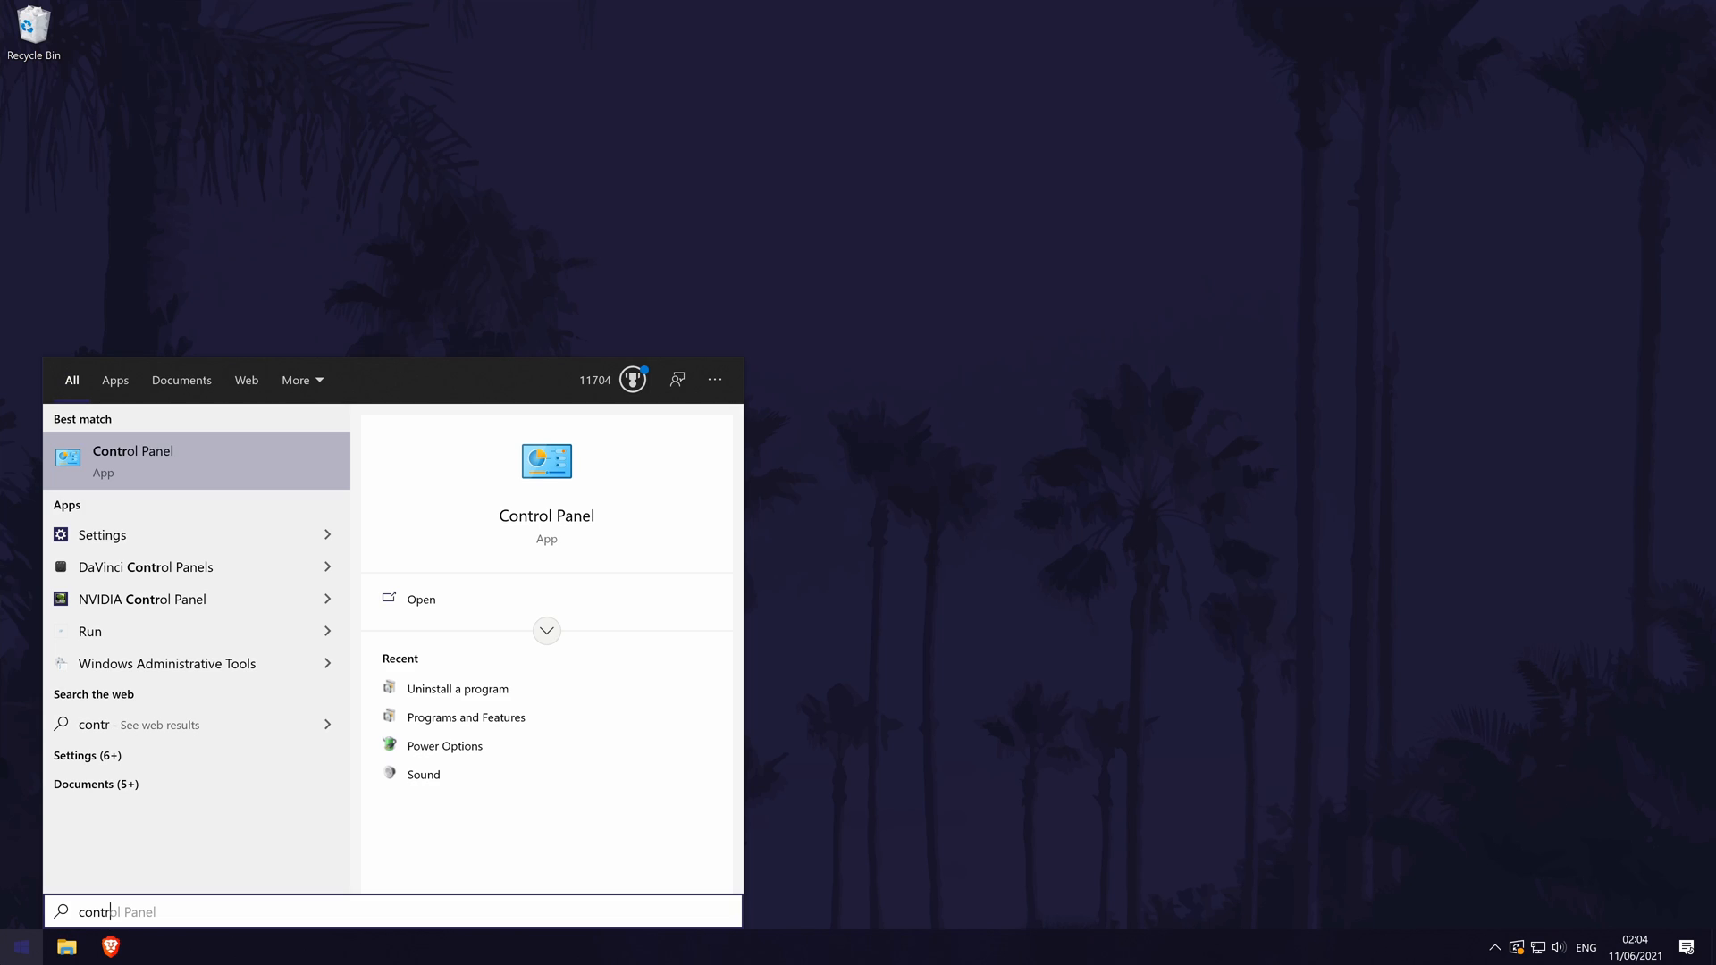
mouse_move(270, 459)
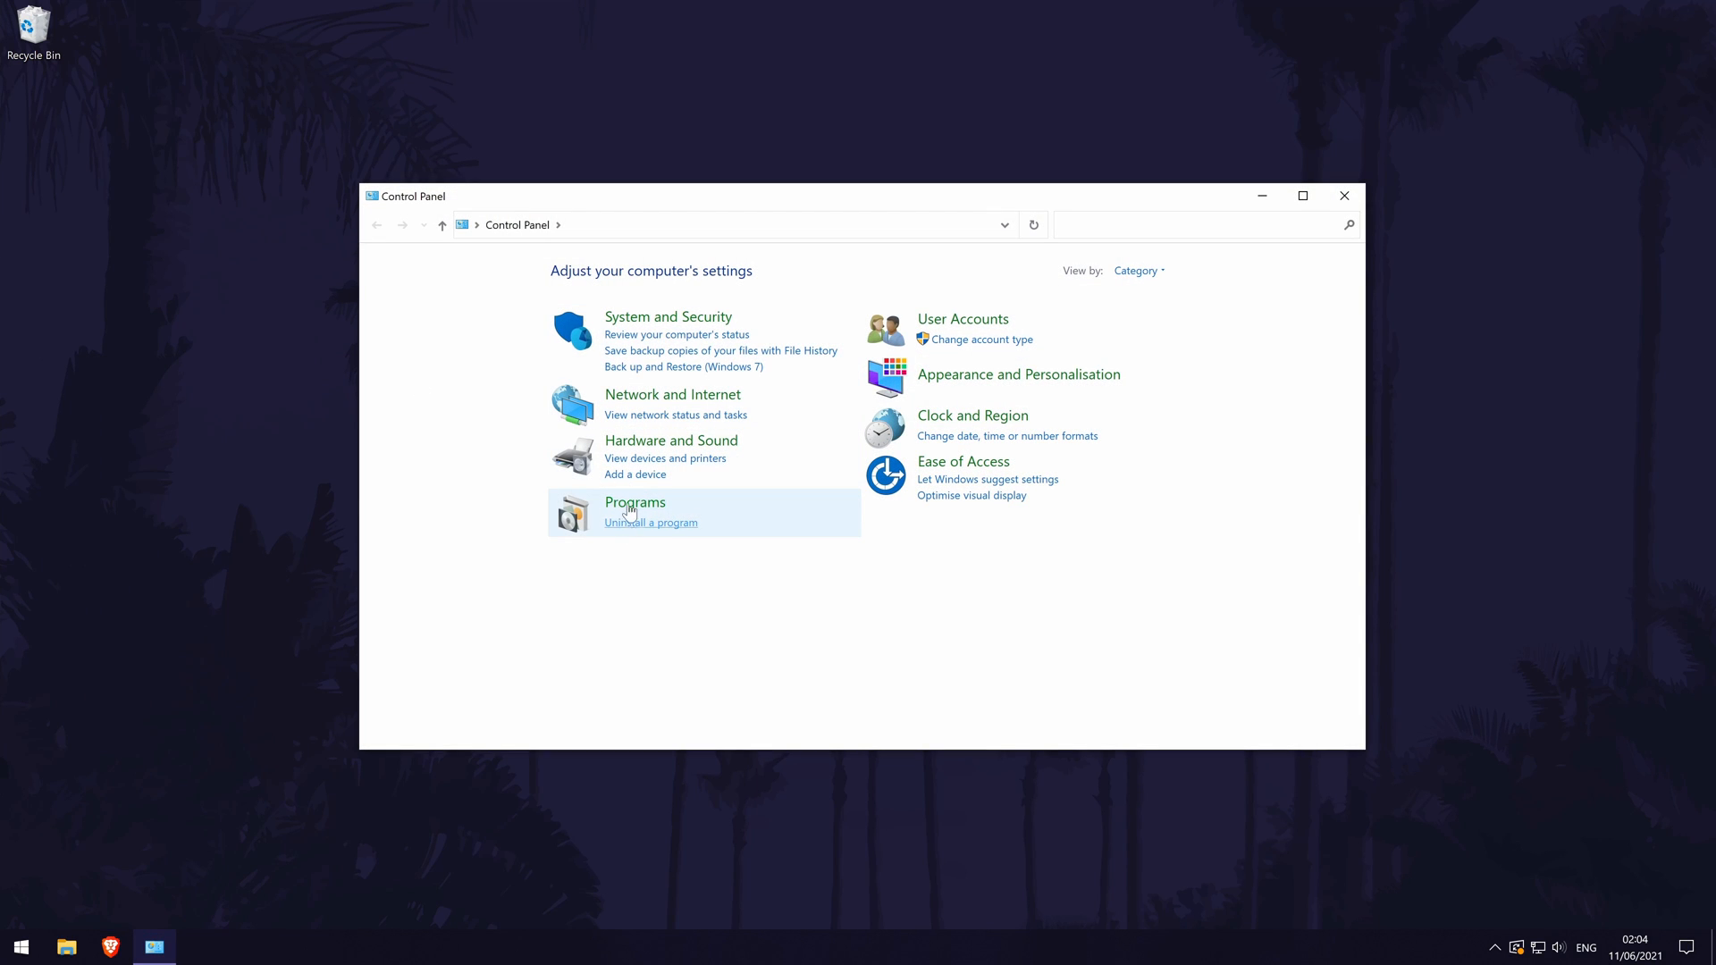
mouse_move(654, 538)
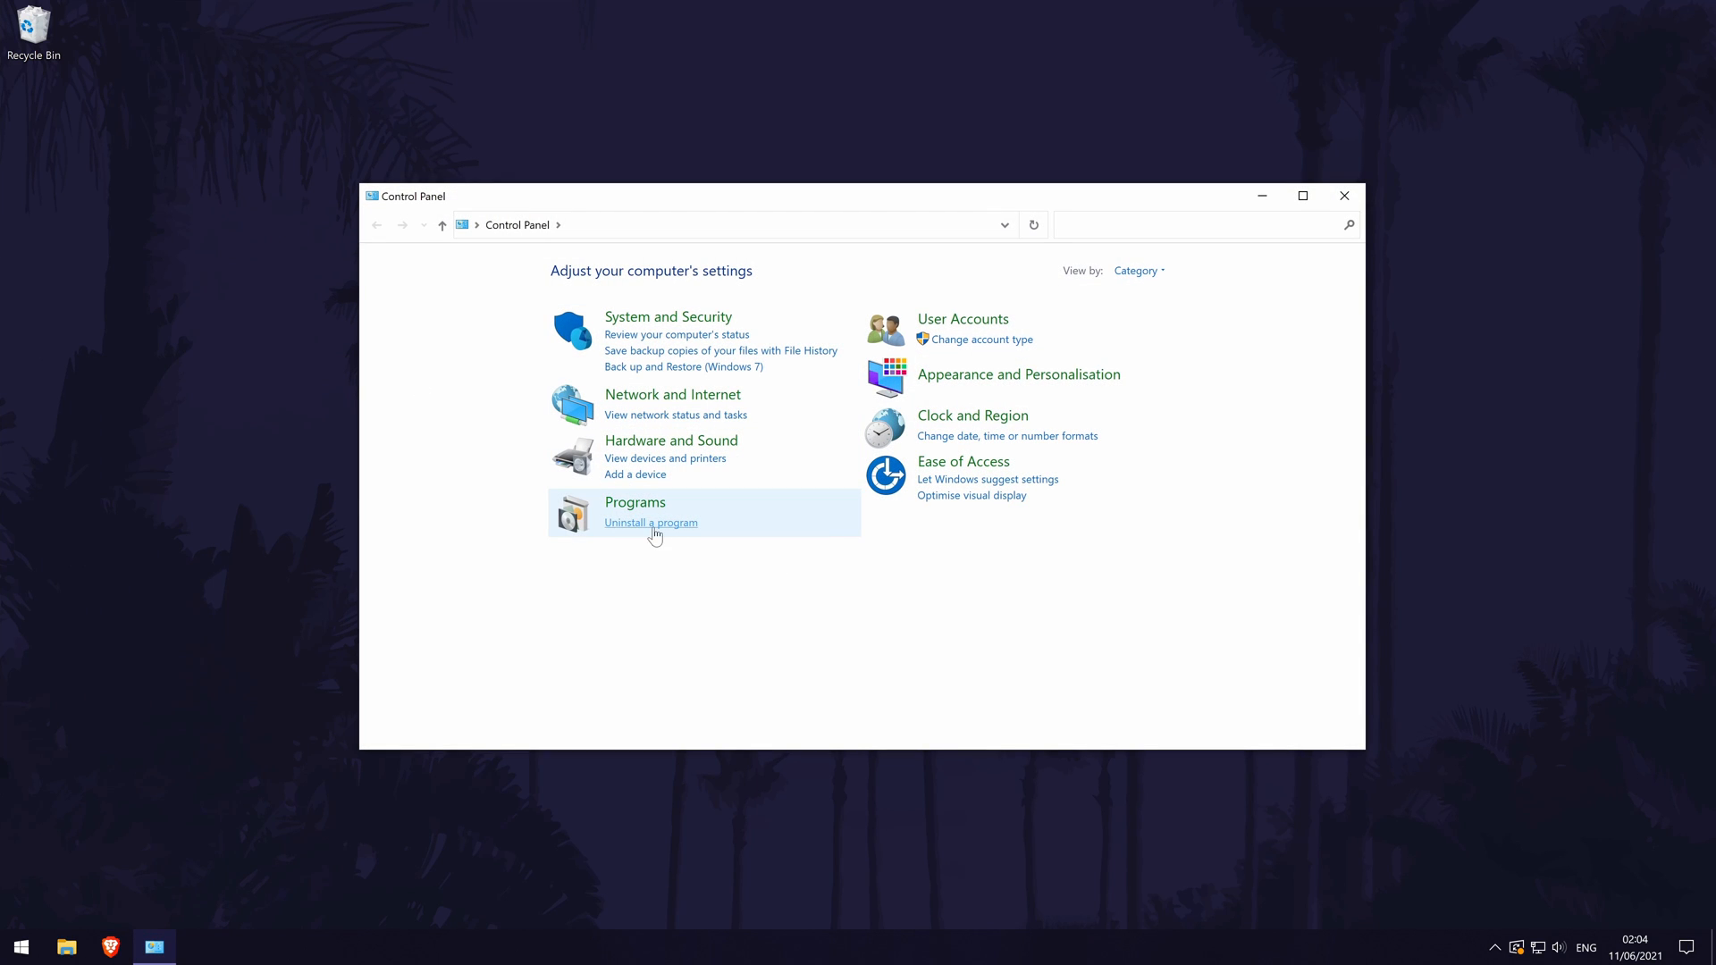
click(1192, 226)
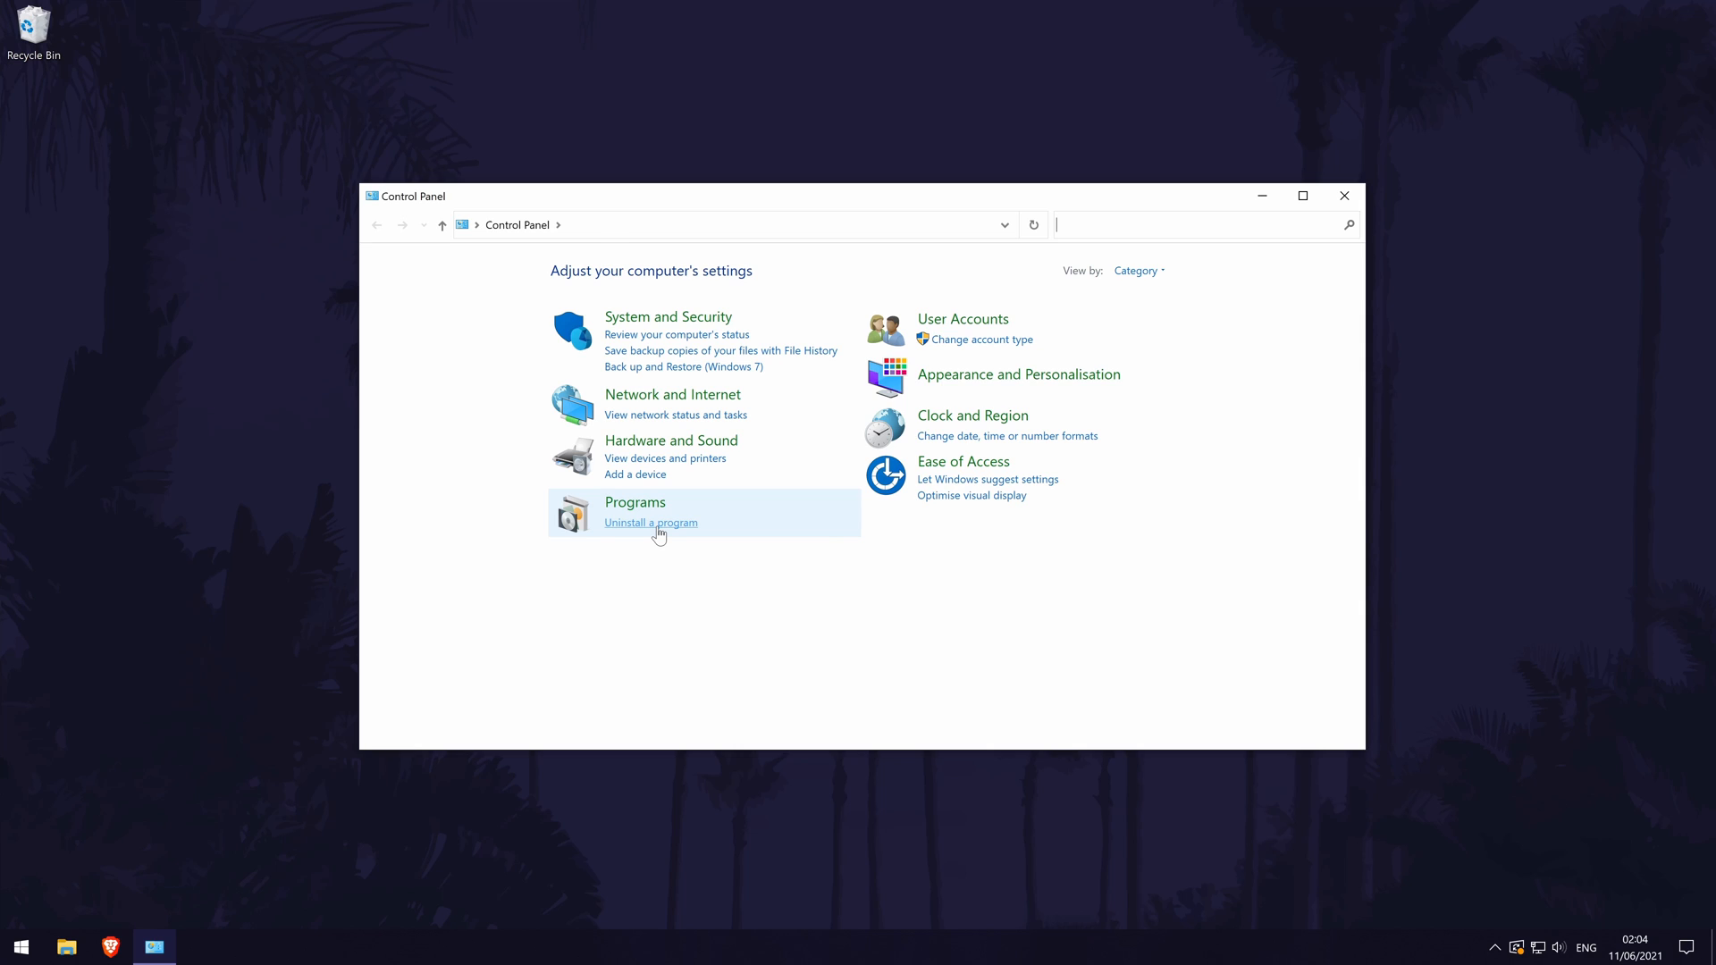
click(649, 522)
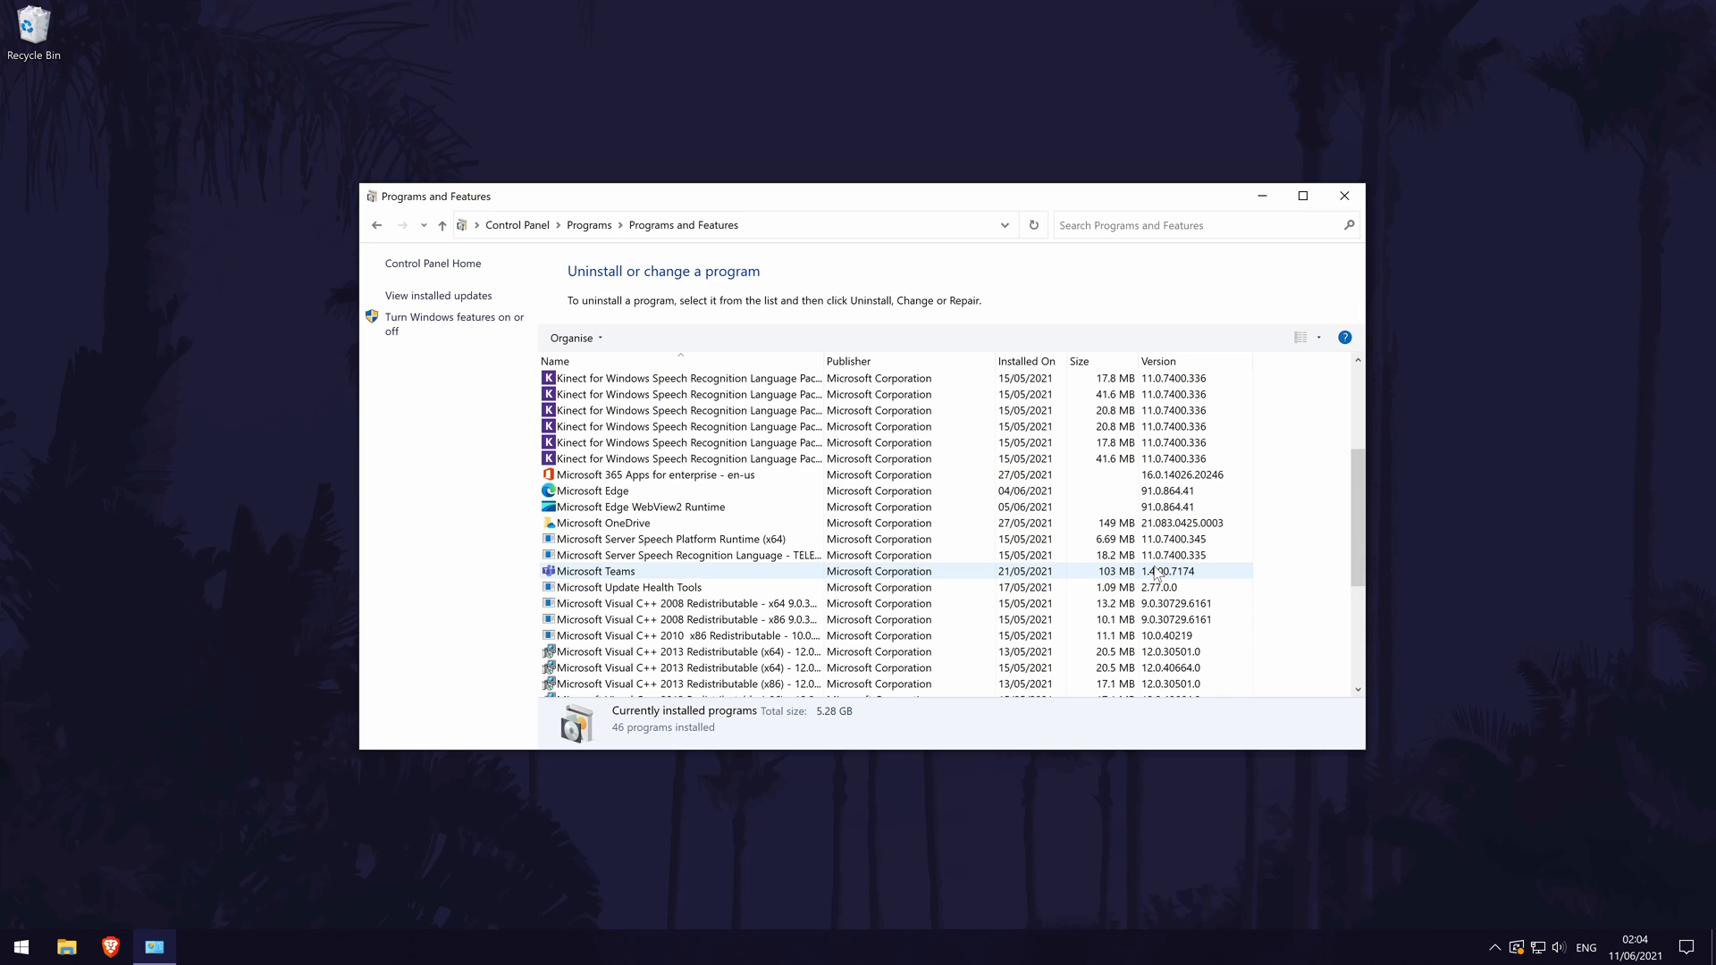
click(690, 603)
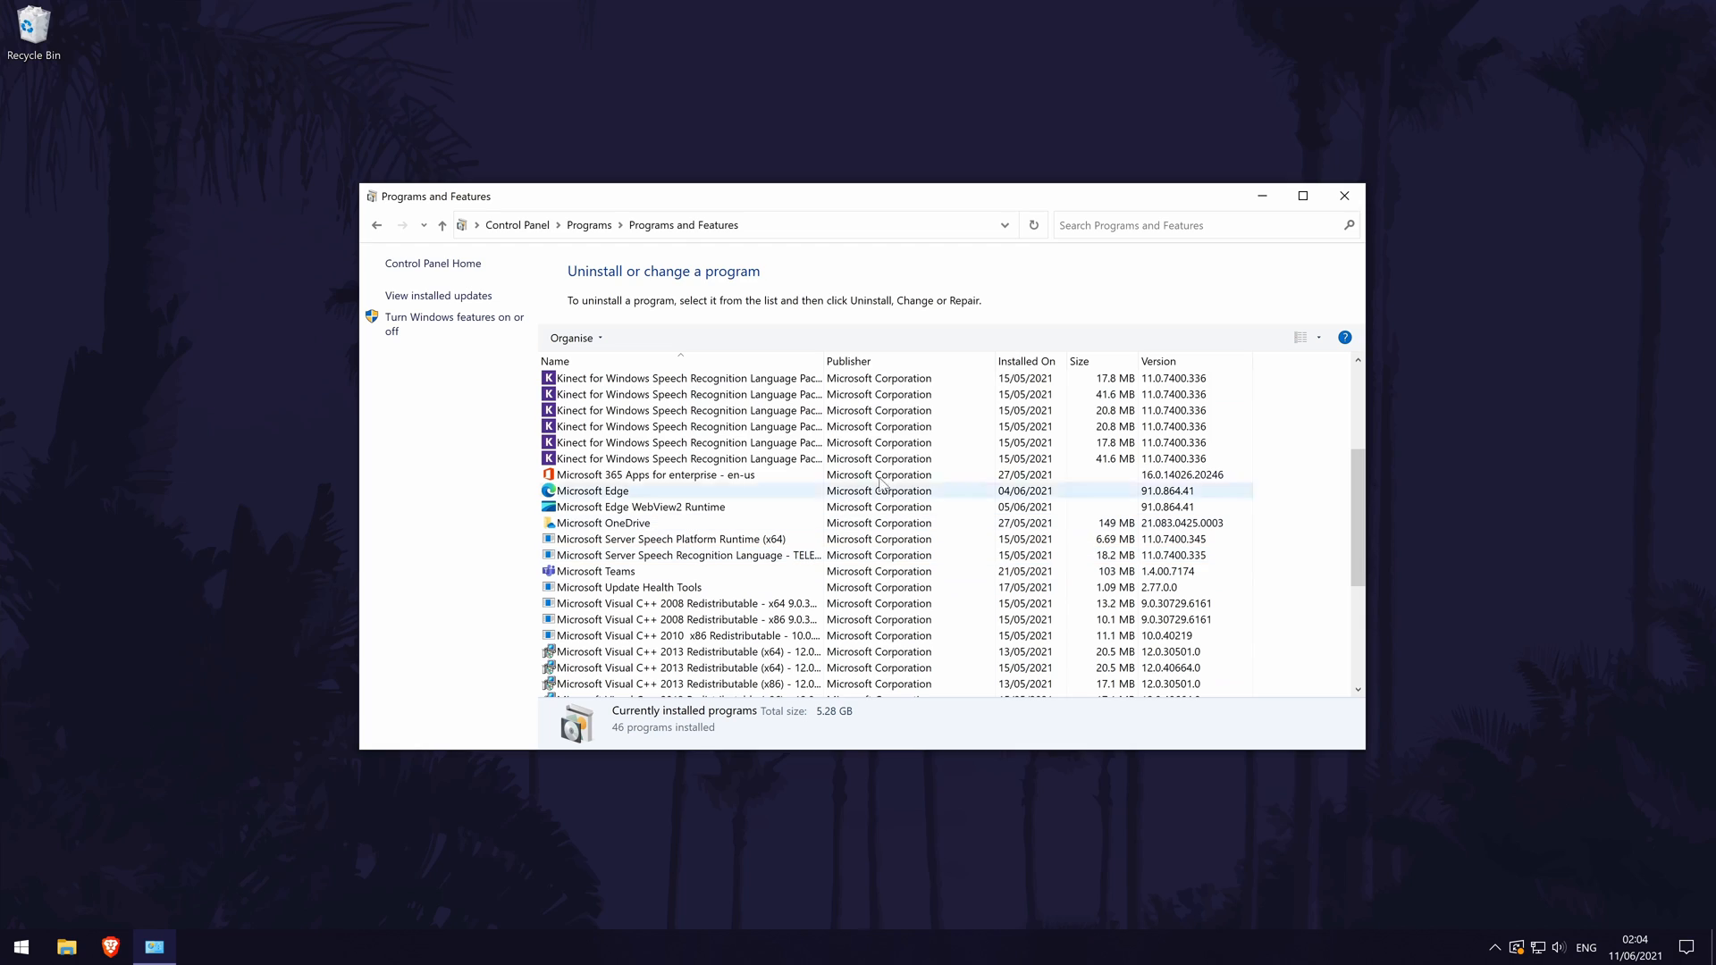
click(591, 489)
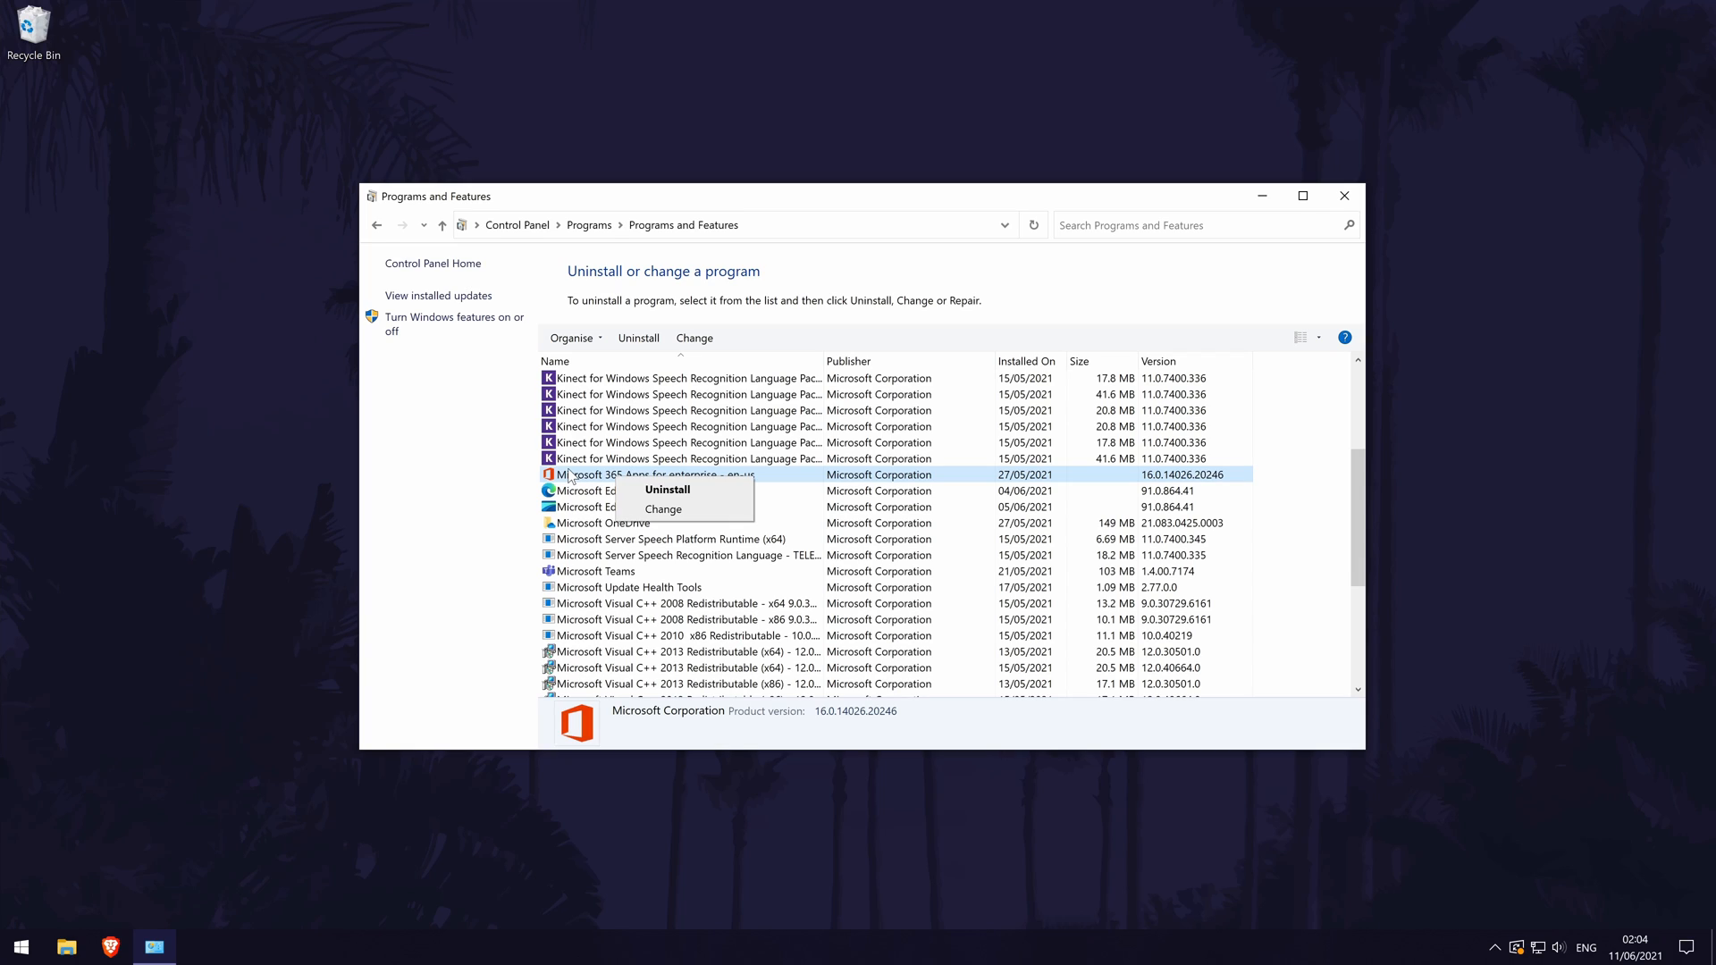
click(1344, 197)
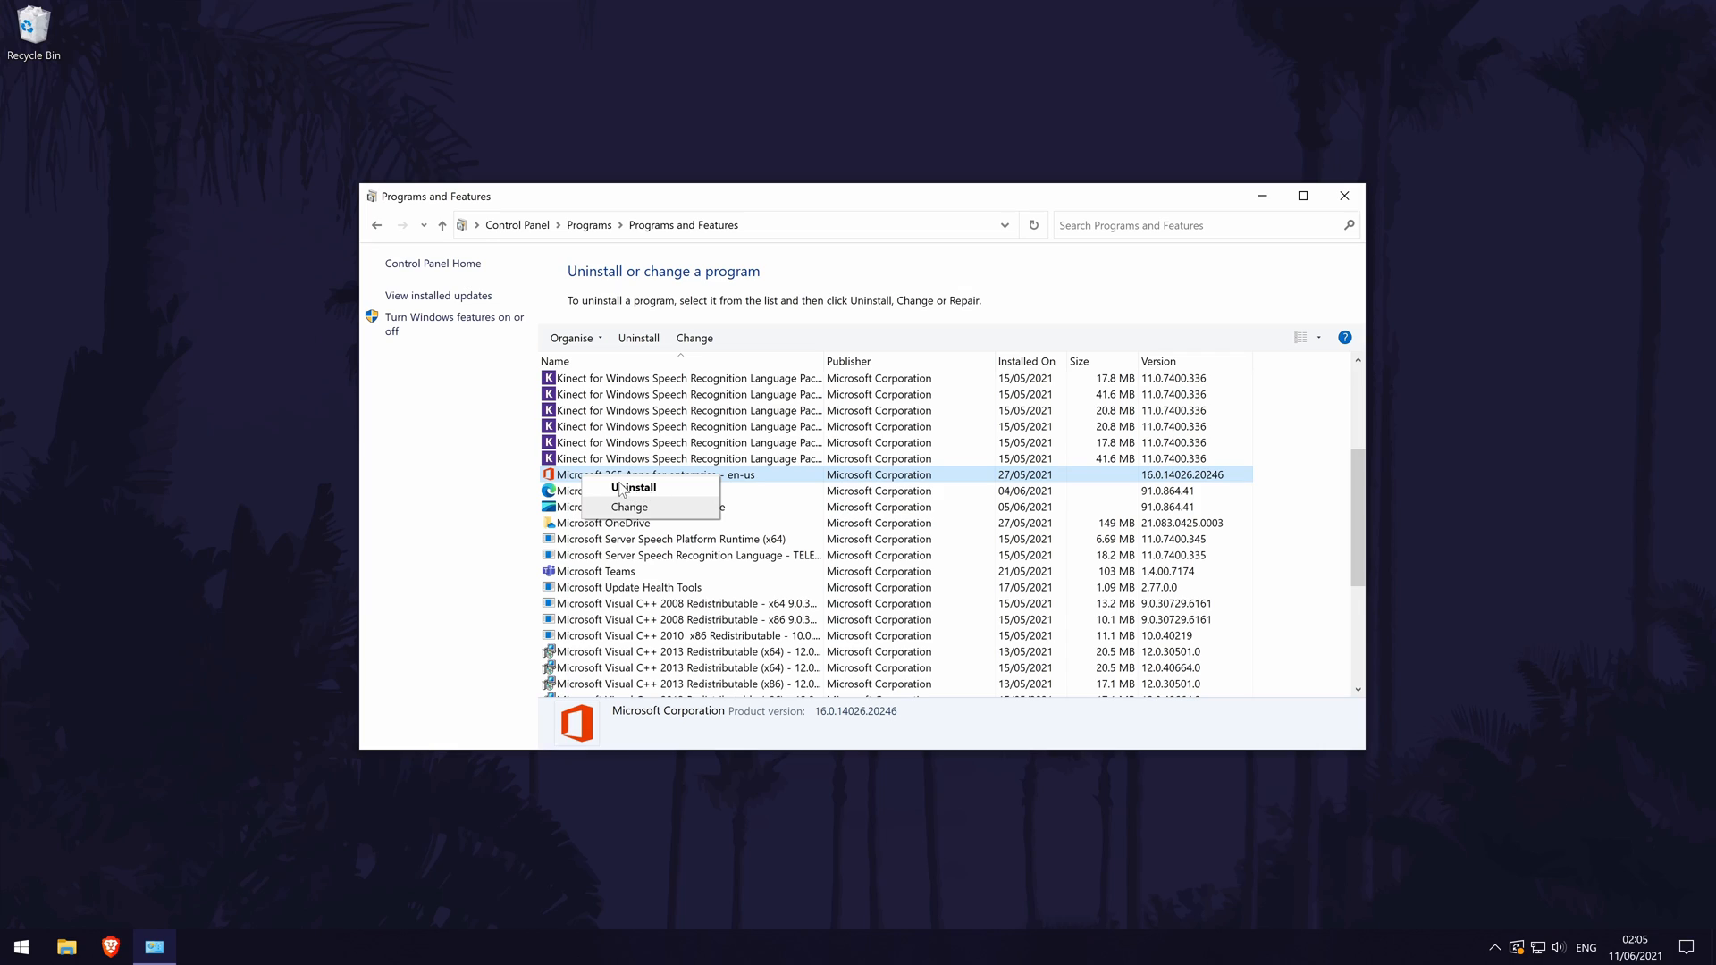
mouse_move(667, 492)
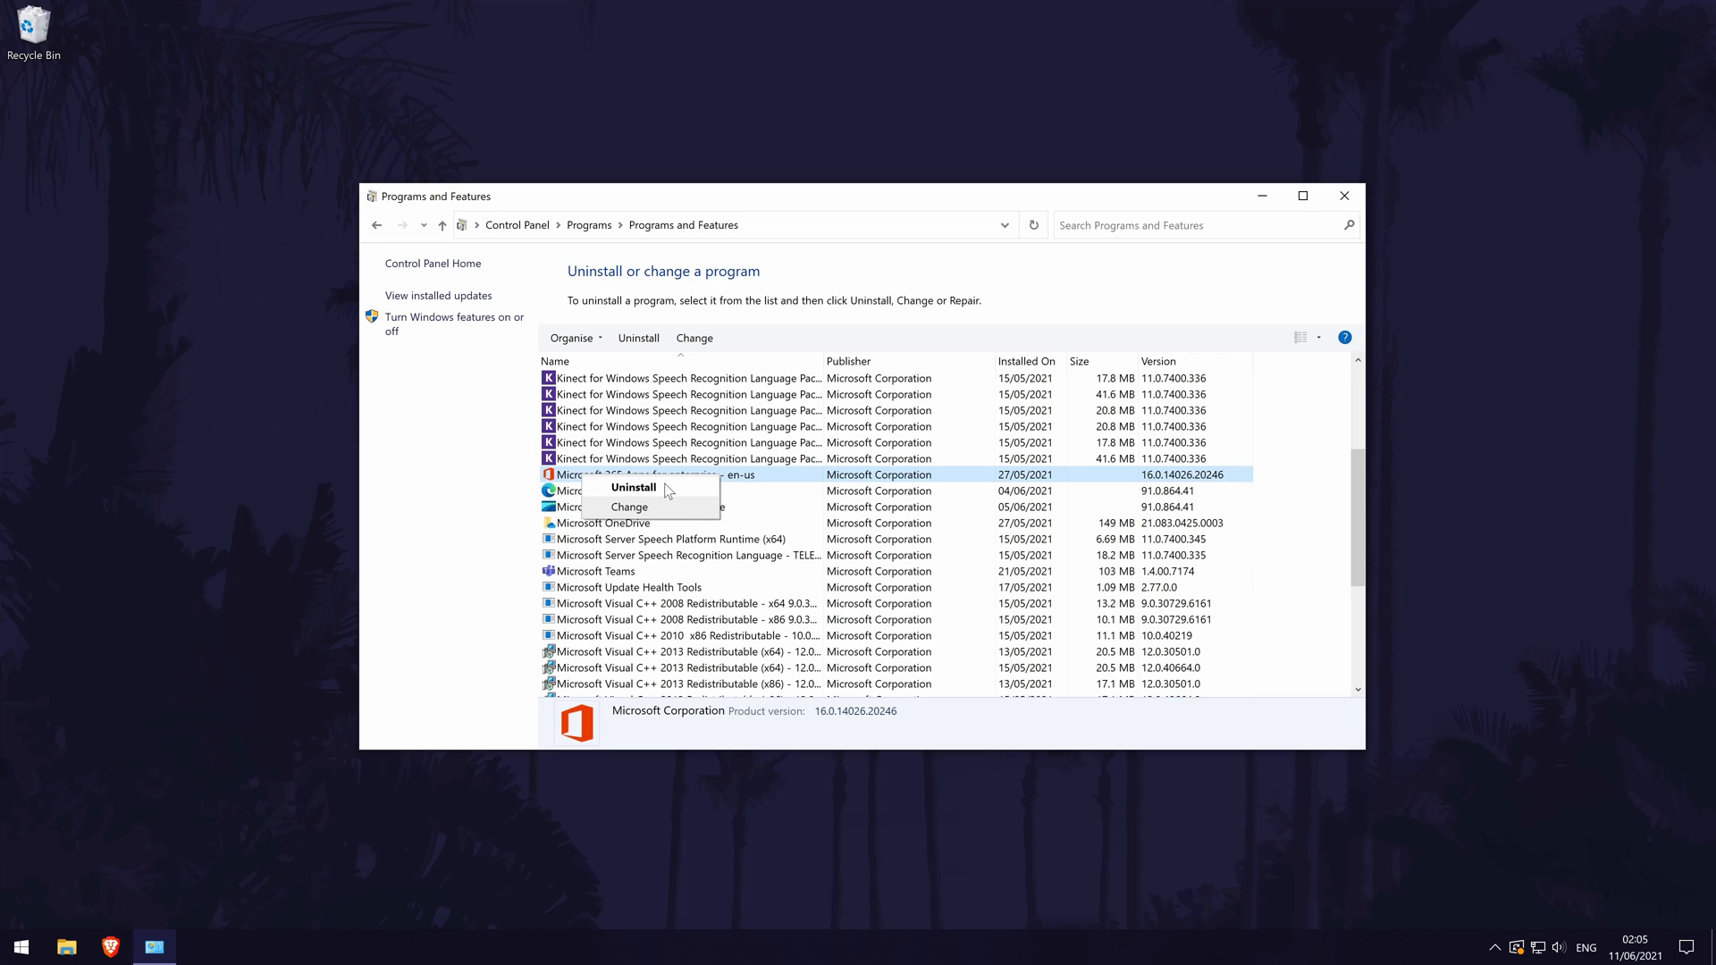
mouse_move(668, 494)
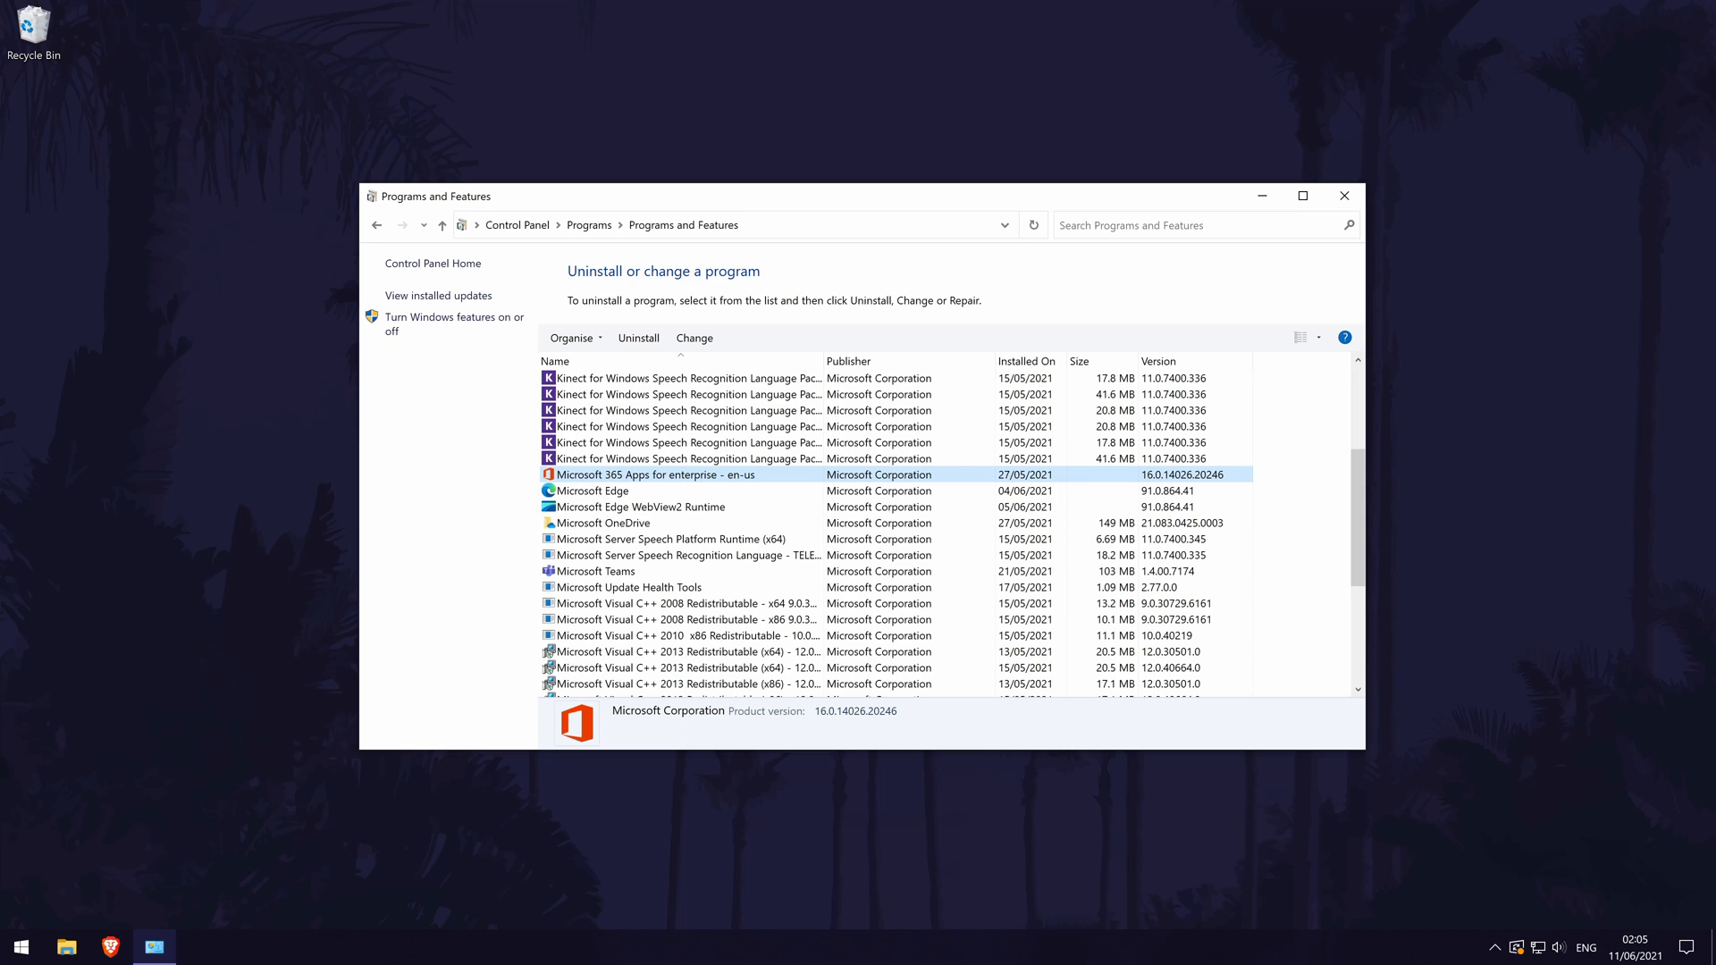
Close the Programs and Features window so only the desktop remains.
click(1342, 197)
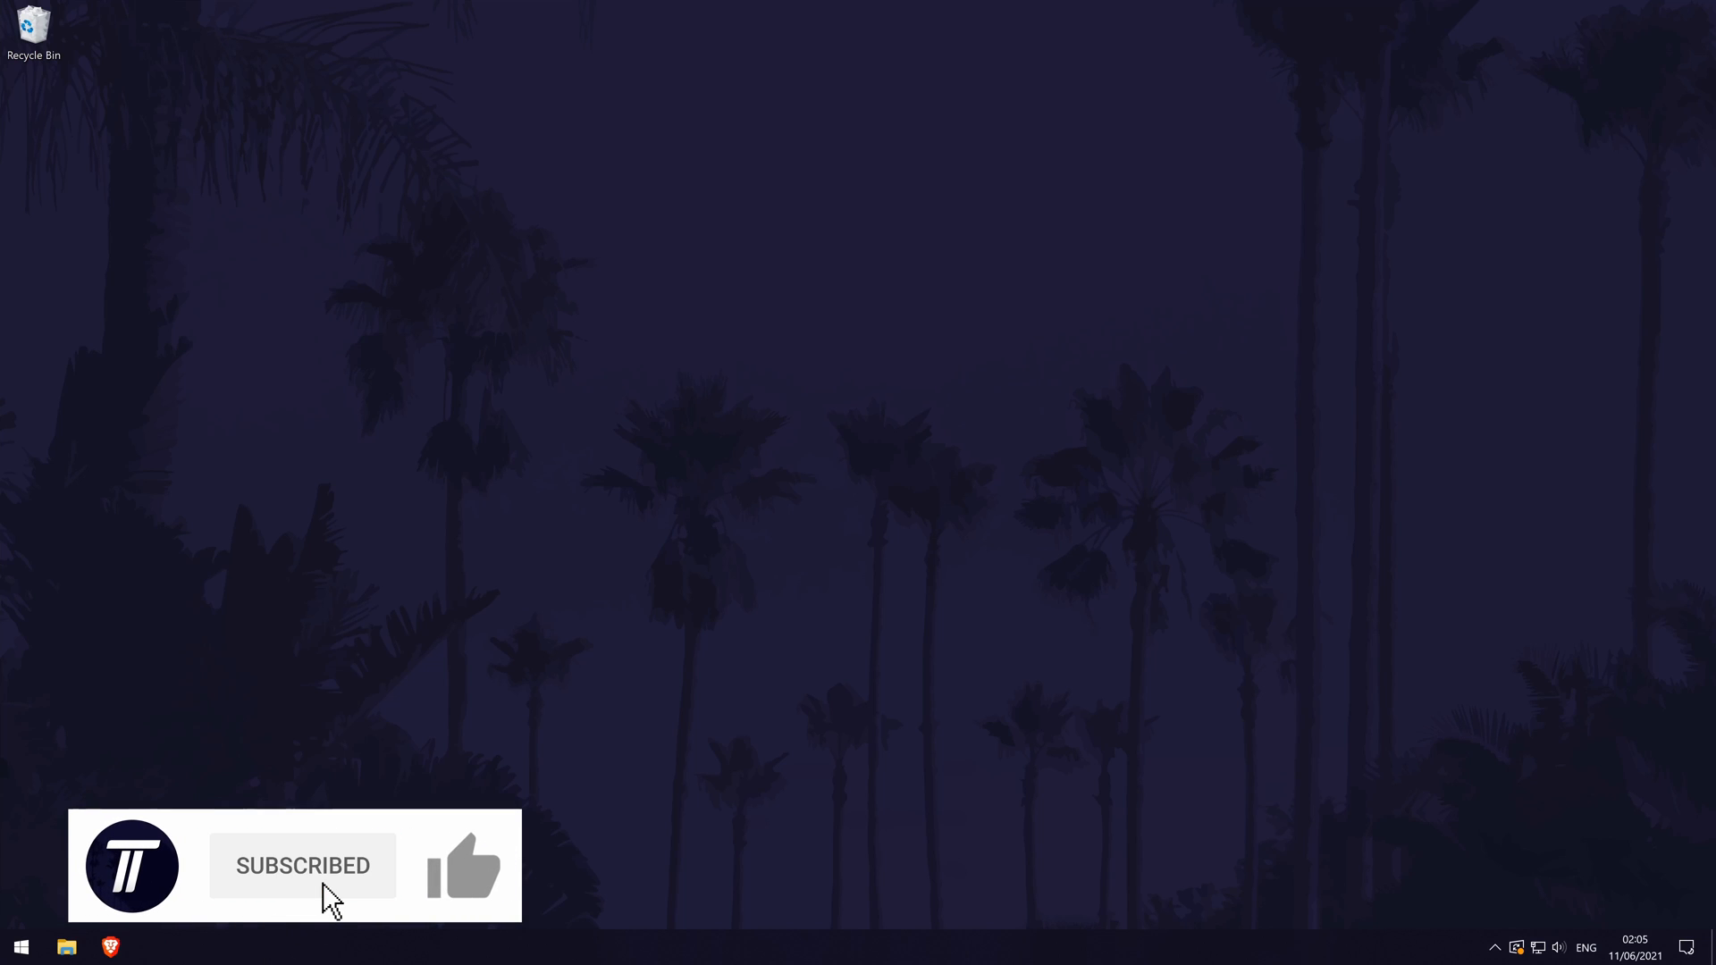
click(461, 865)
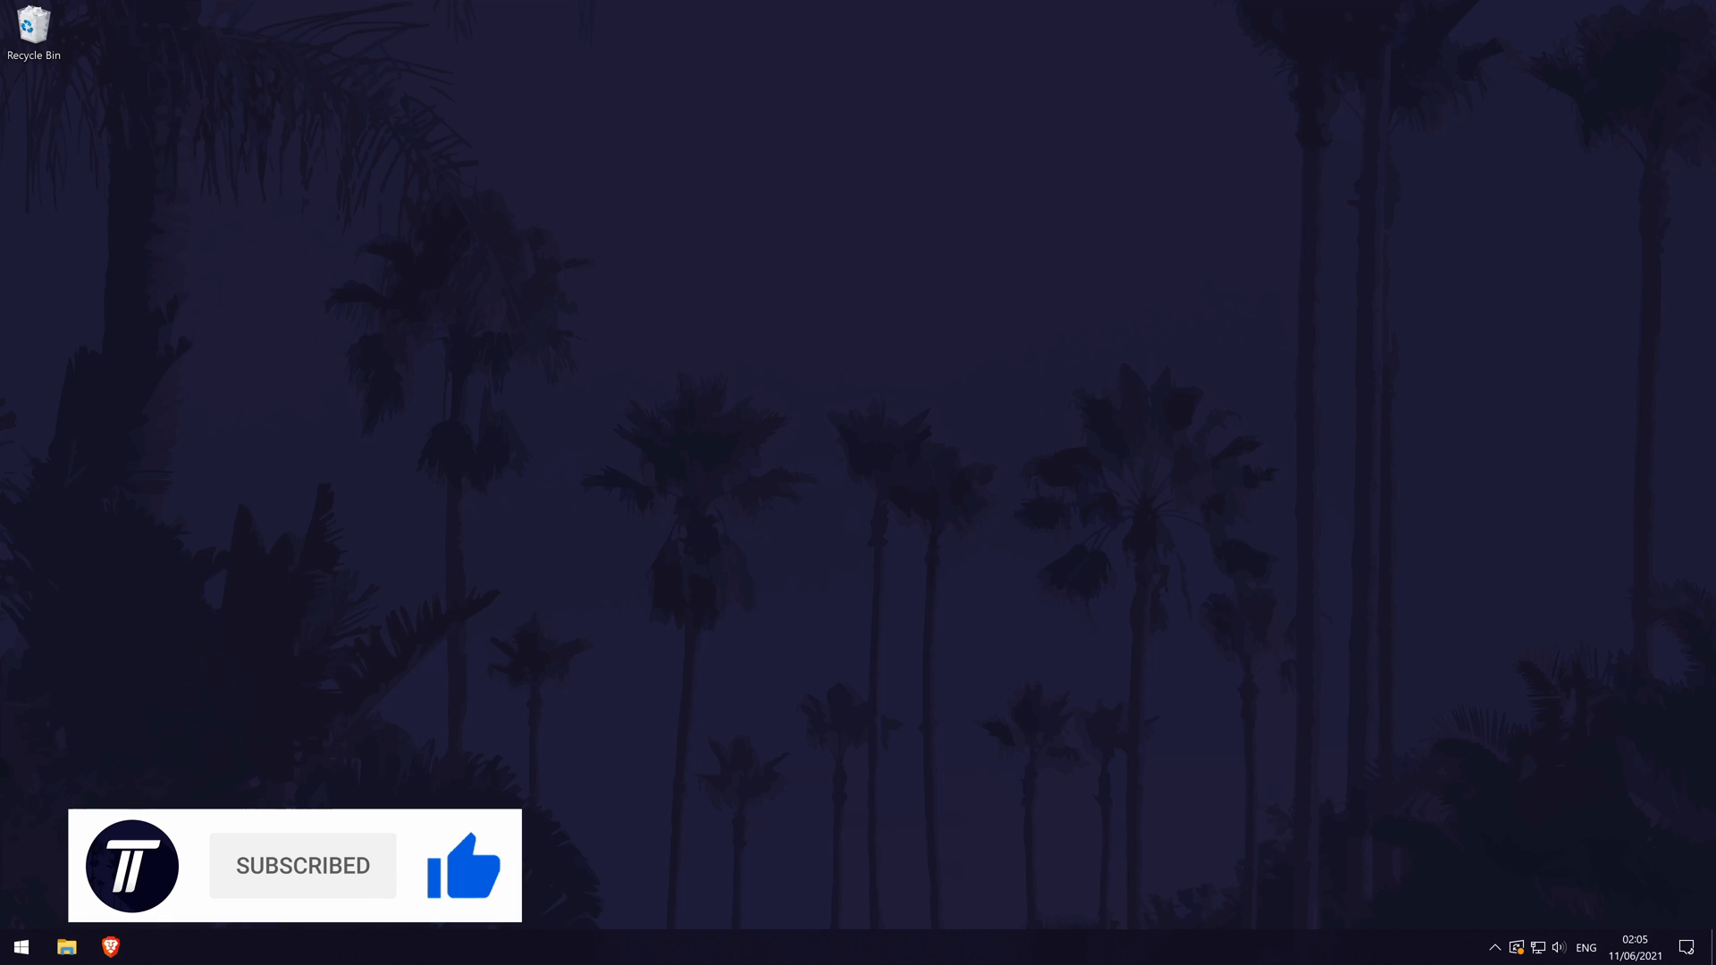